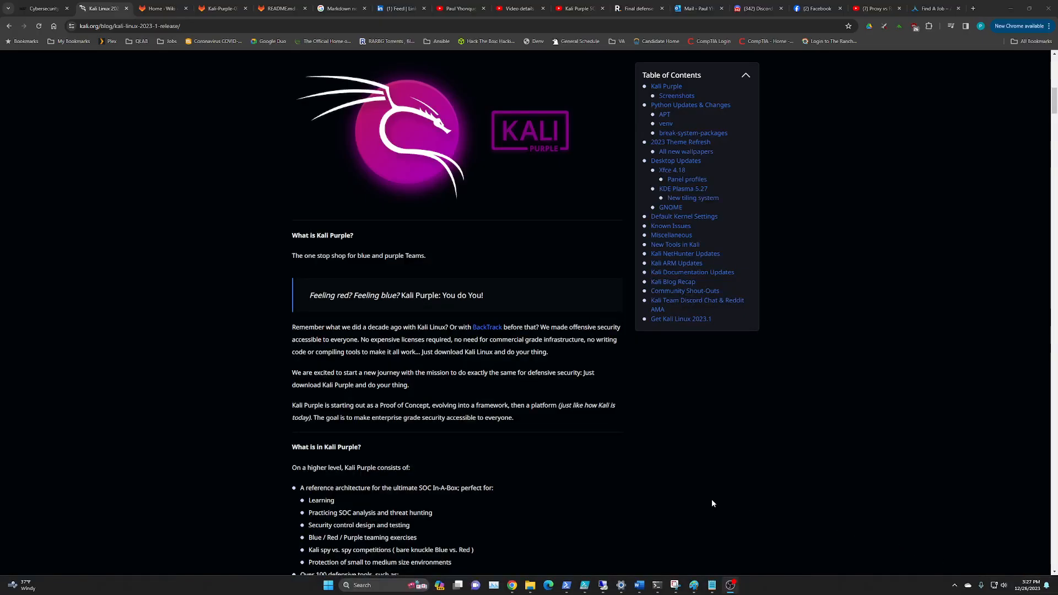
# - Scroll back up to the Kali Linux 2023.1 post's title and changelog summary
pyautogui.scroll(3)
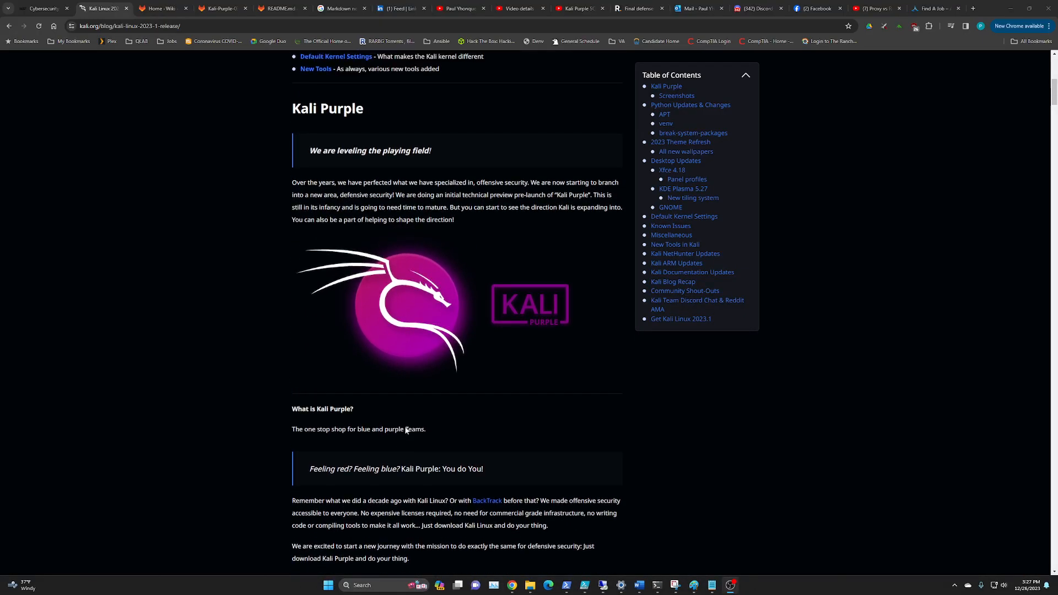
pyautogui.scroll(3)
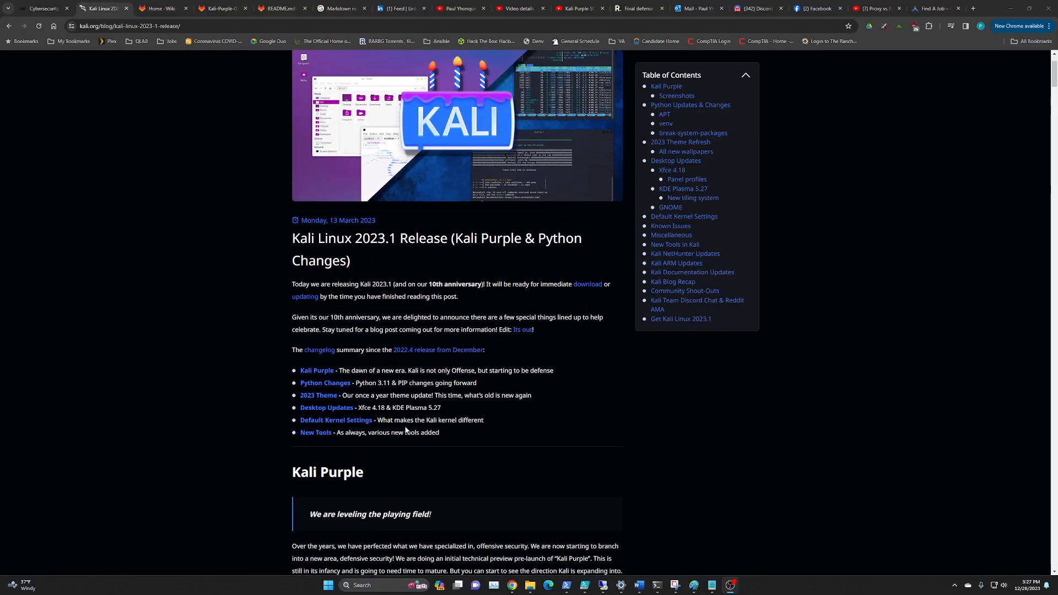
pyautogui.moveTo(499, 423)
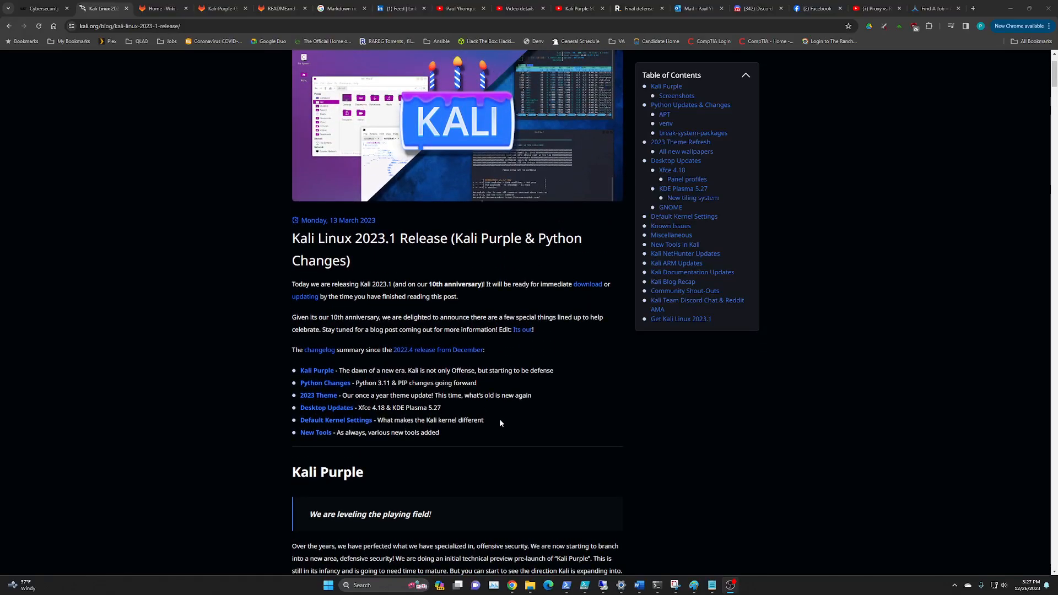
pyautogui.moveTo(502, 415)
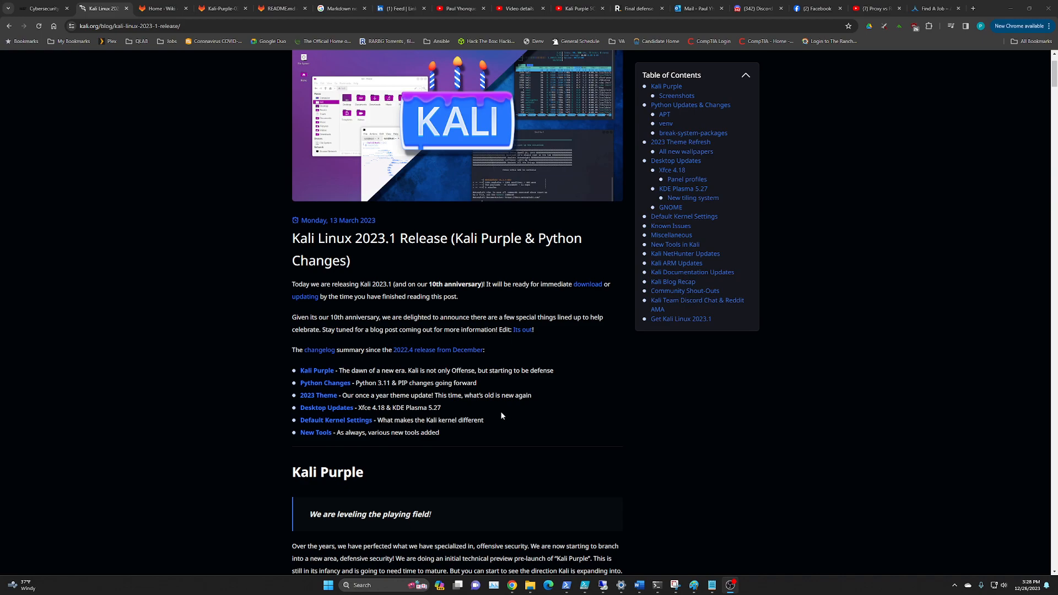
pyautogui.moveTo(520, 412)
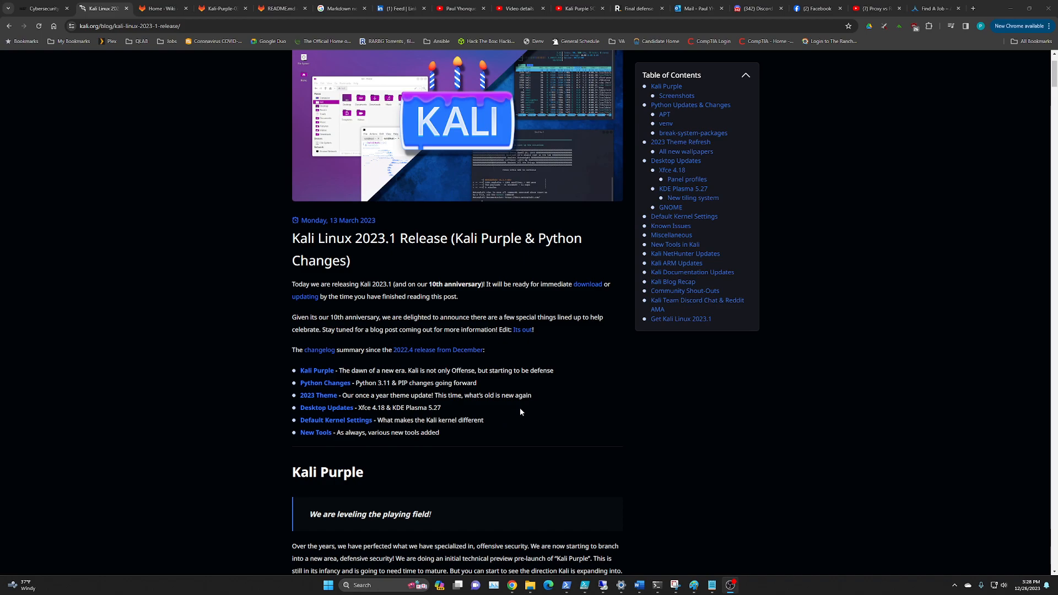
pyautogui.moveTo(530, 410)
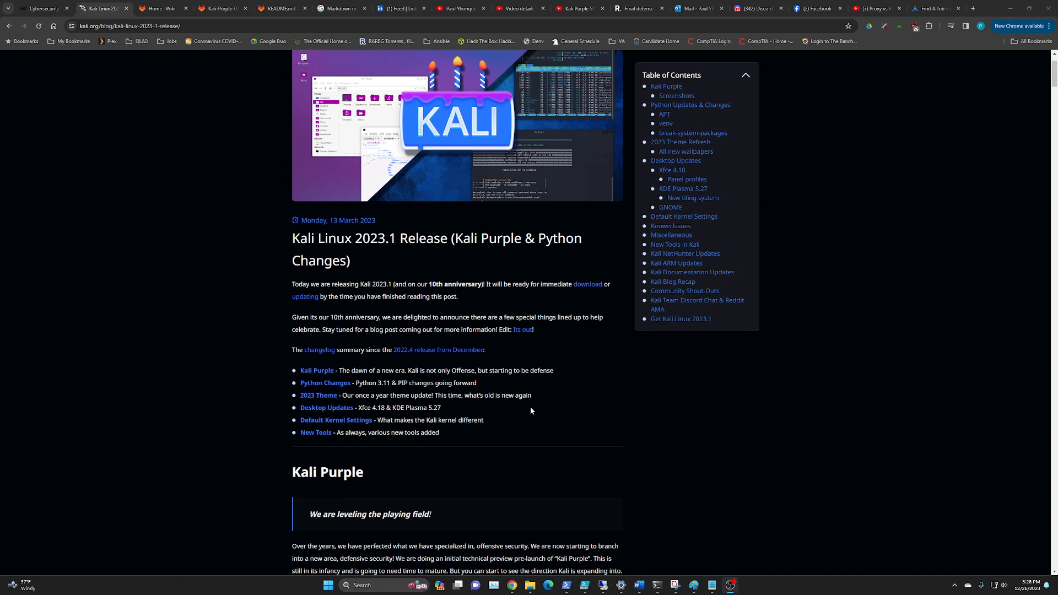
pyautogui.moveTo(436, 405)
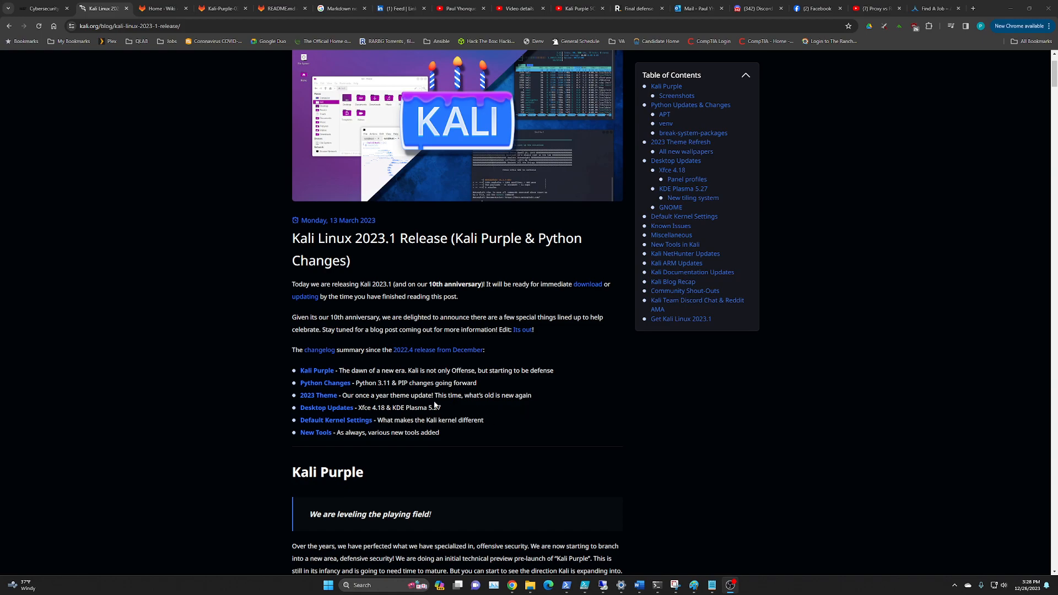
pyautogui.moveTo(317, 370)
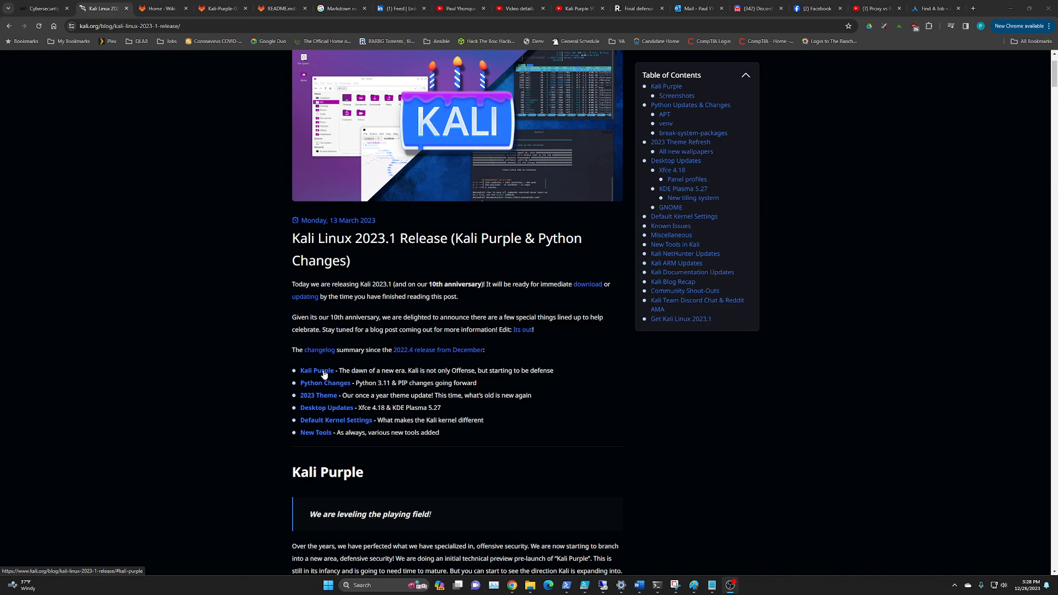
pyautogui.moveTo(469, 385)
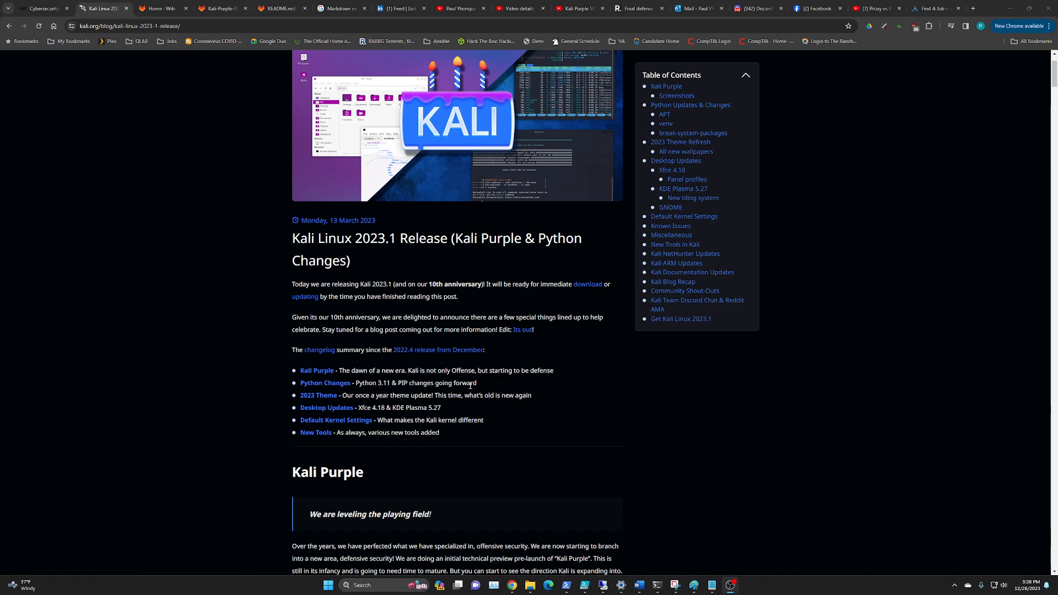
pyautogui.moveTo(222, 199)
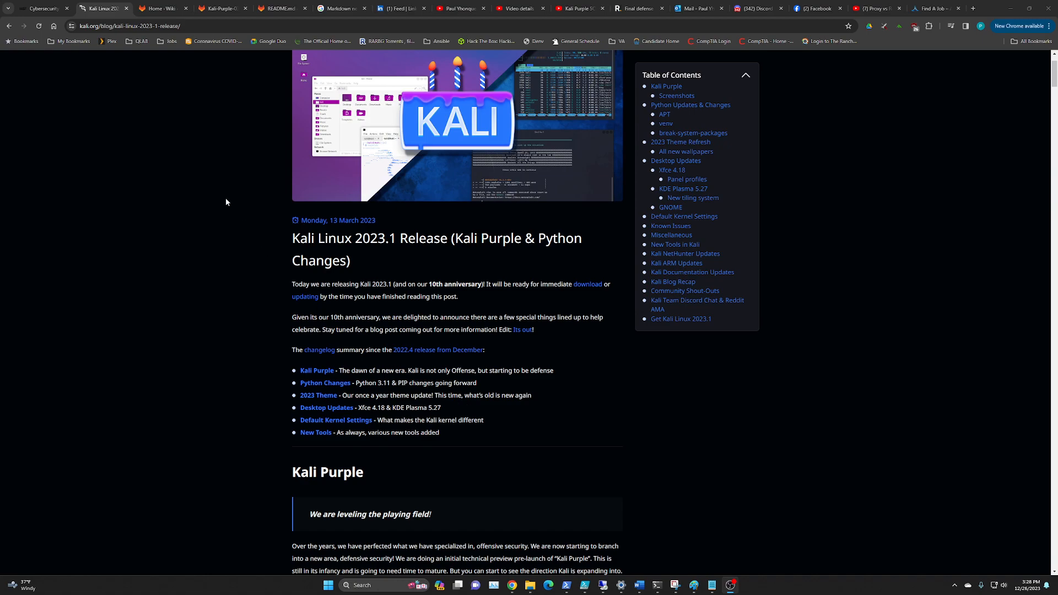
pyautogui.moveTo(211, 123)
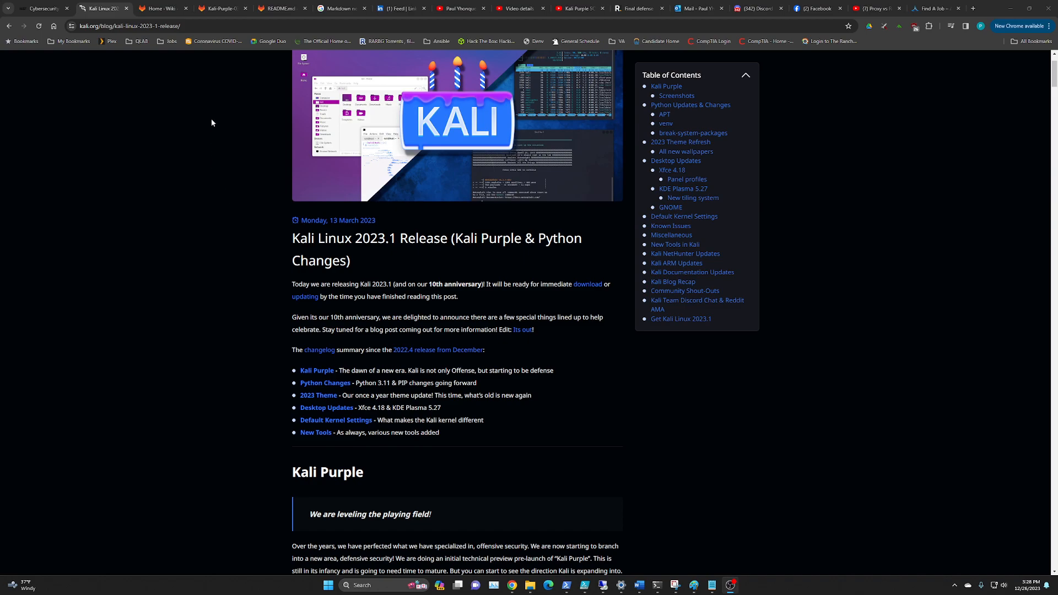
pyautogui.moveTo(161, 8)
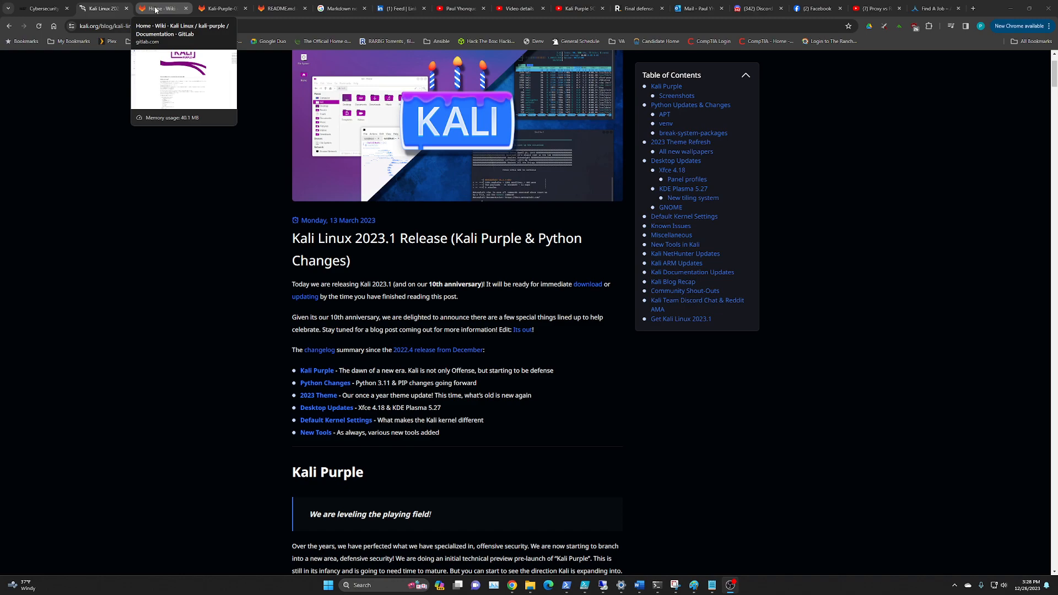
# - Switch to the GitLab wiki Home tab and scroll to 'What is Kali Purple?' with its defensive tools
pyautogui.click(162, 8)
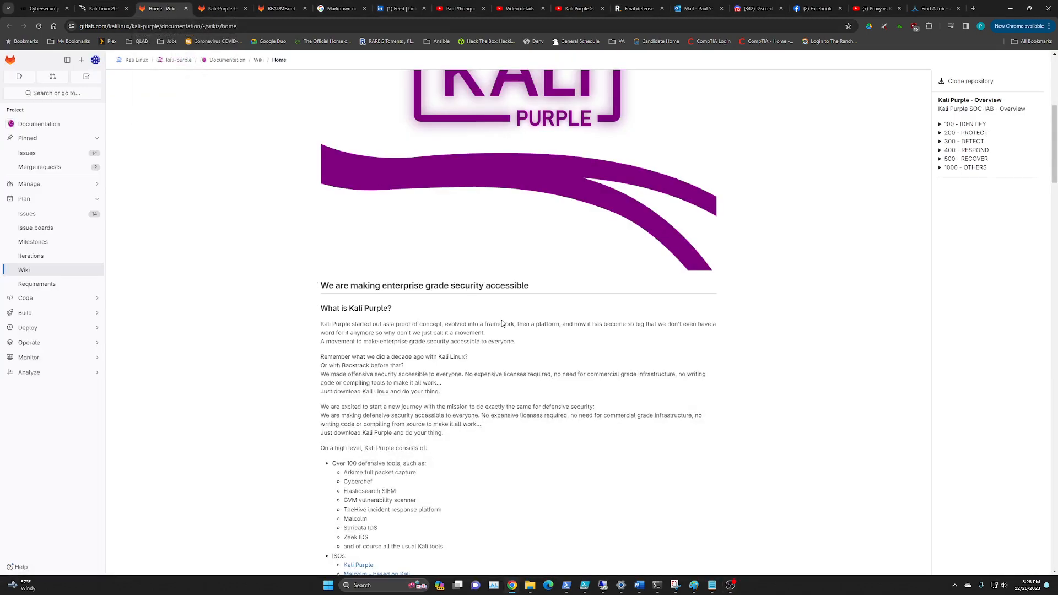
pyautogui.scroll(3)
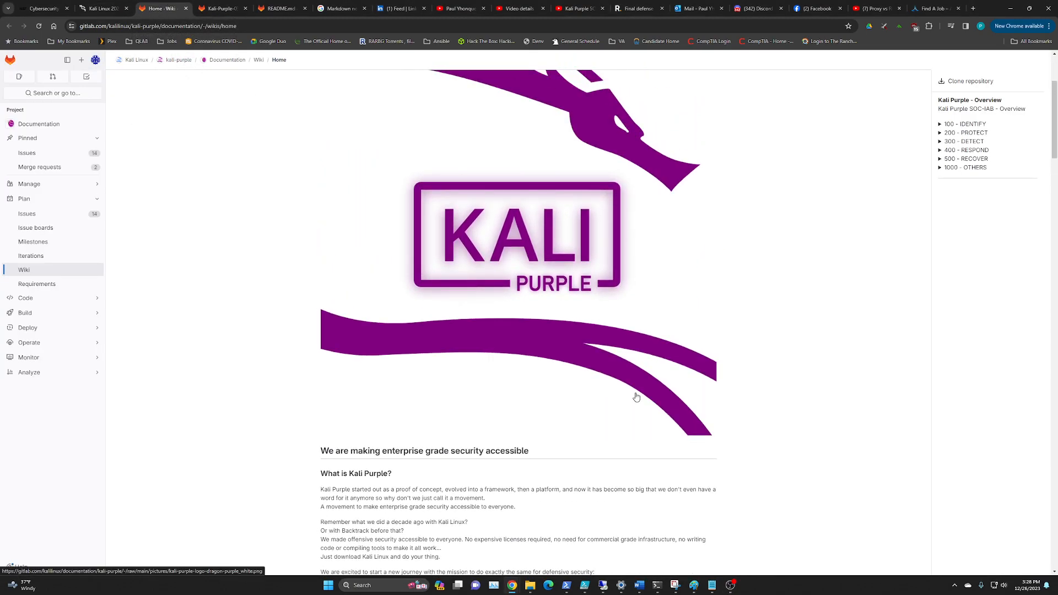
pyautogui.scroll(-3)
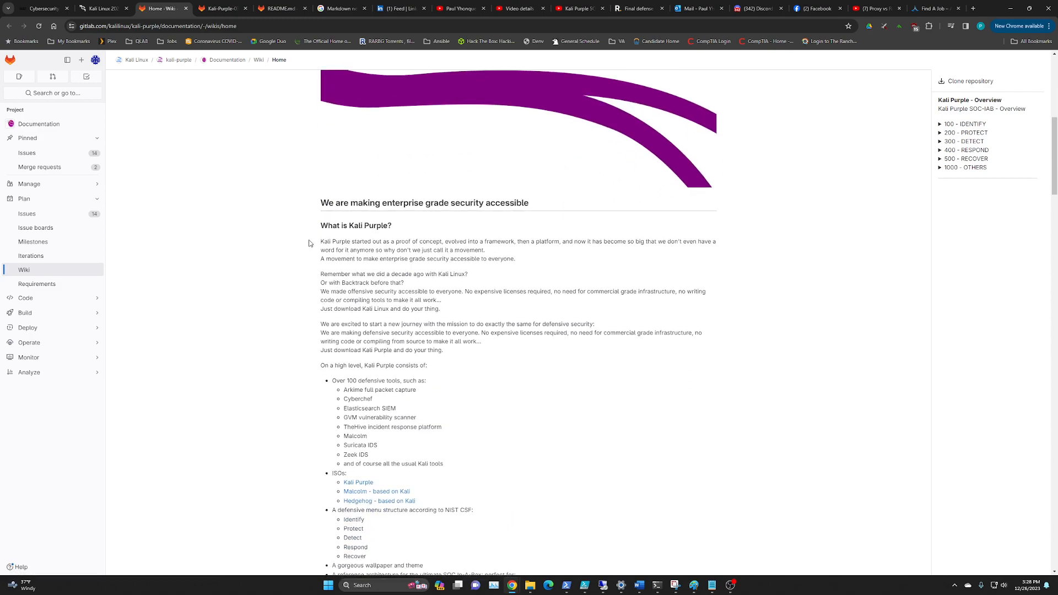
pyautogui.moveTo(459, 291)
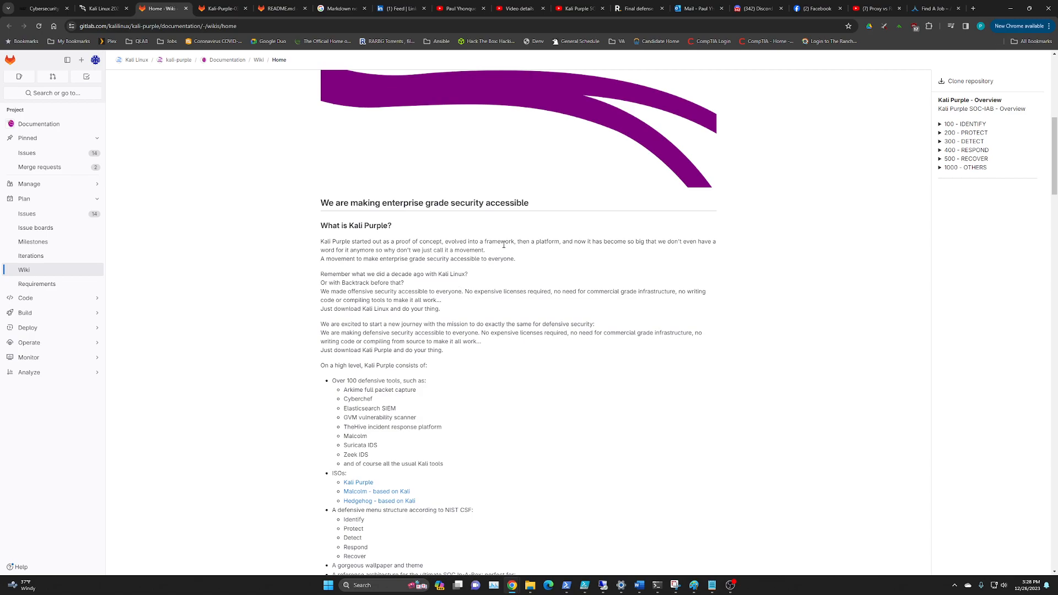
pyautogui.moveTo(449, 465)
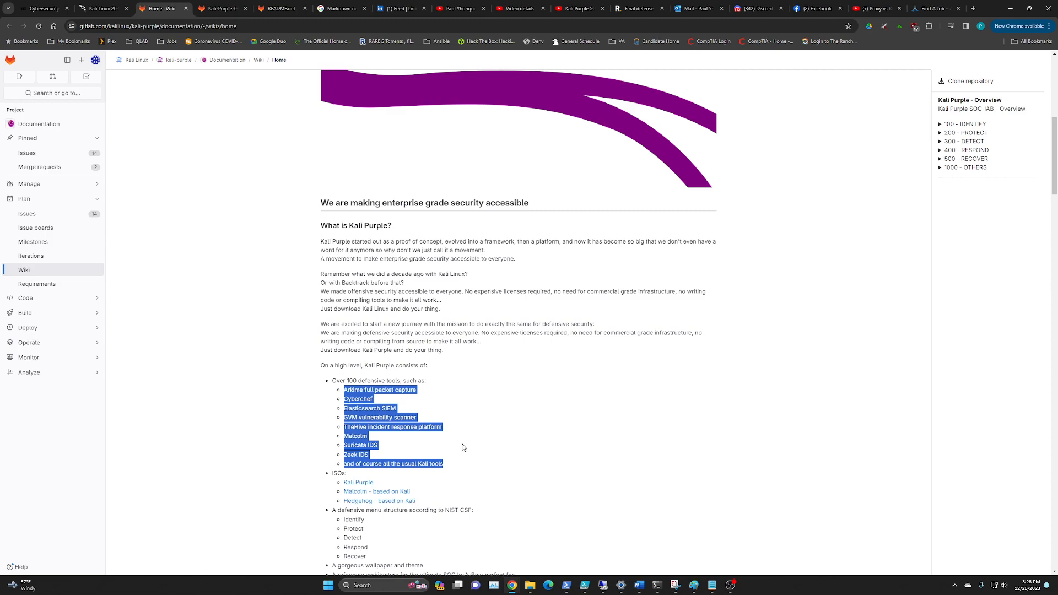
pyautogui.moveTo(462, 444)
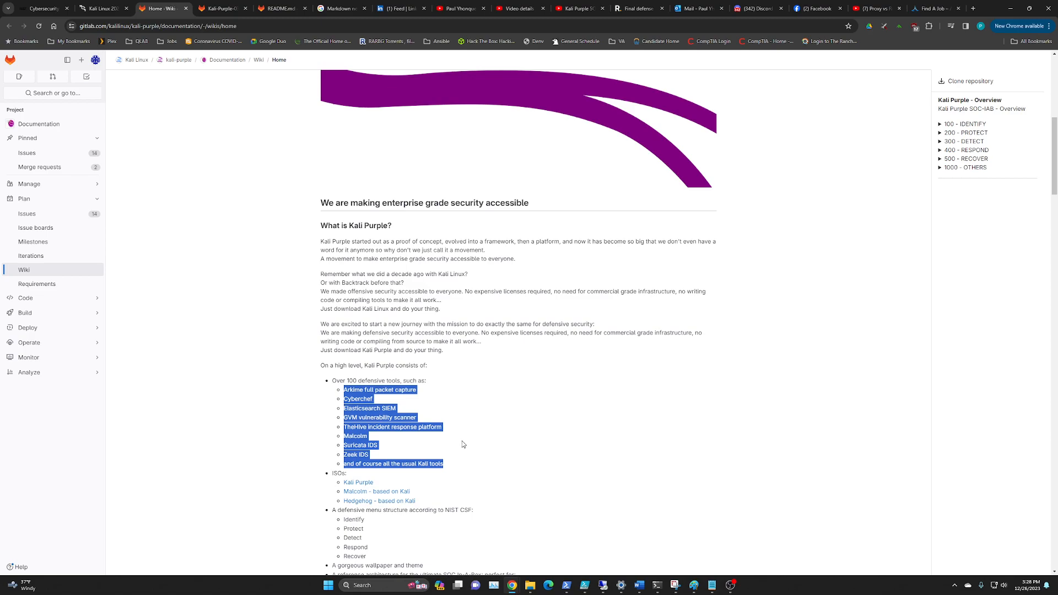
pyautogui.moveTo(447, 432)
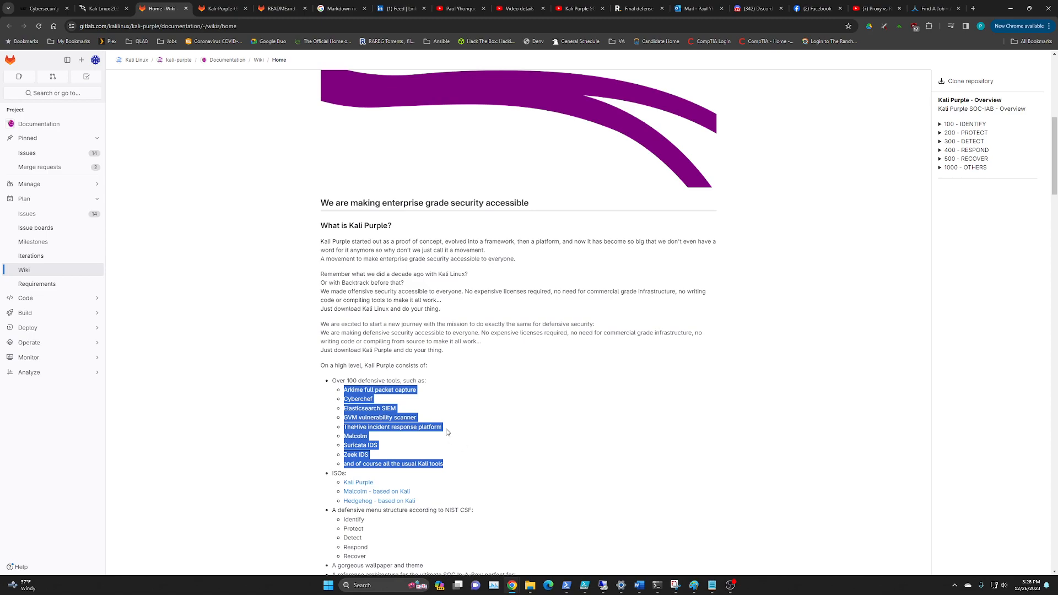
pyautogui.moveTo(447, 426)
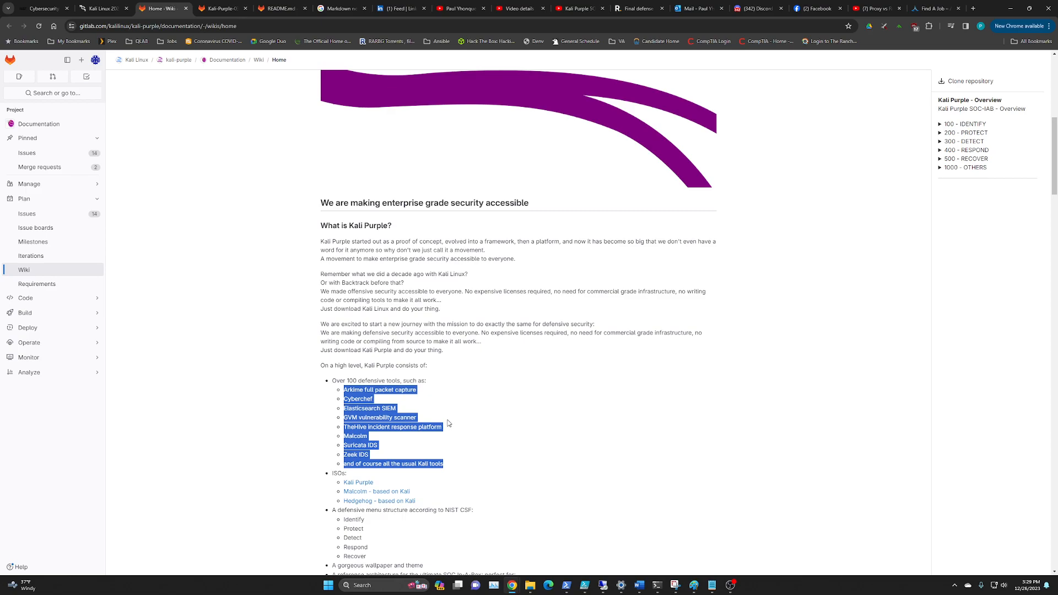
pyautogui.moveTo(444, 423)
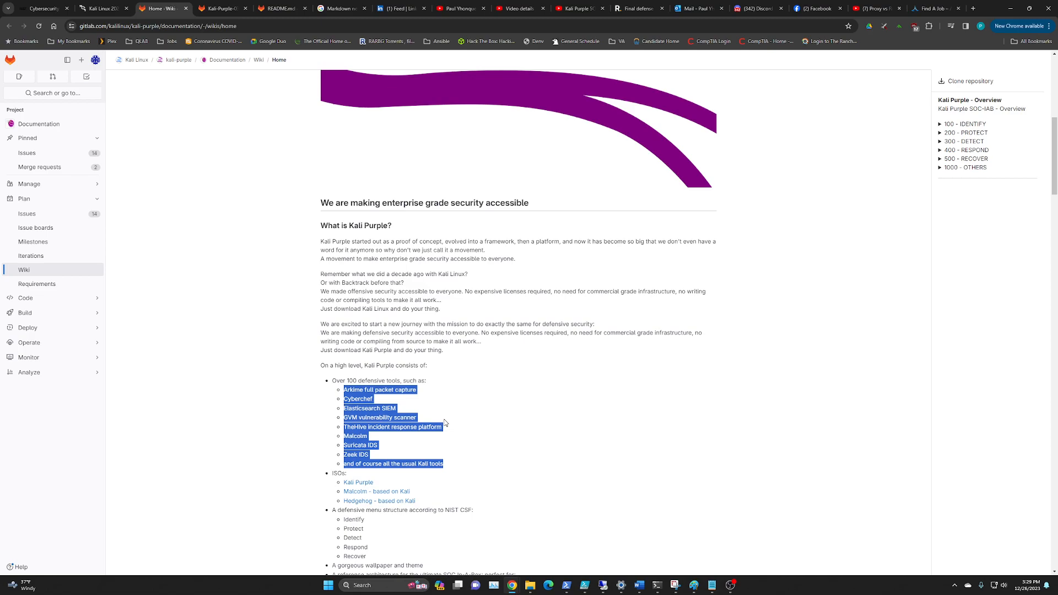
pyautogui.moveTo(380, 445)
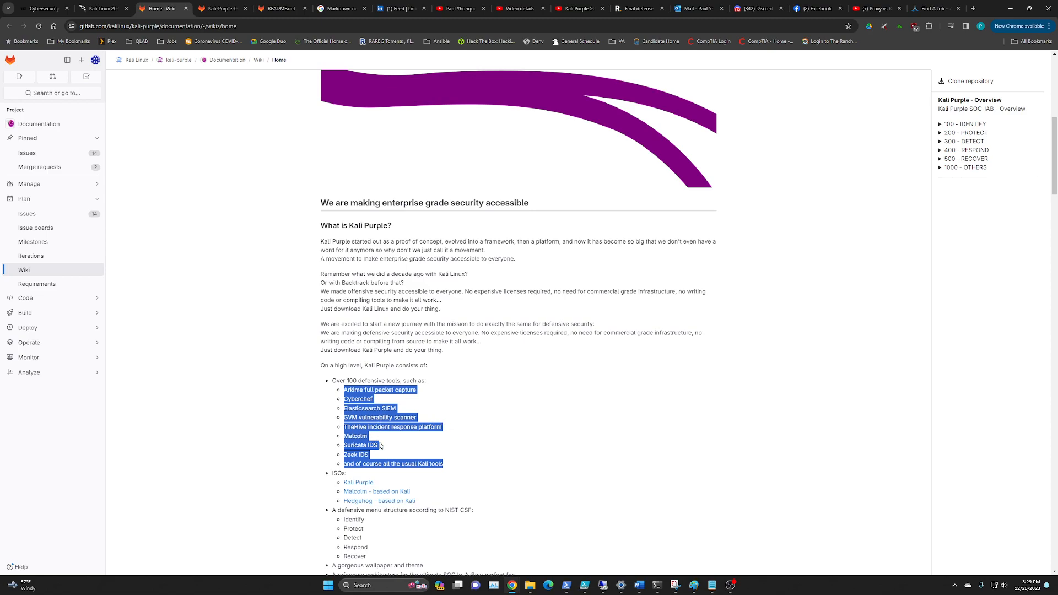
# - Scroll the wiki to the SOC In-A-Box reference architecture, Kali Autopilot and community hub items
pyautogui.scroll(-3)
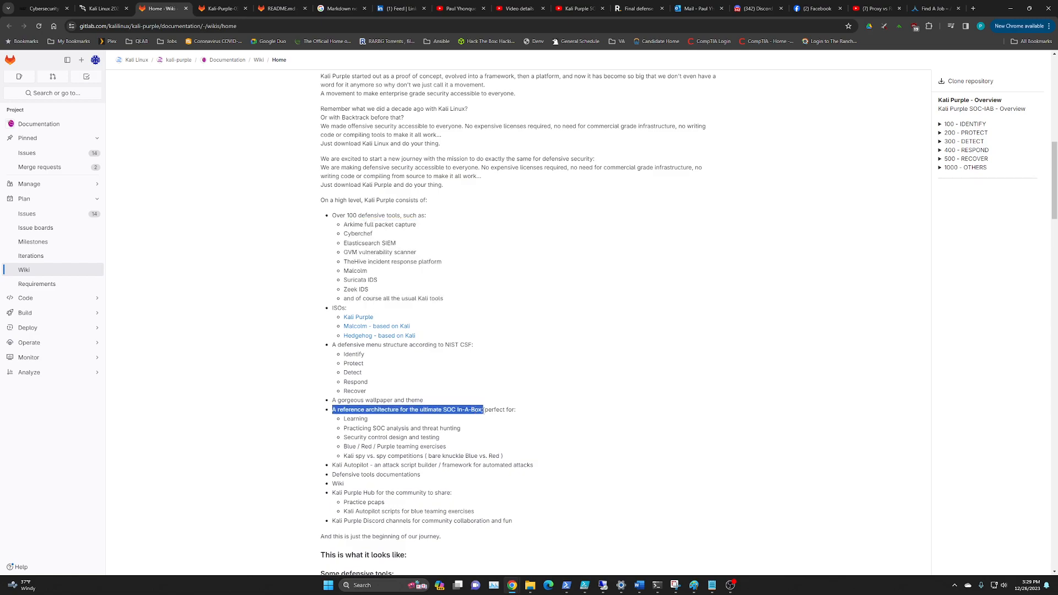
pyautogui.moveTo(358, 447)
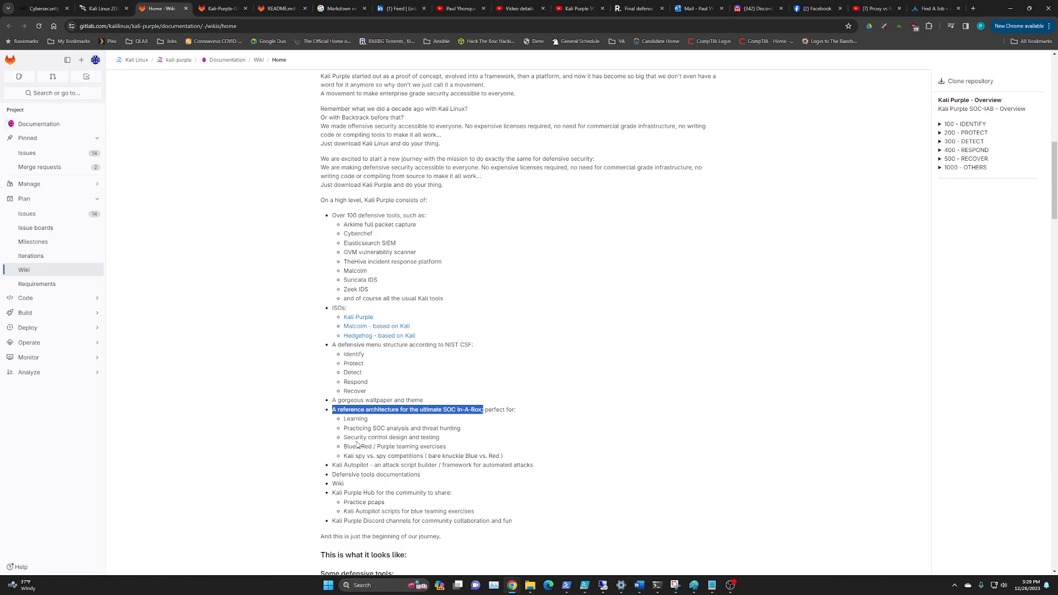
pyautogui.moveTo(452, 456)
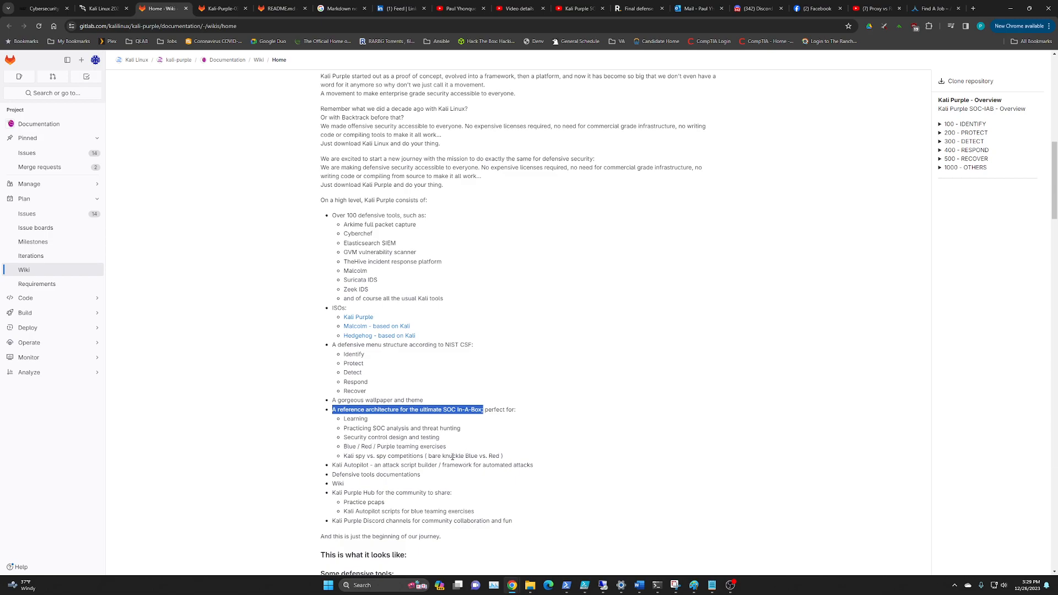
pyautogui.moveTo(397, 428)
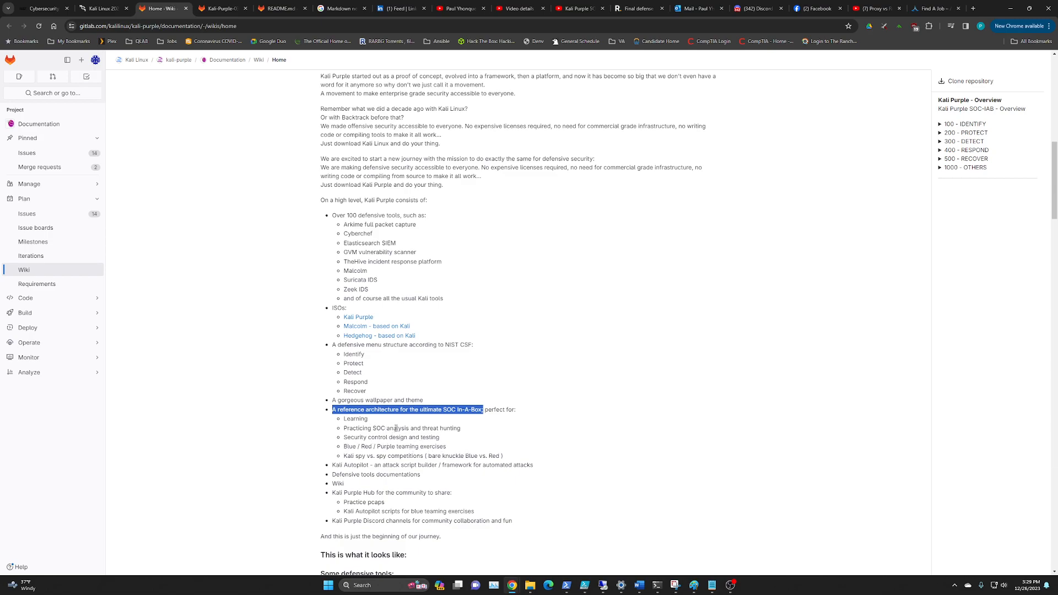
pyautogui.moveTo(101, 37)
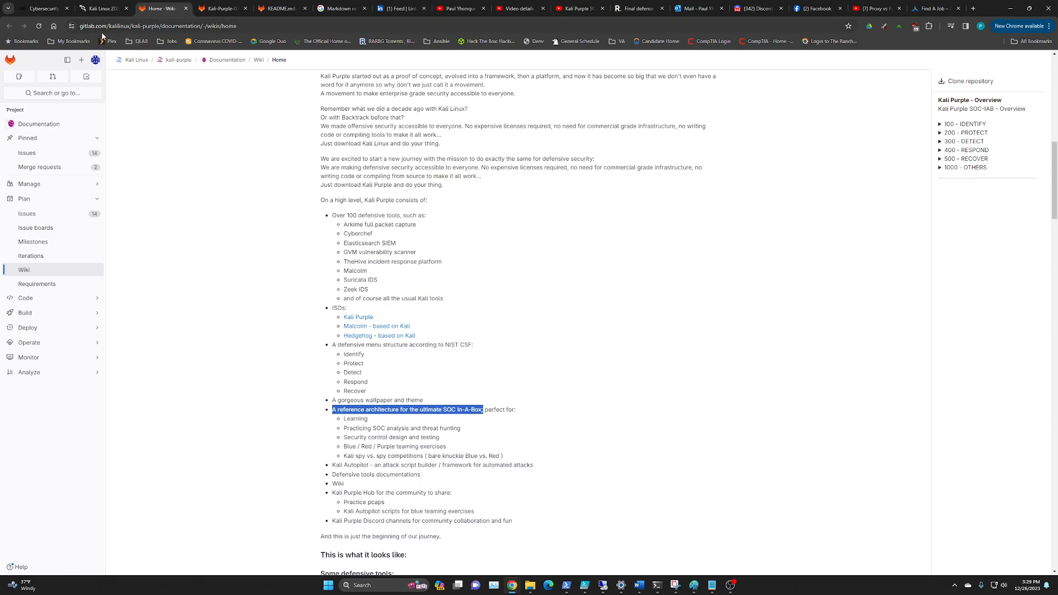
pyautogui.moveTo(489, 418)
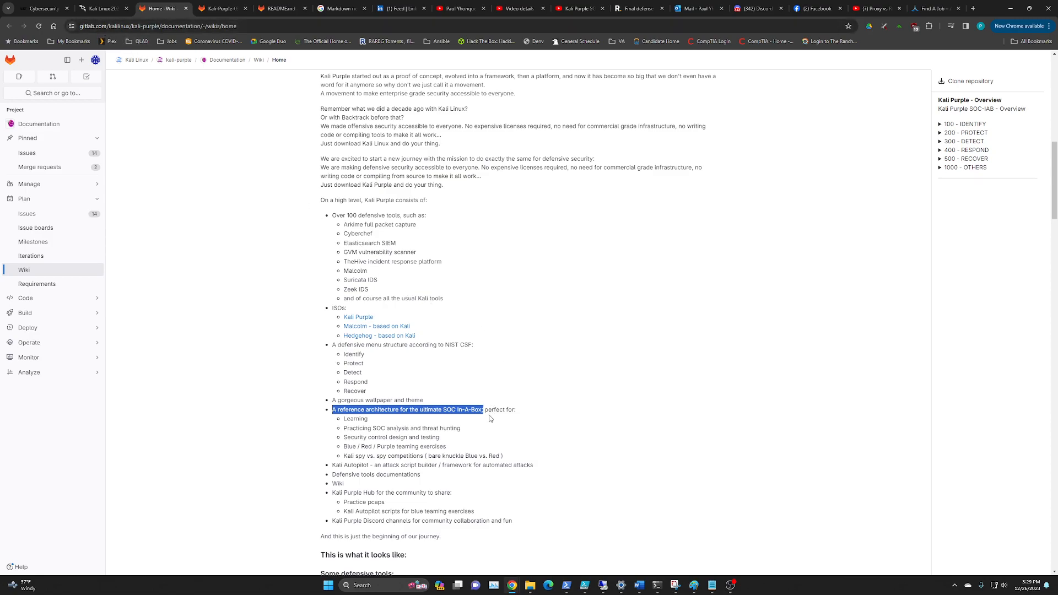
pyautogui.moveTo(483, 422)
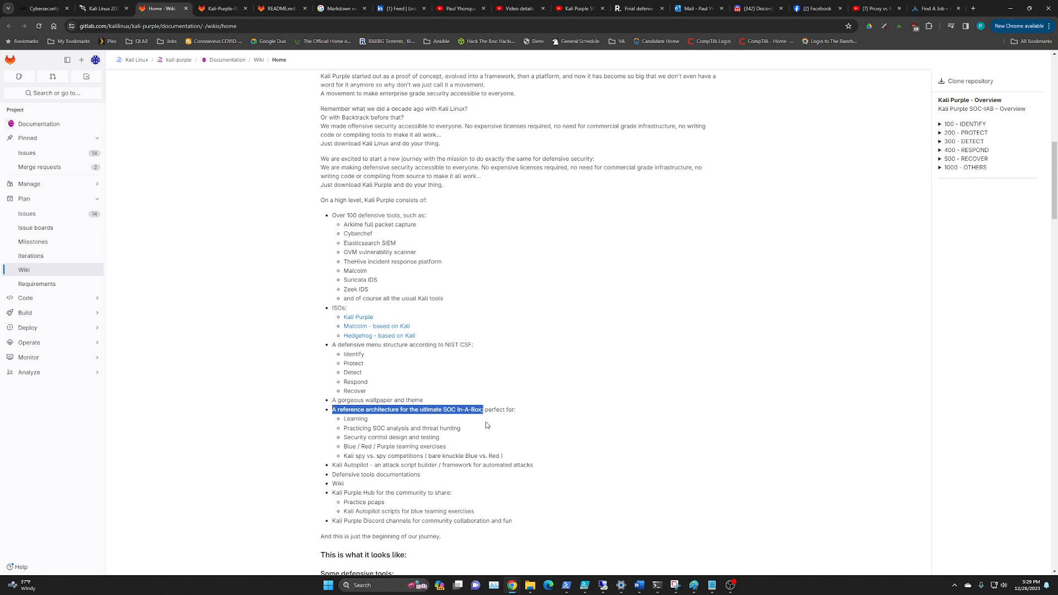
pyautogui.moveTo(520, 371)
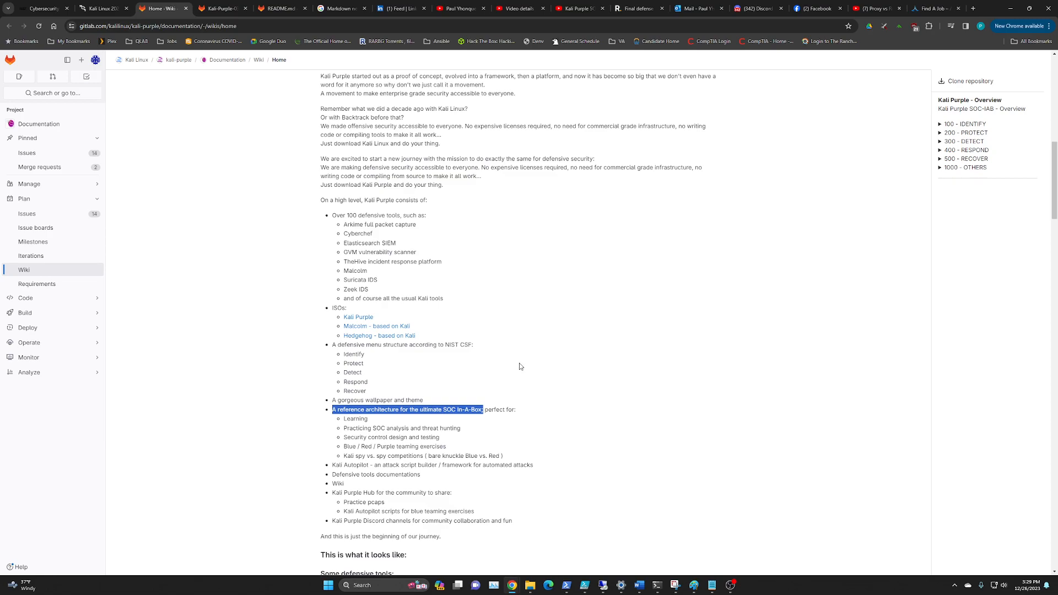
pyautogui.moveTo(318, 283)
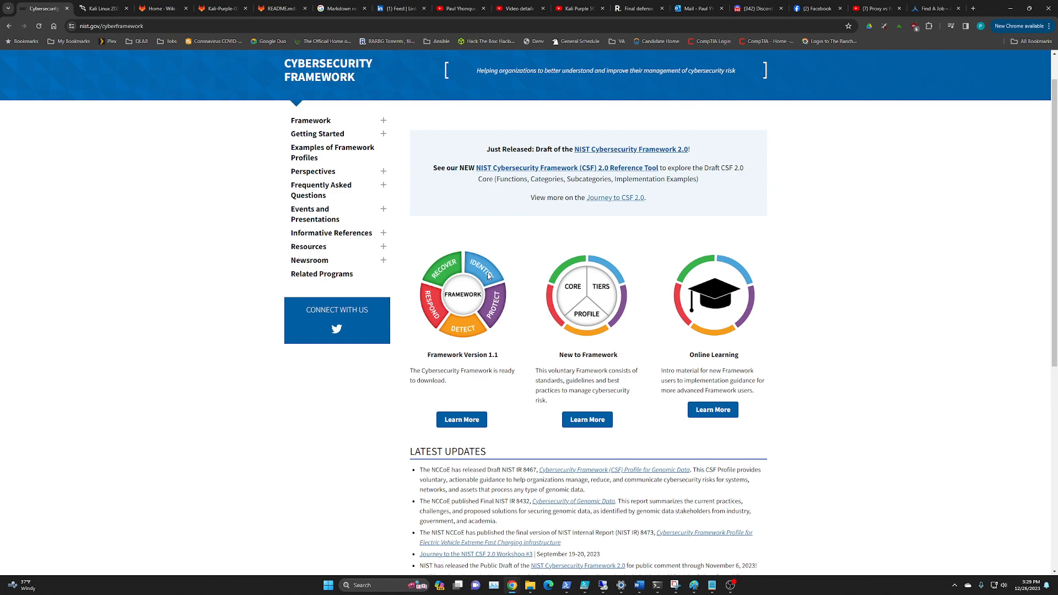
pyautogui.moveTo(490, 276)
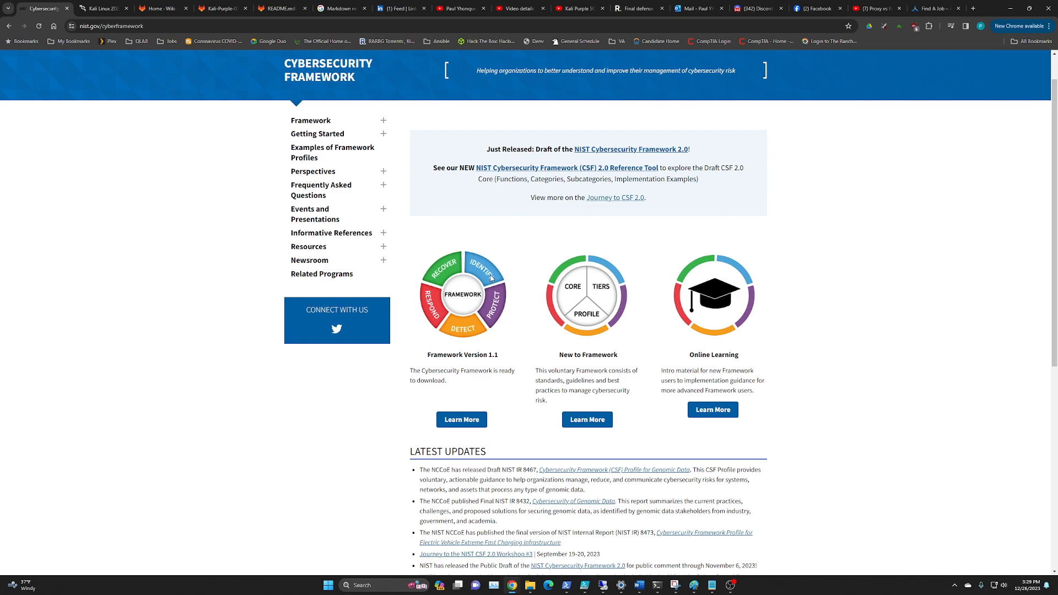
pyautogui.moveTo(499, 319)
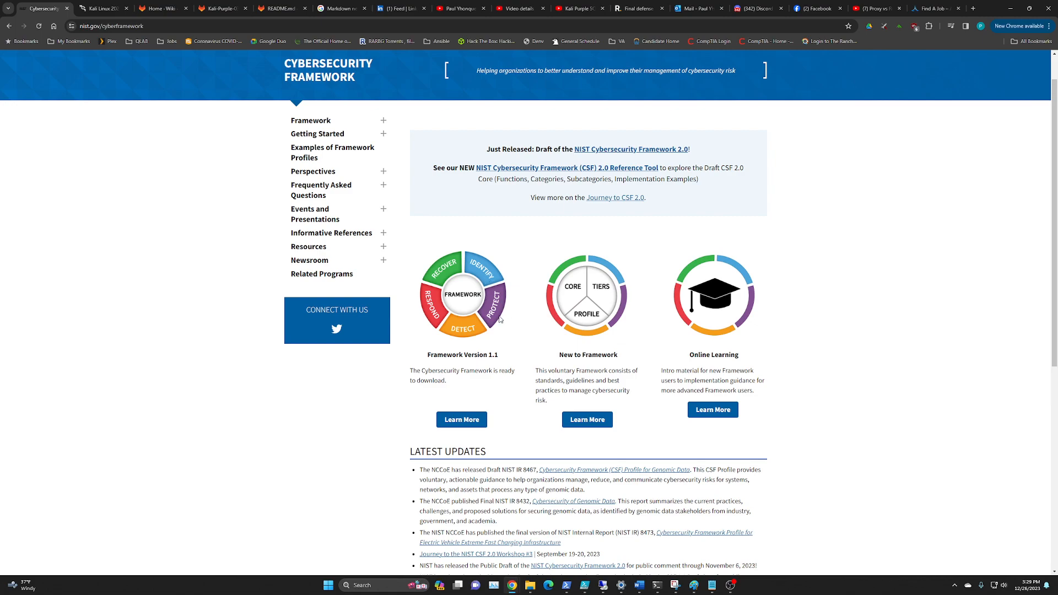
pyautogui.moveTo(418, 295)
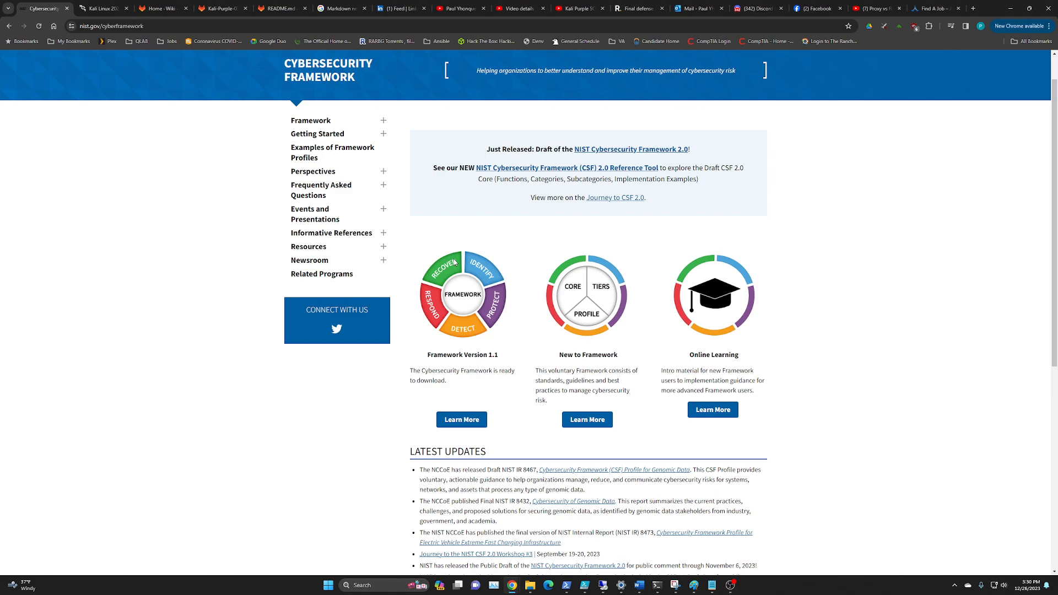
pyautogui.moveTo(464, 330)
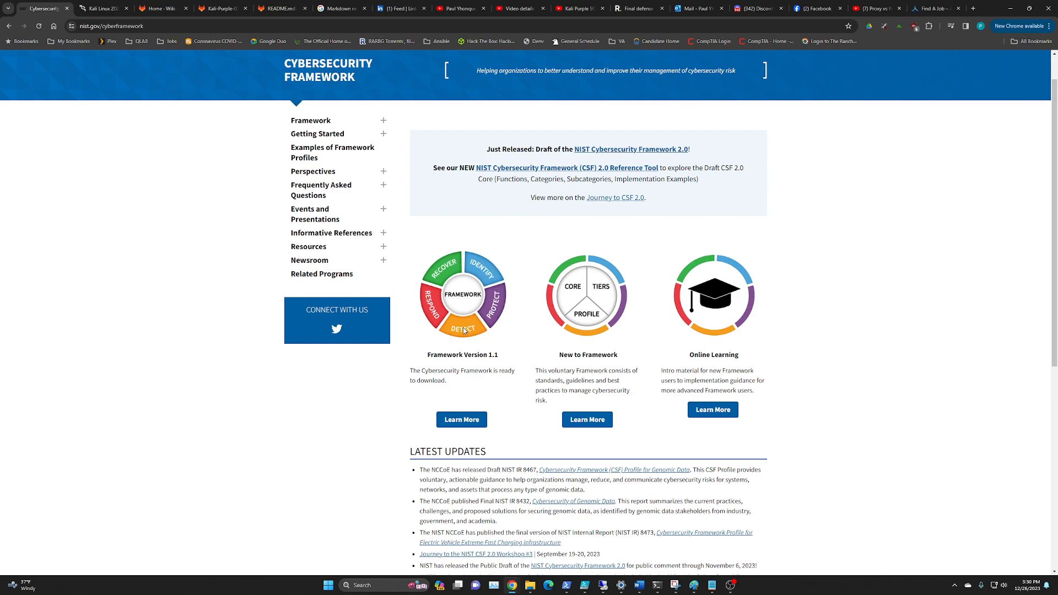
pyautogui.moveTo(475, 289)
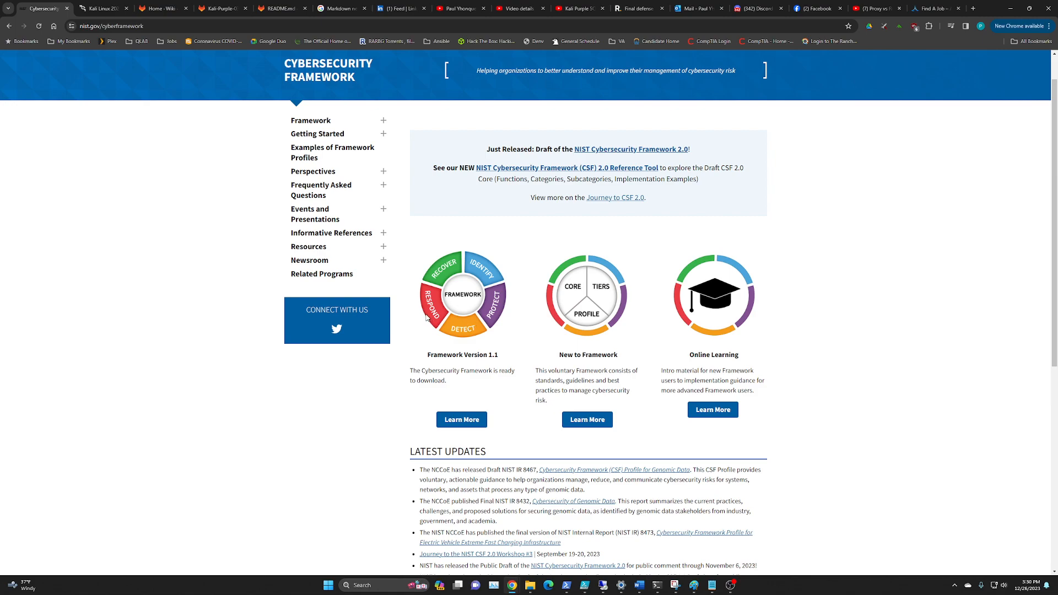
pyautogui.moveTo(102, 7)
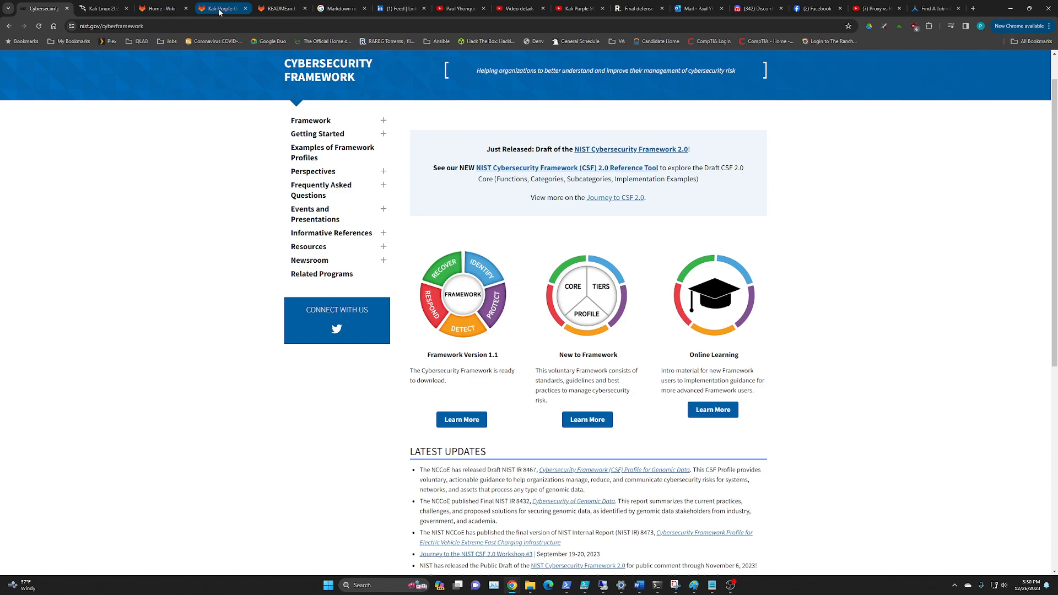
# - Open the Kali Purple PVE diagram tab, scroll through its nodes, and zoom out
pyautogui.click(217, 8)
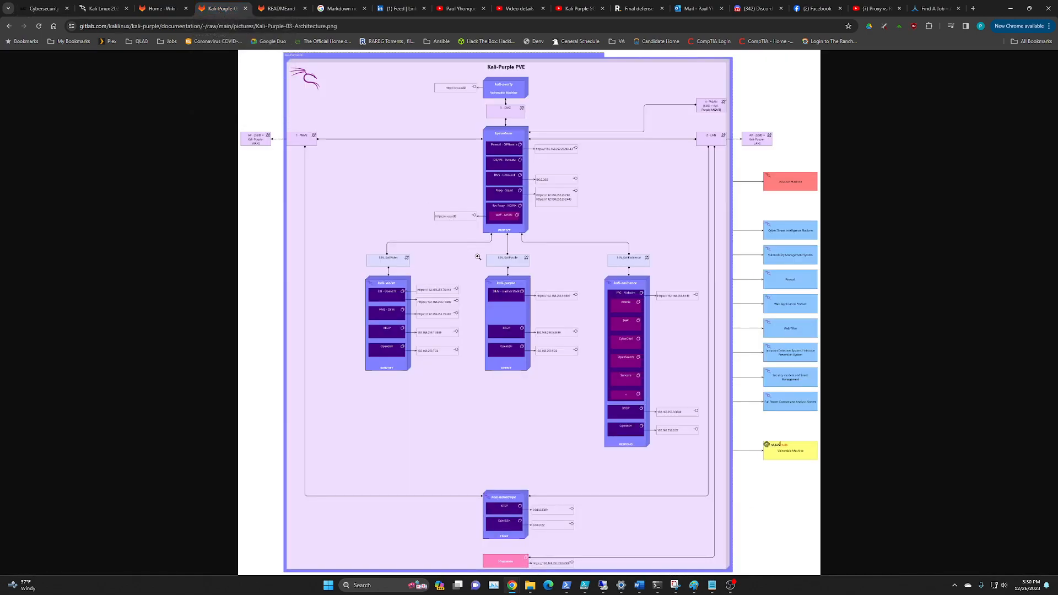
pyautogui.moveTo(492, 249)
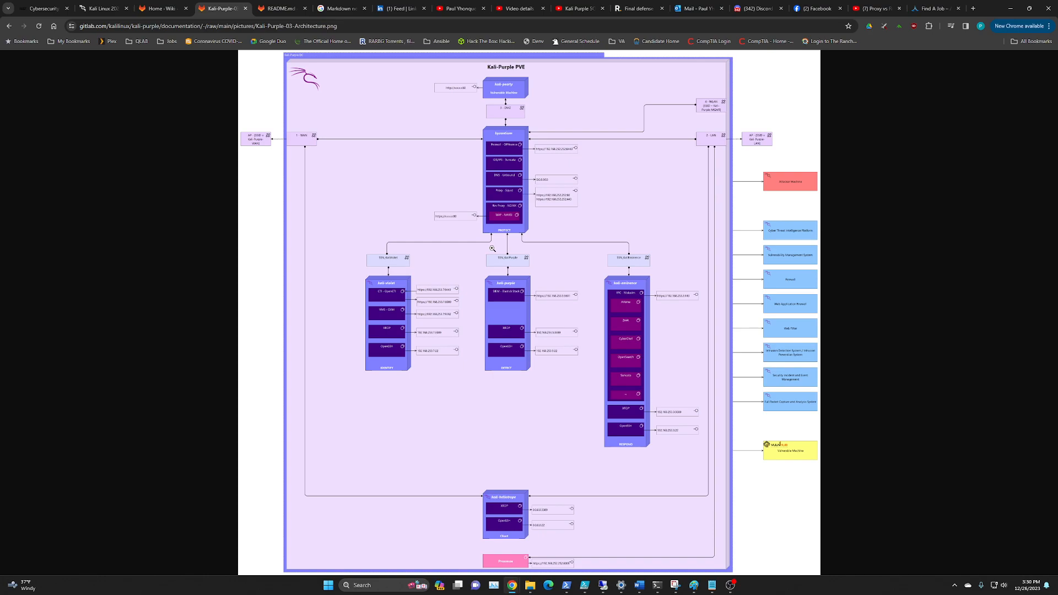
pyautogui.moveTo(623, 263)
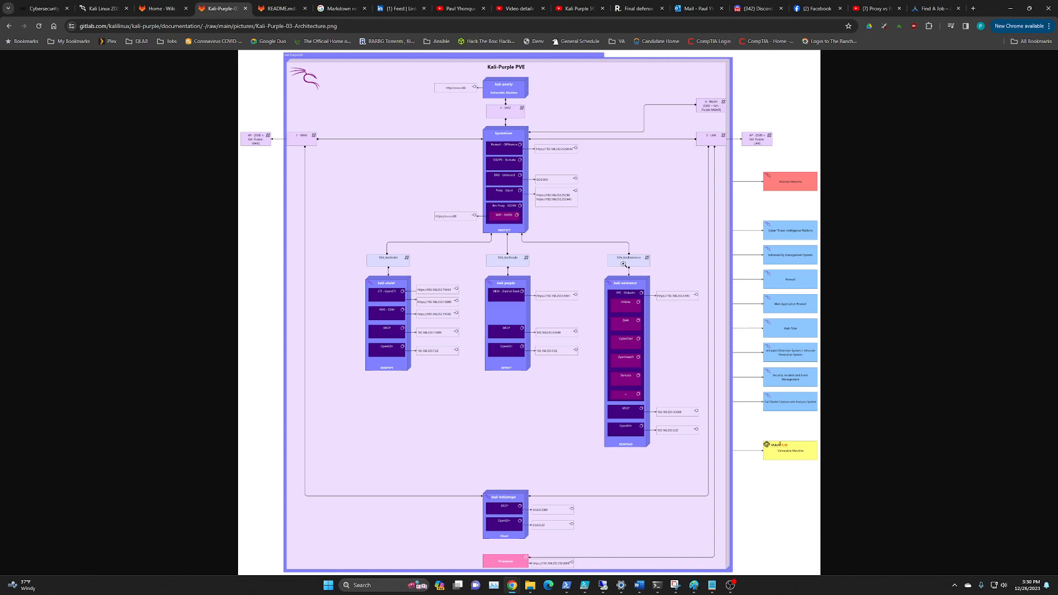
pyautogui.moveTo(510, 89)
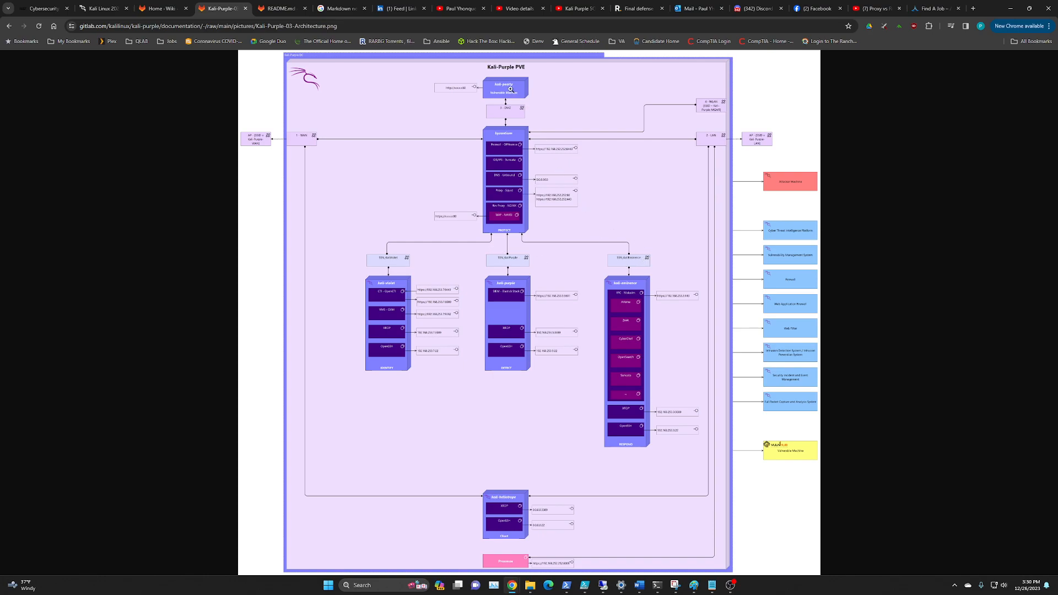
pyautogui.moveTo(513, 91)
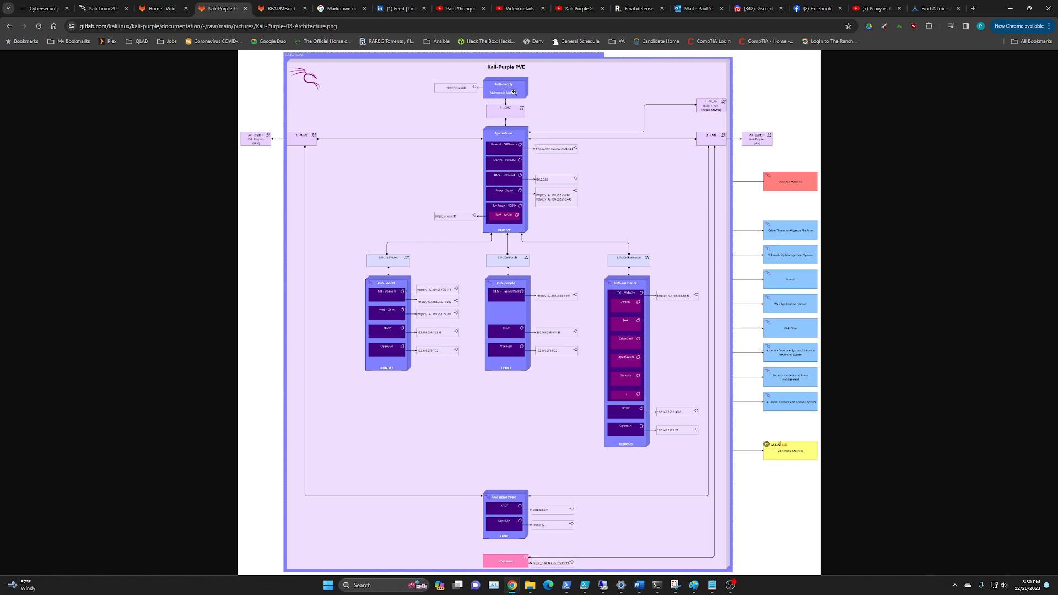
pyautogui.moveTo(489, 73)
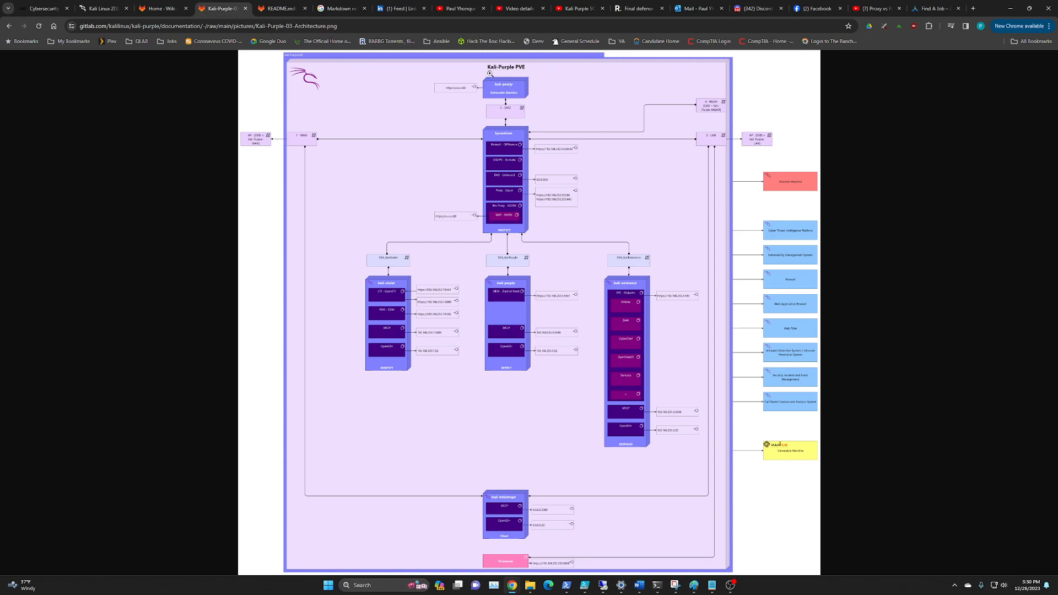
pyautogui.moveTo(531, 97)
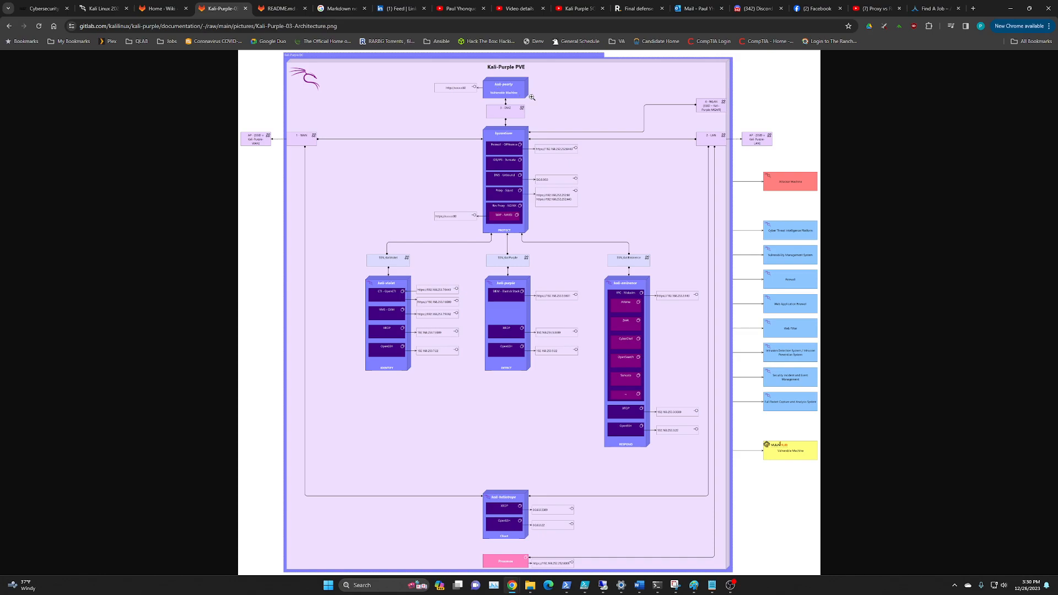
pyautogui.moveTo(539, 102)
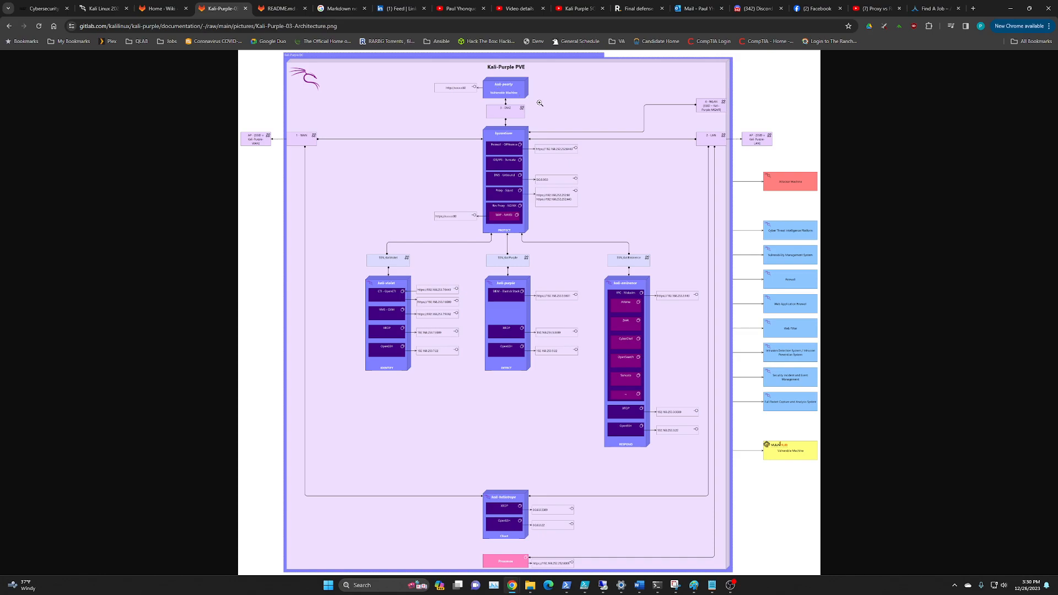
pyautogui.moveTo(497, 88)
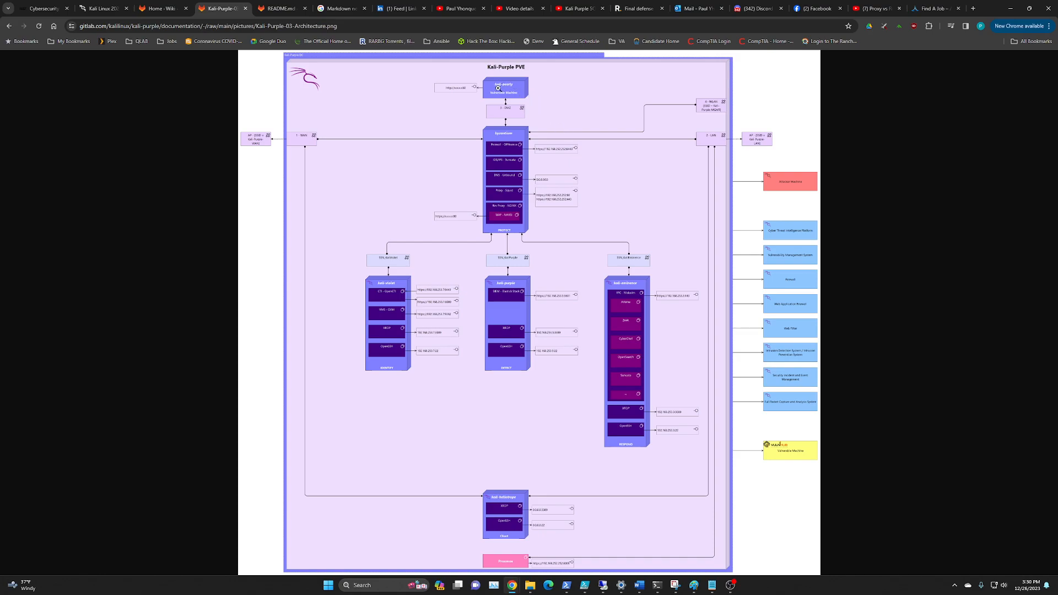
pyautogui.moveTo(509, 136)
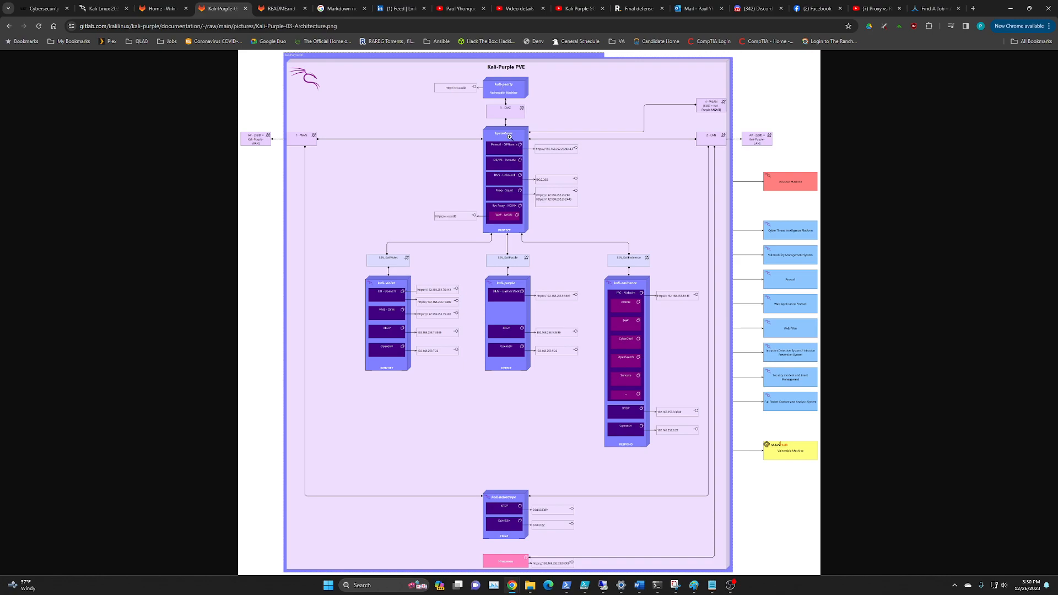
pyautogui.moveTo(401, 288)
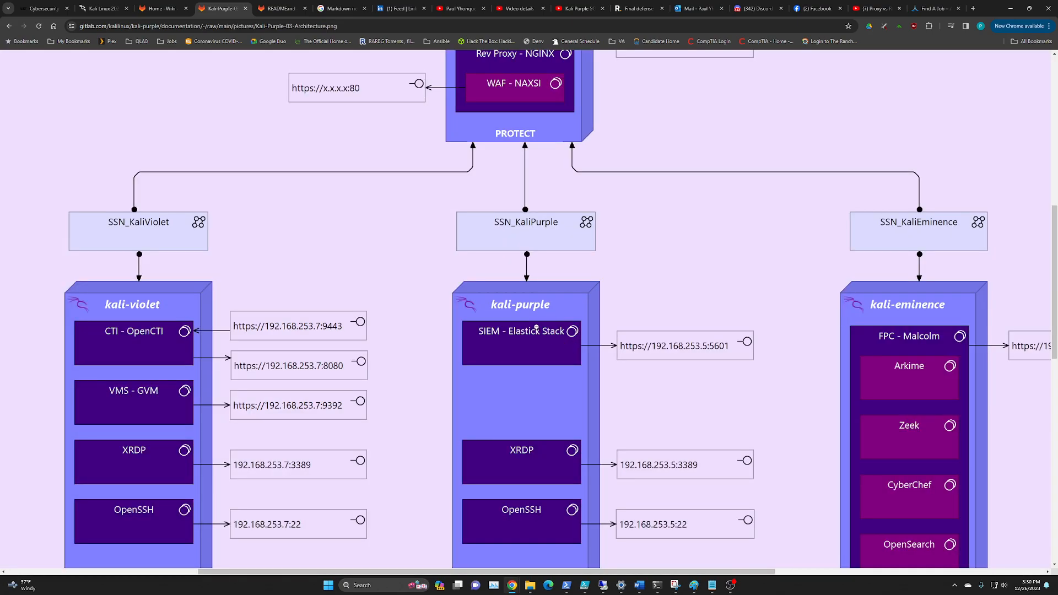
pyautogui.moveTo(927, 302)
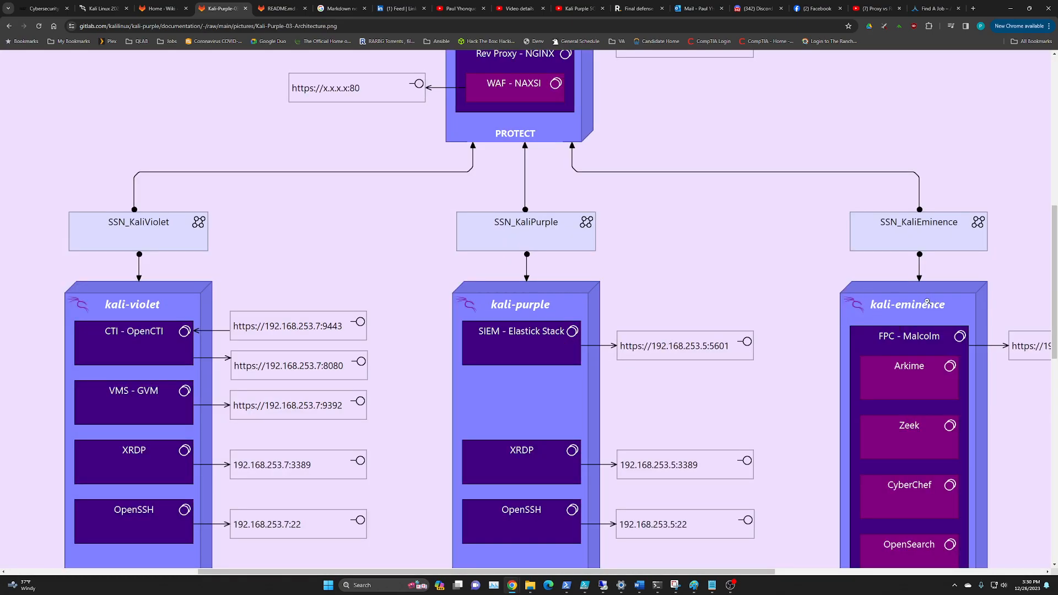
pyautogui.scroll(-3)
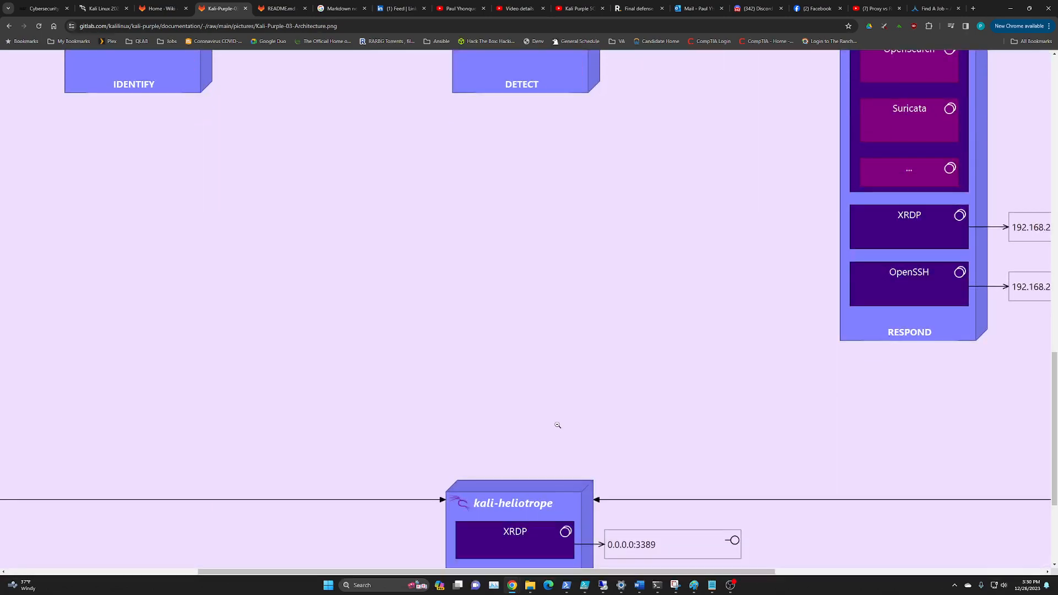
pyautogui.scroll(-3)
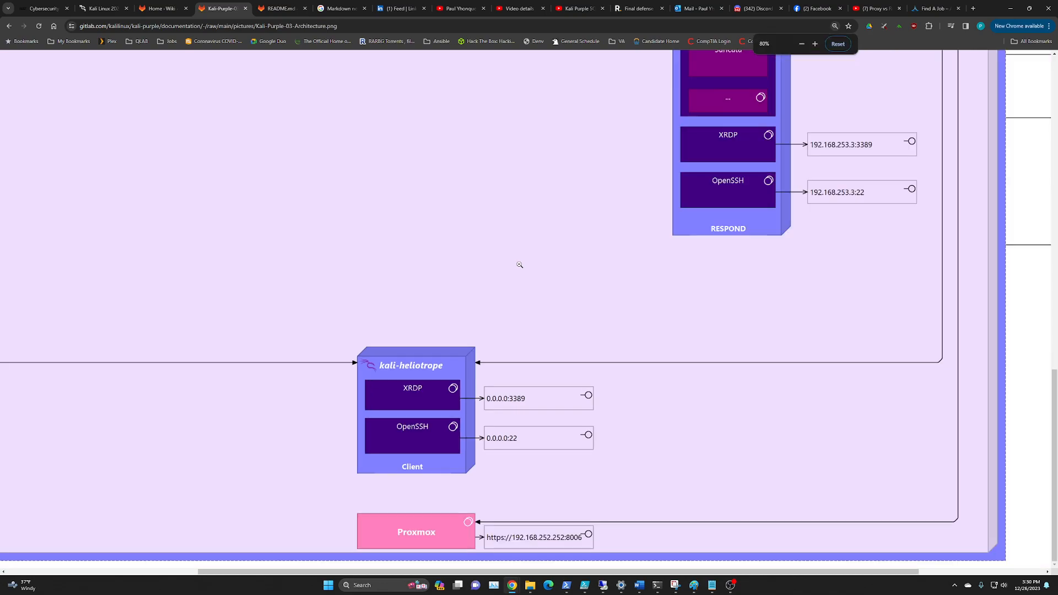
pyautogui.click(801, 44)
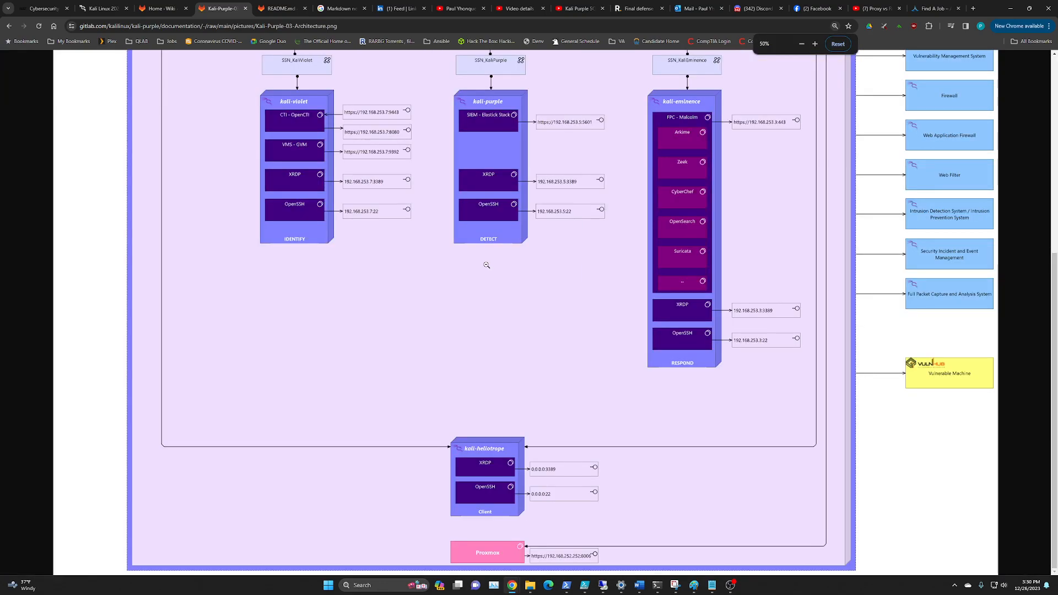
pyautogui.scroll(3)
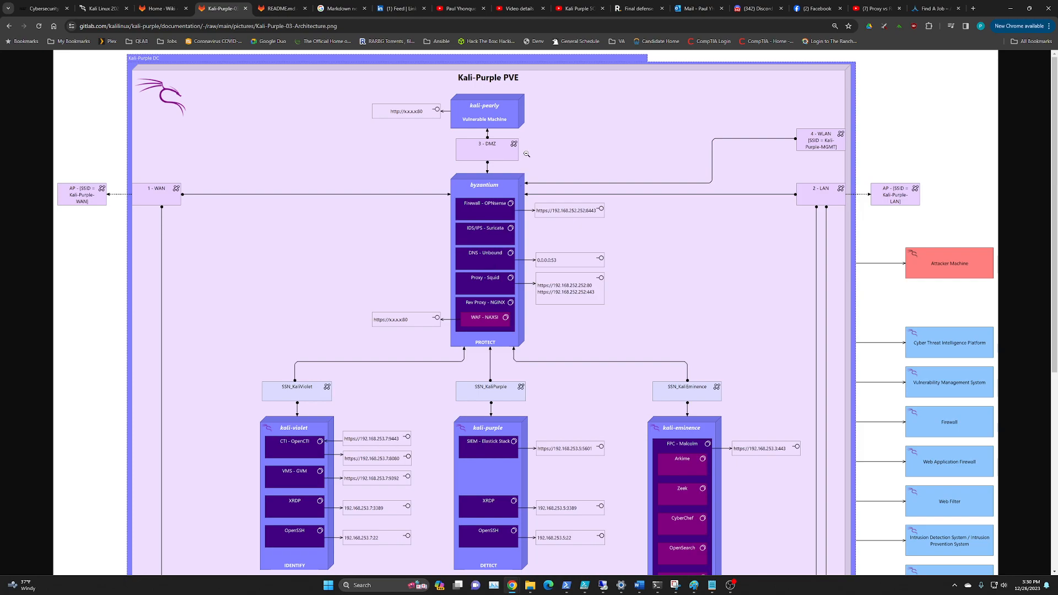
pyautogui.moveTo(509, 112)
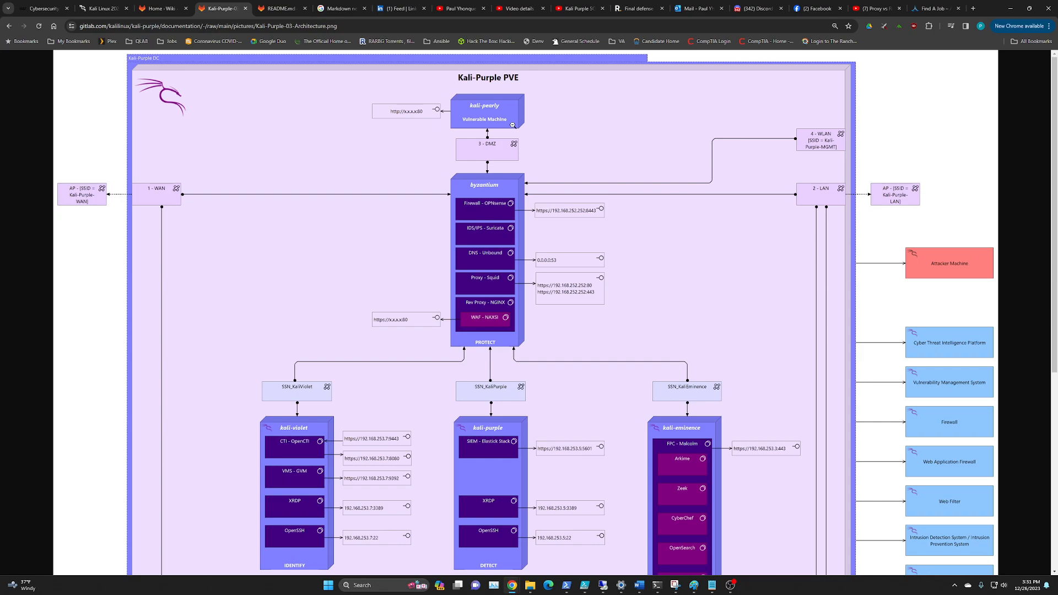
pyautogui.moveTo(533, 113)
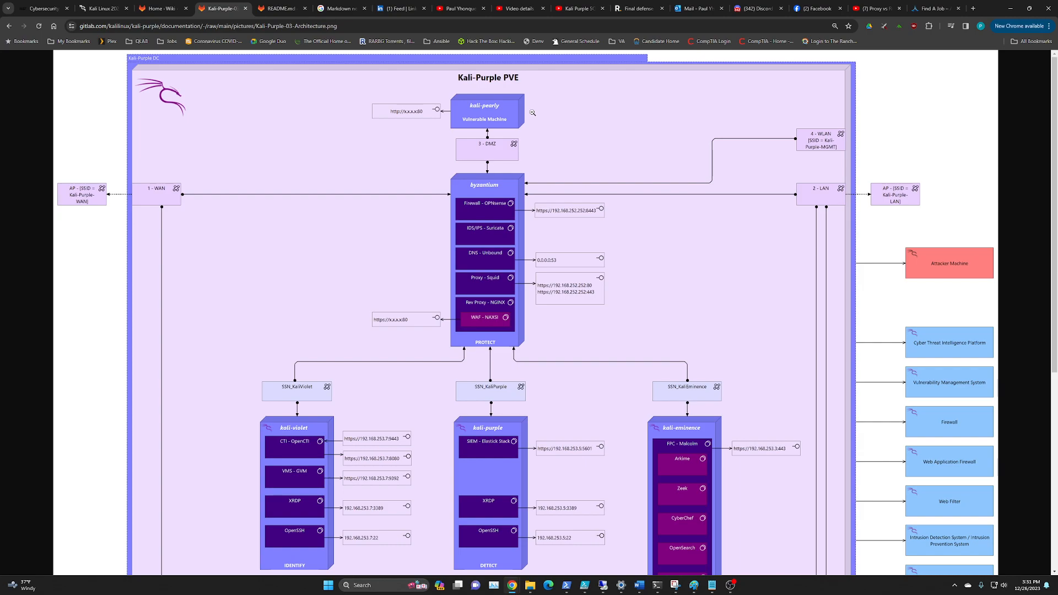
pyautogui.moveTo(495, 177)
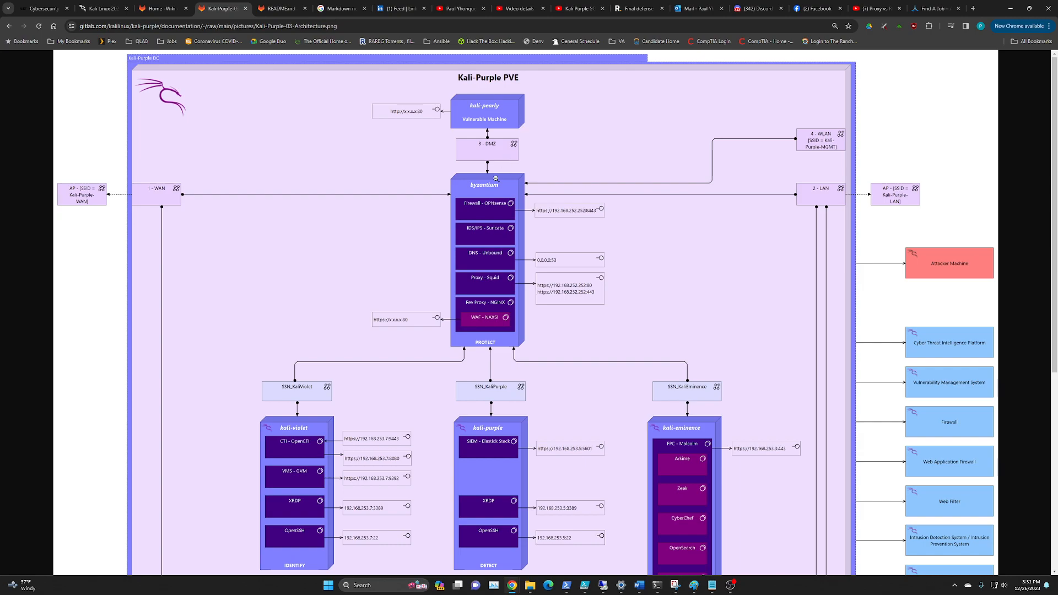
pyautogui.scroll(-3)
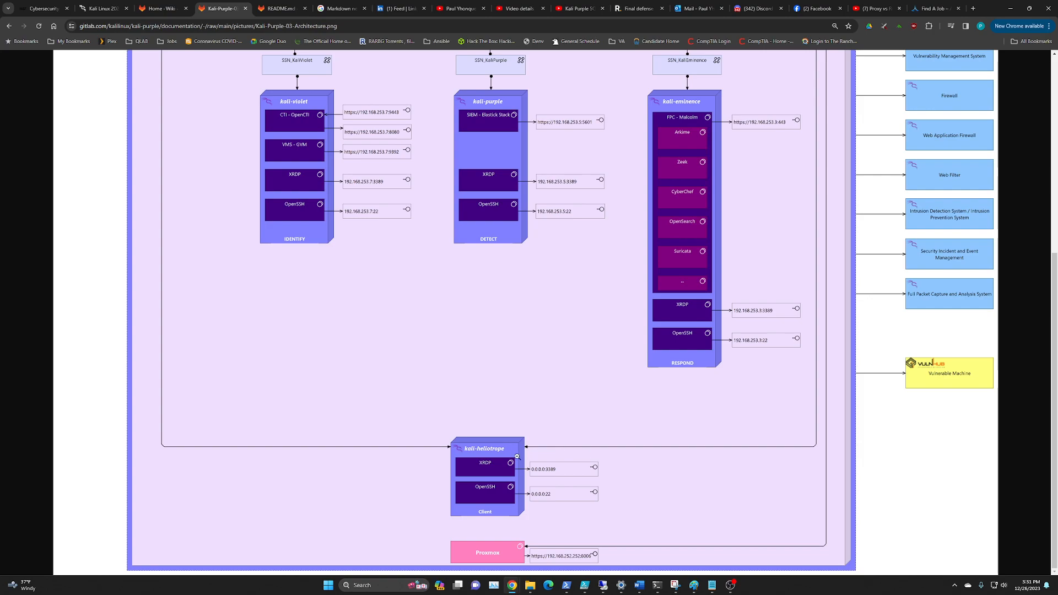
pyautogui.moveTo(696, 454)
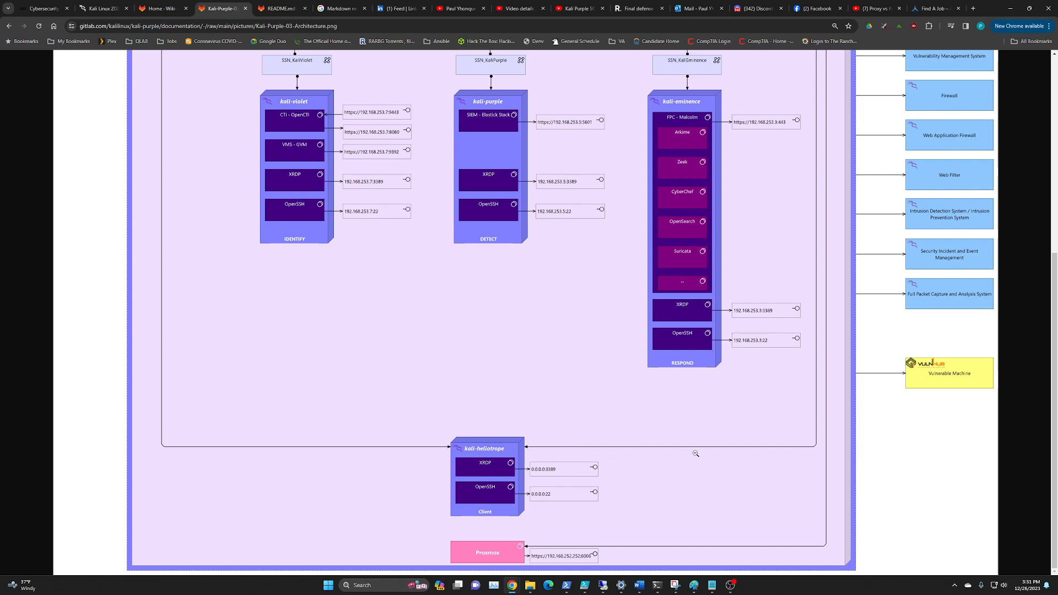
pyautogui.scroll(3)
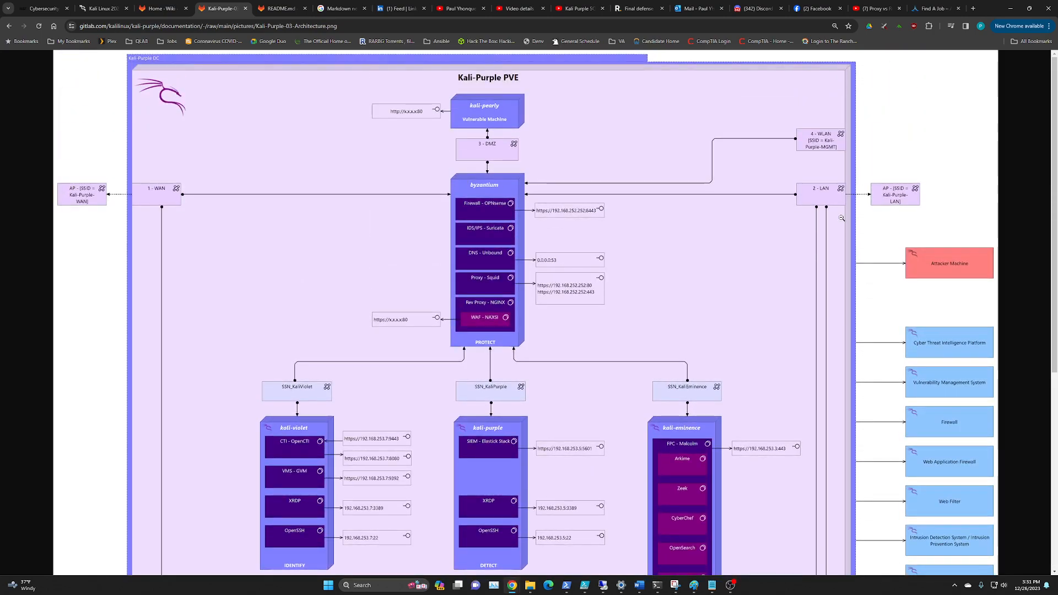
pyautogui.scroll(-3)
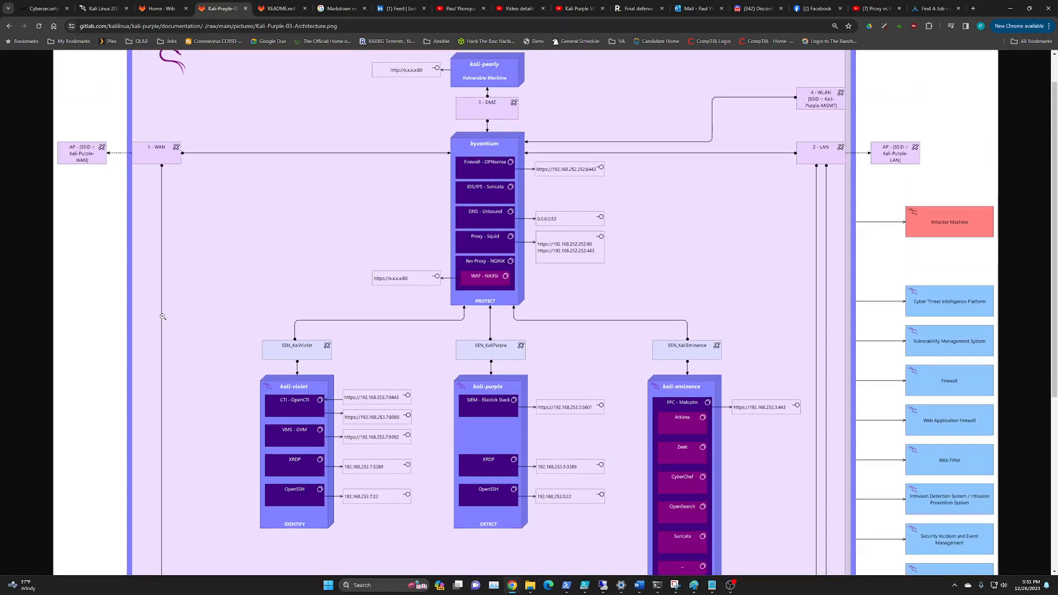
pyautogui.moveTo(246, 176)
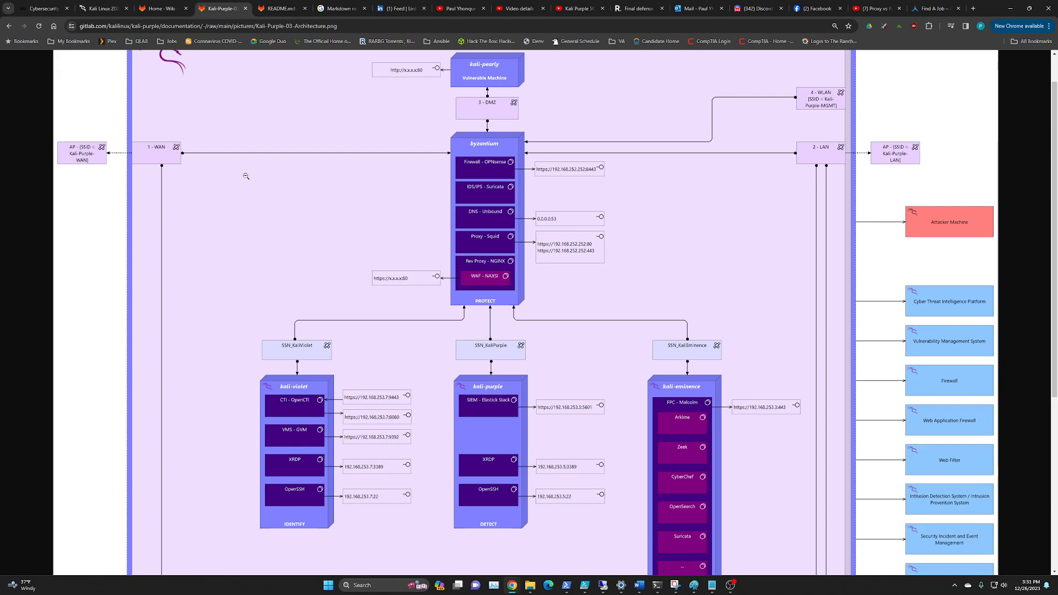
pyautogui.moveTo(391, 142)
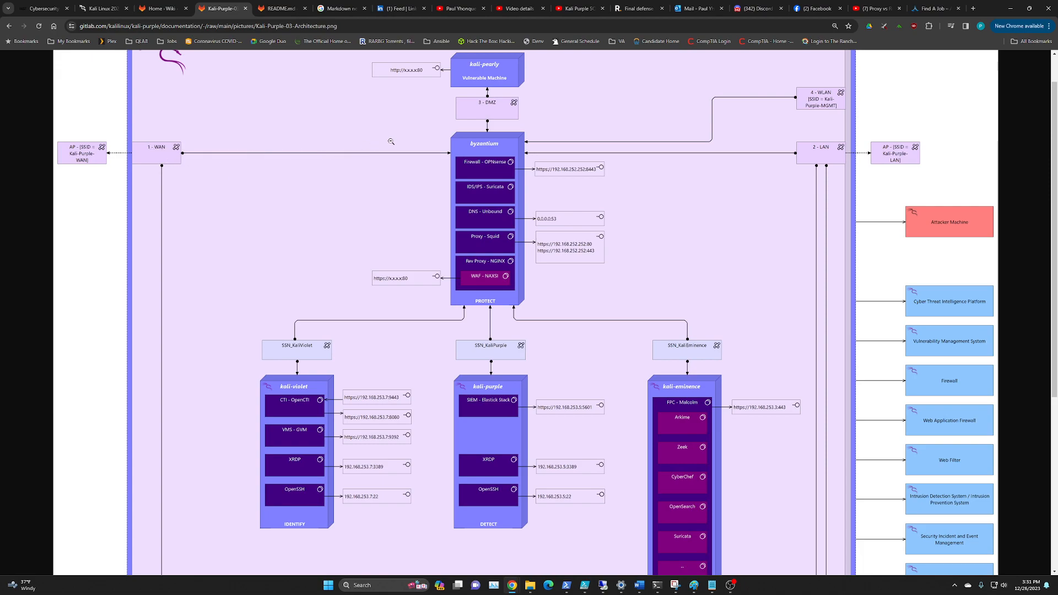
pyautogui.moveTo(487, 109)
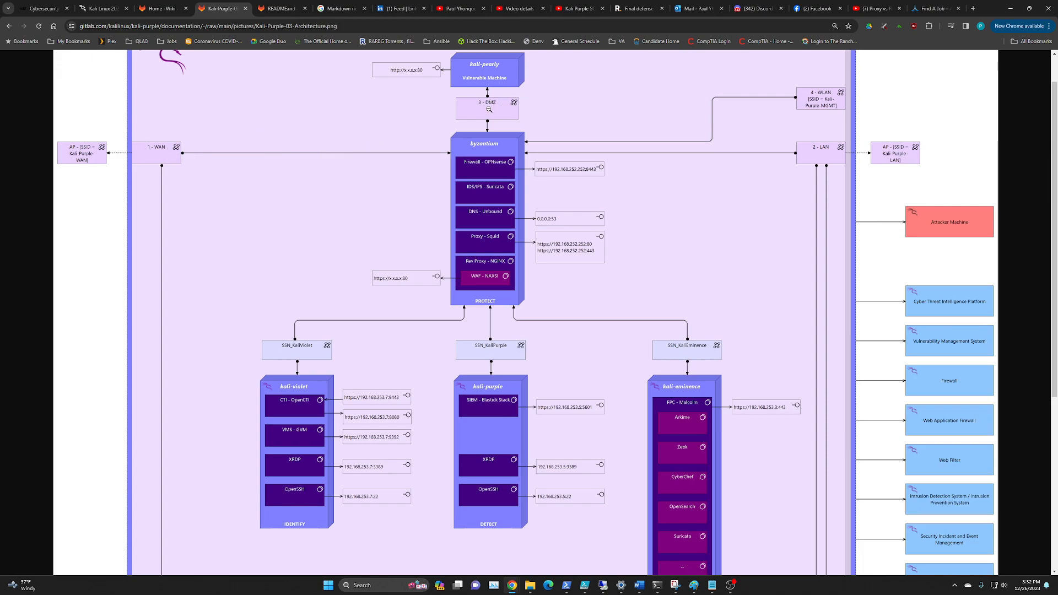
pyautogui.moveTo(822, 157)
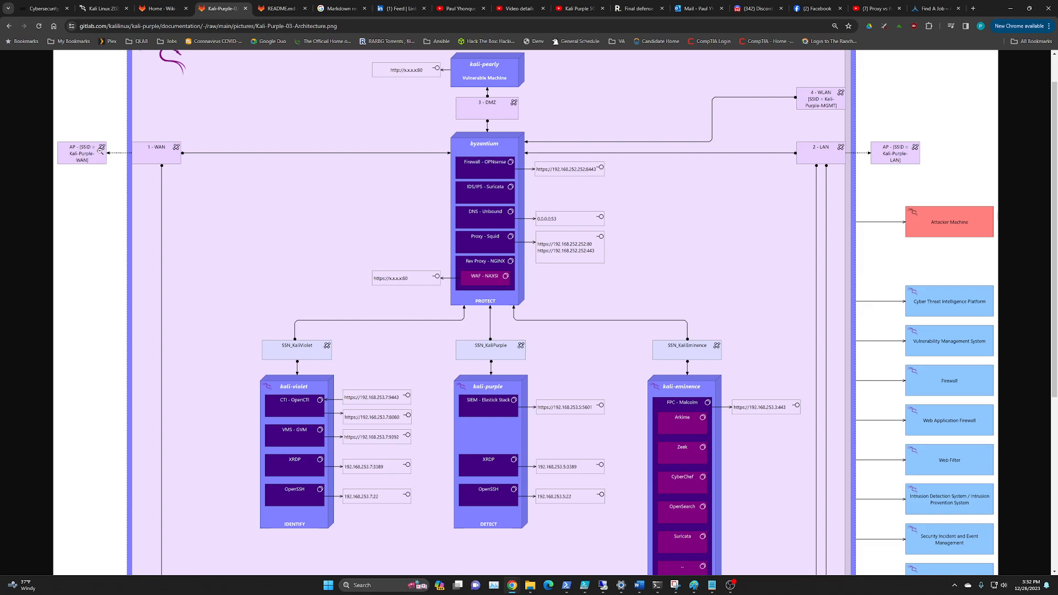
pyautogui.moveTo(839, 93)
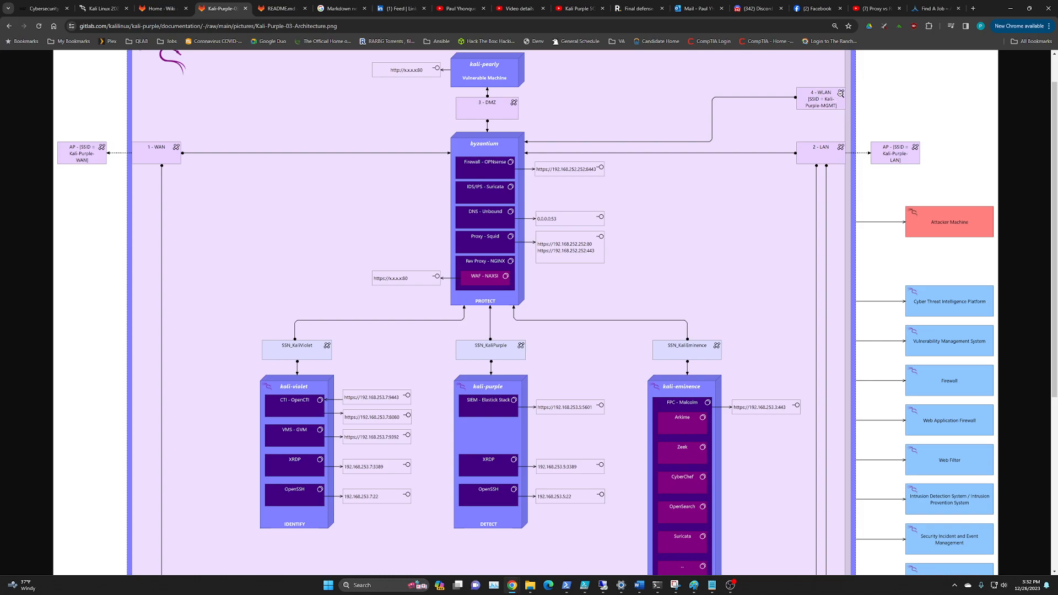
pyautogui.moveTo(140, 123)
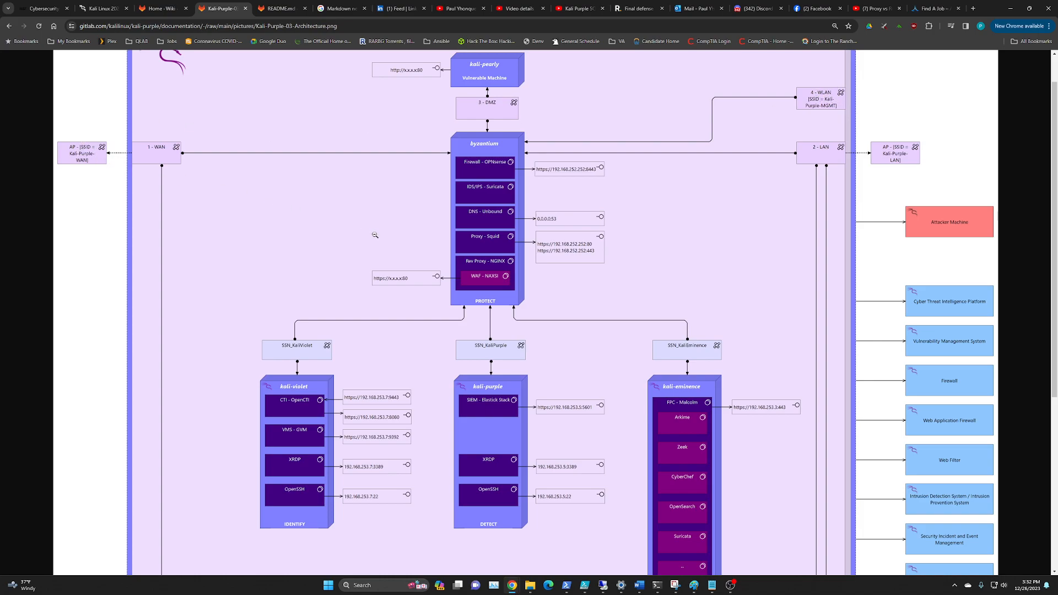
pyautogui.moveTo(871, 164)
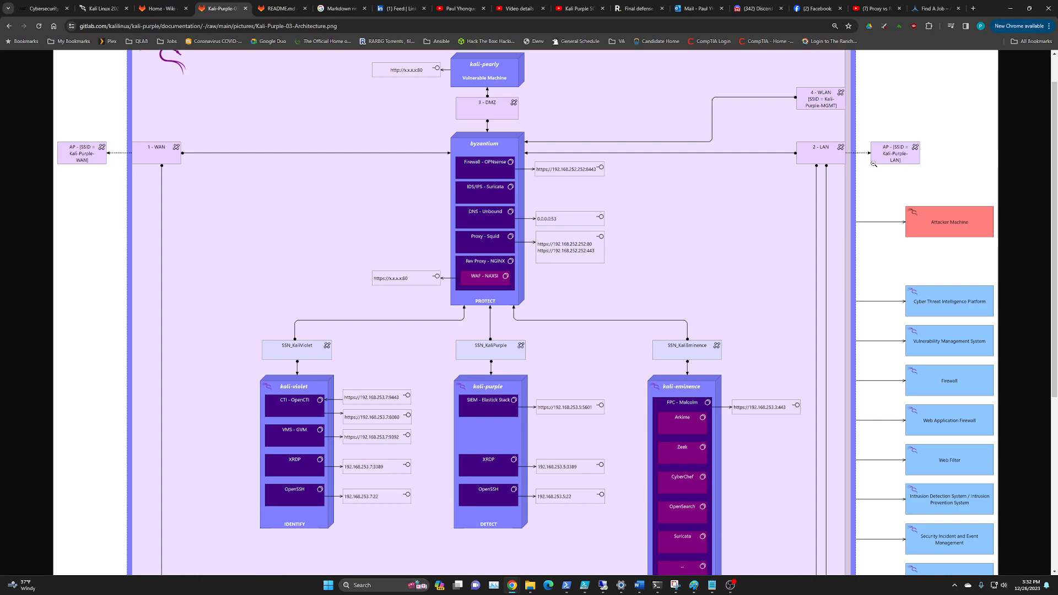
pyautogui.moveTo(887, 162)
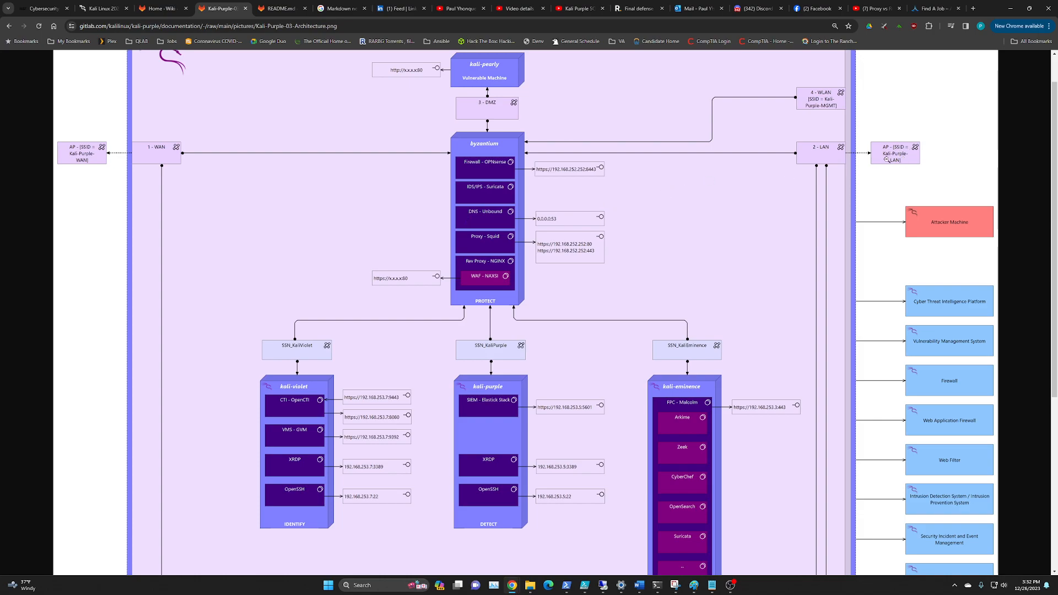
pyautogui.moveTo(397, 216)
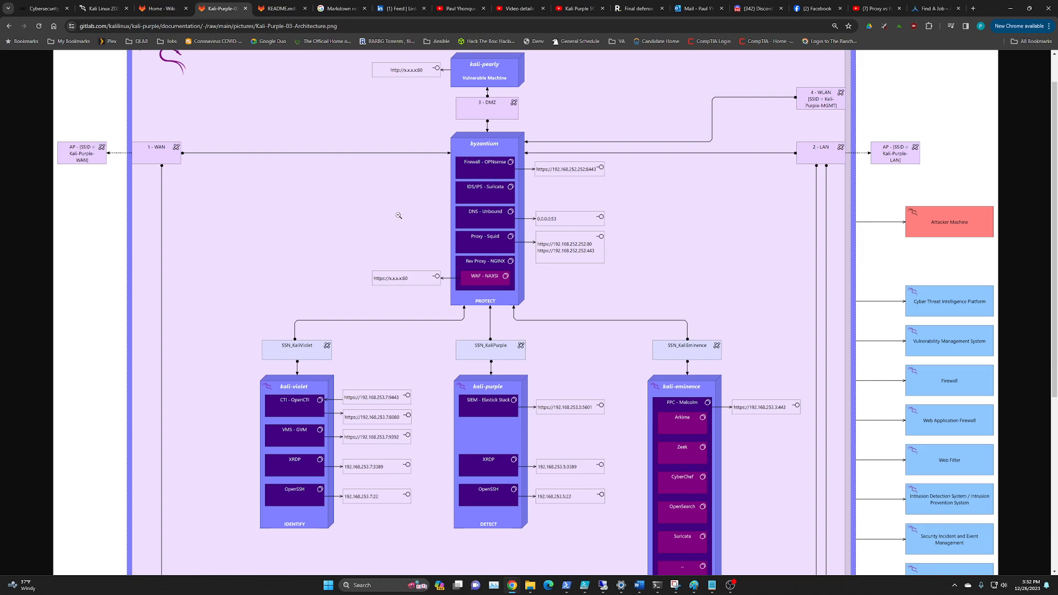
pyautogui.moveTo(350, 255)
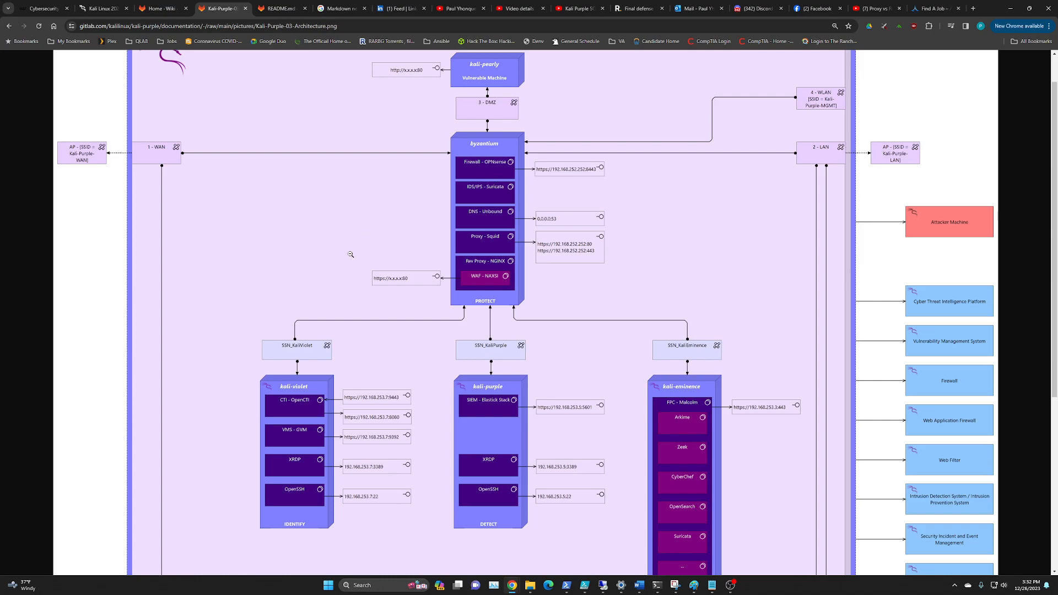
pyautogui.moveTo(356, 252)
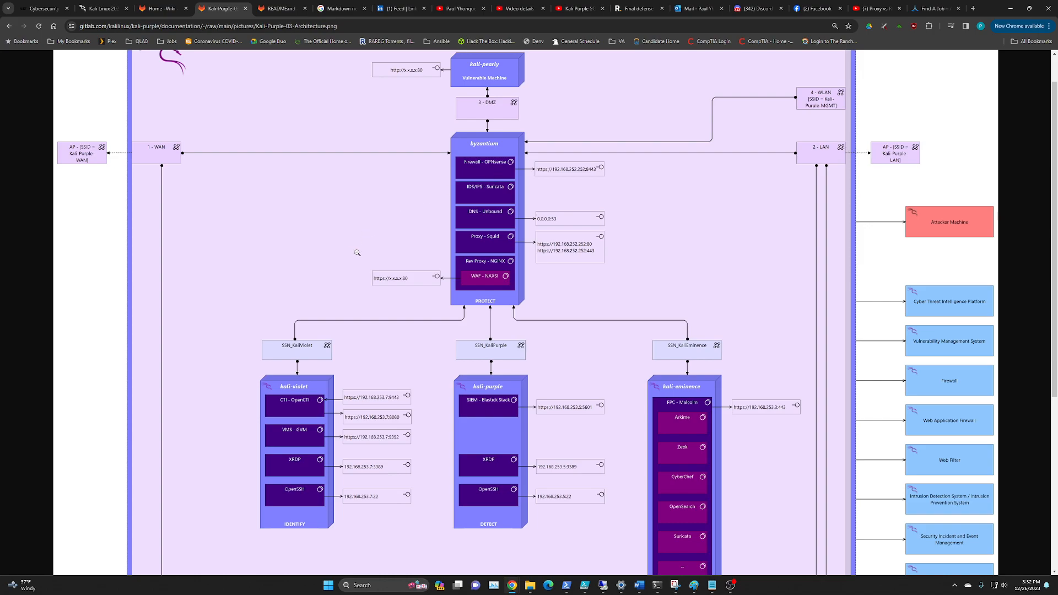
pyautogui.moveTo(397, 258)
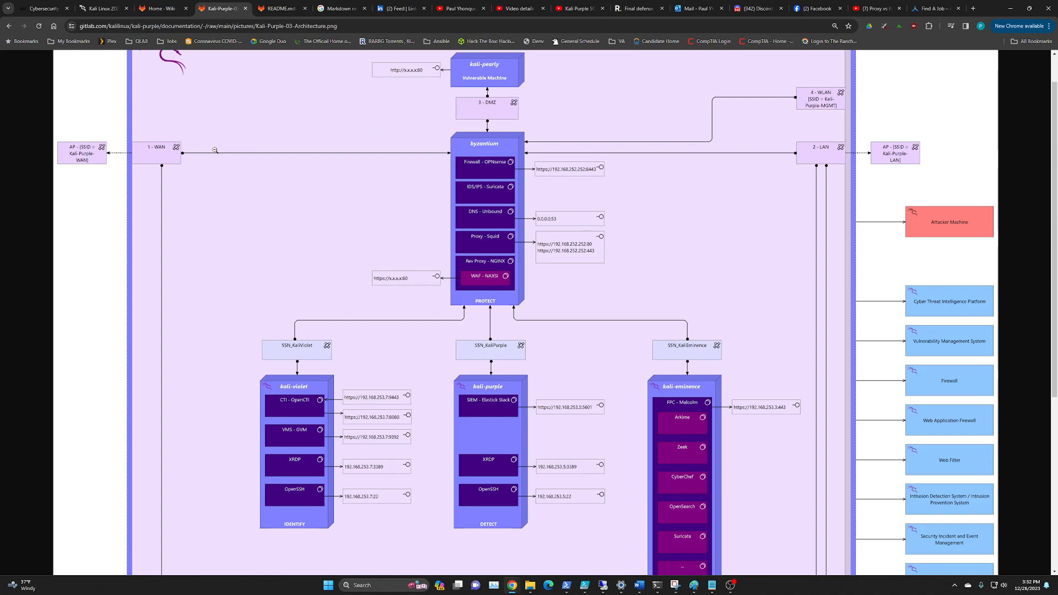
pyautogui.moveTo(822, 162)
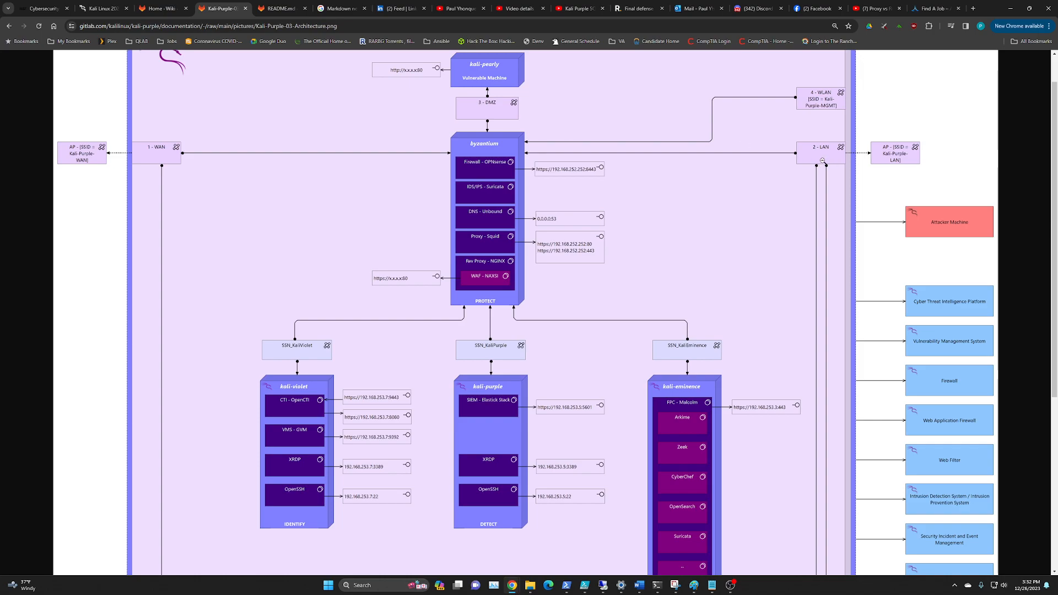
pyautogui.moveTo(590, 177)
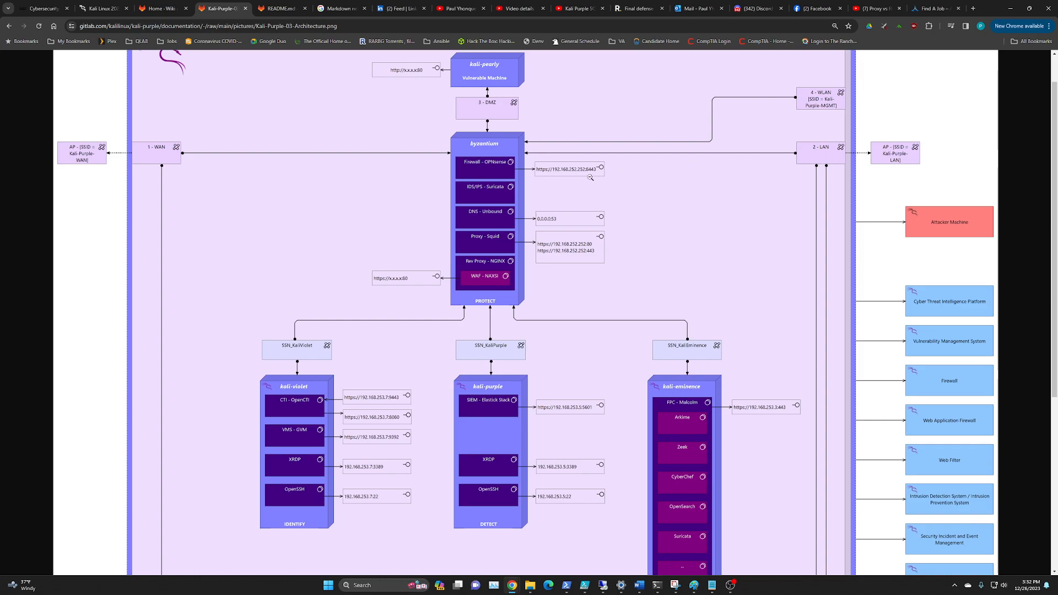
pyautogui.moveTo(476, 113)
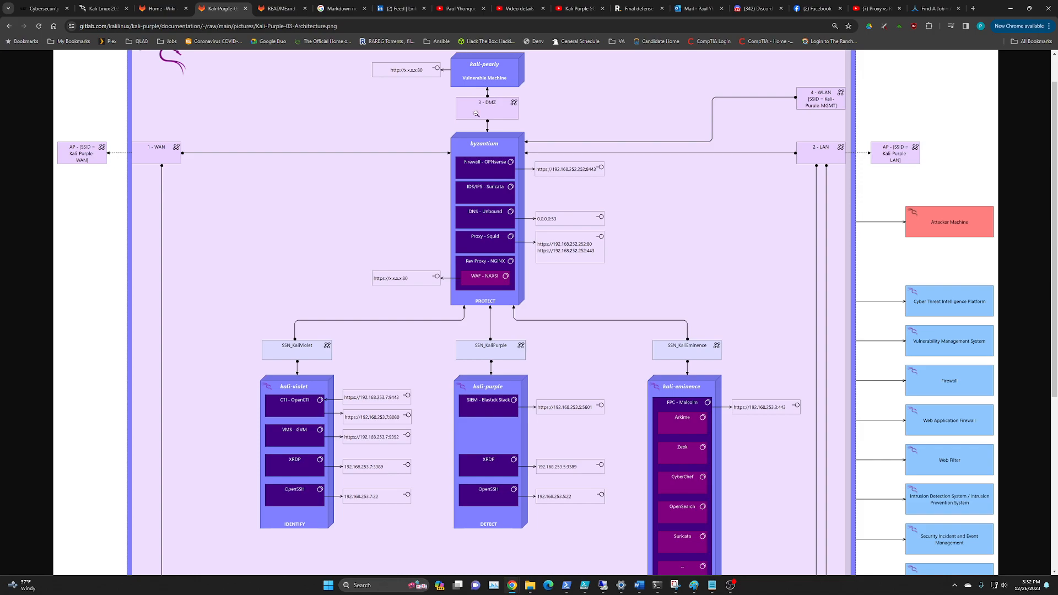
pyautogui.scroll(-3)
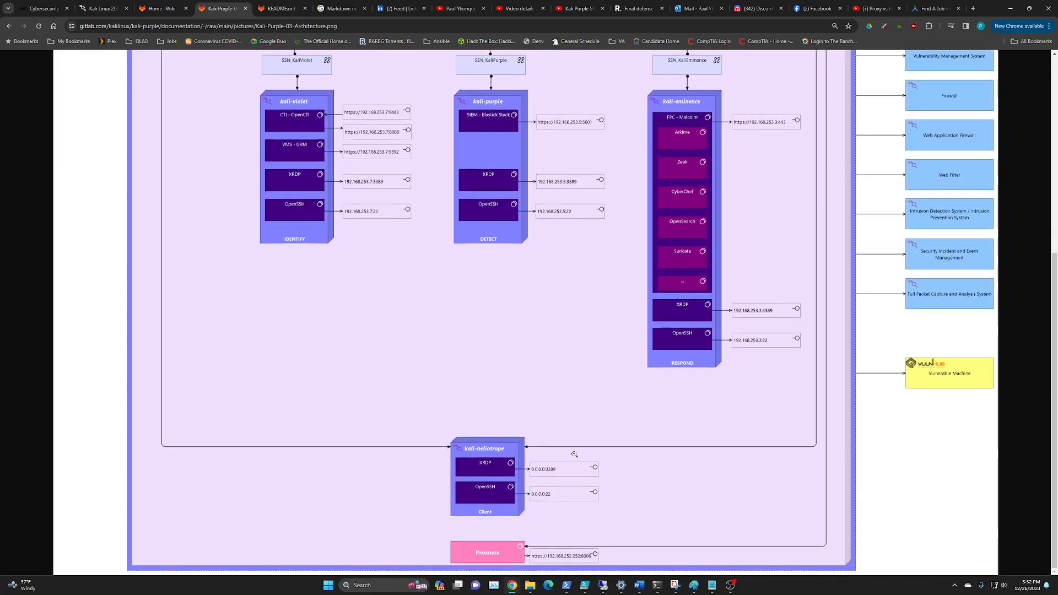
pyautogui.moveTo(440, 501)
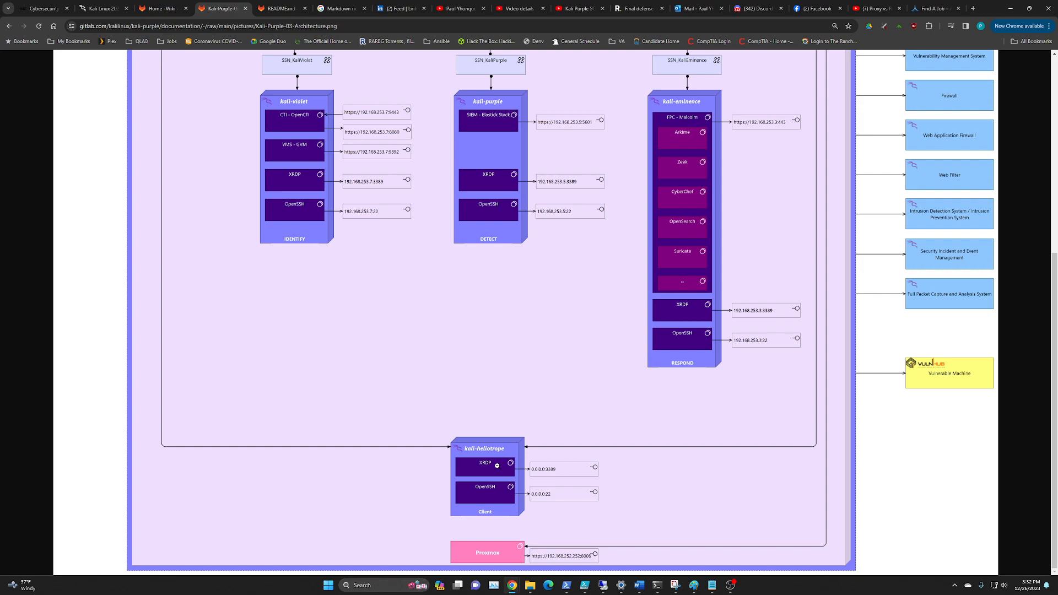
pyautogui.moveTo(487, 466)
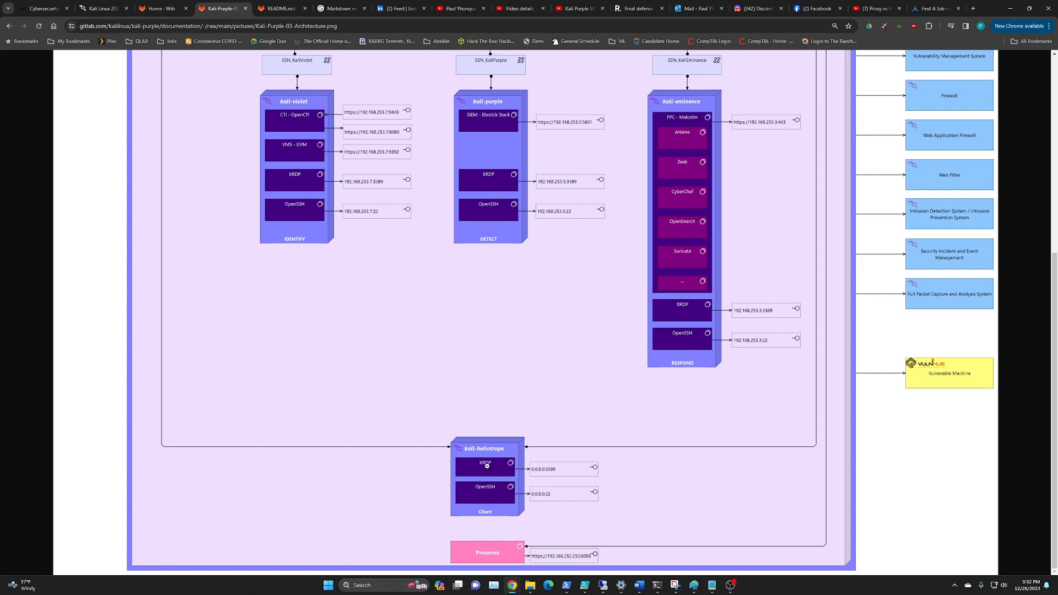
pyautogui.moveTo(478, 390)
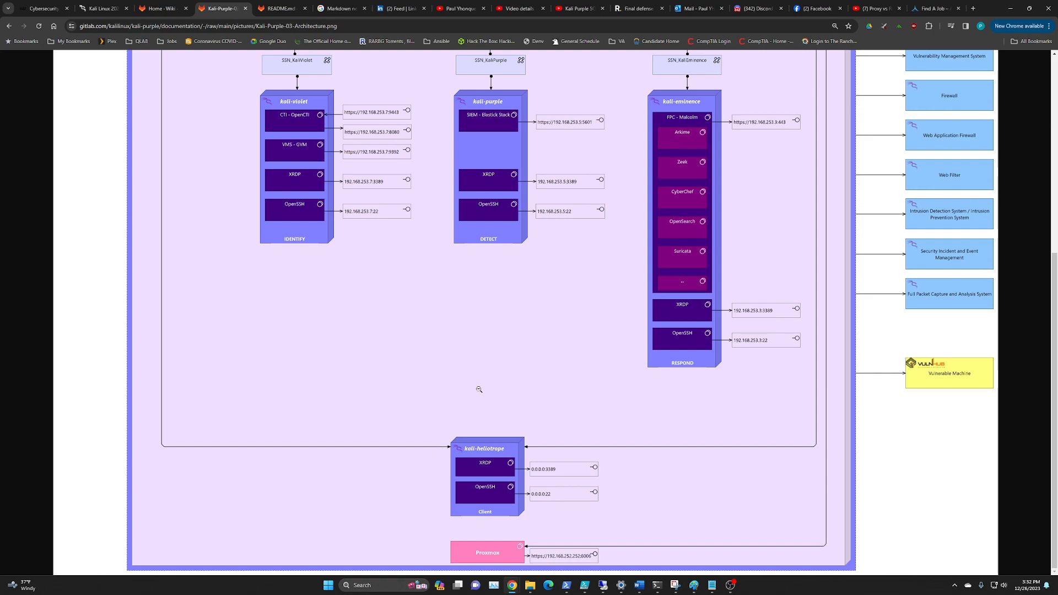
pyautogui.moveTo(296, 207)
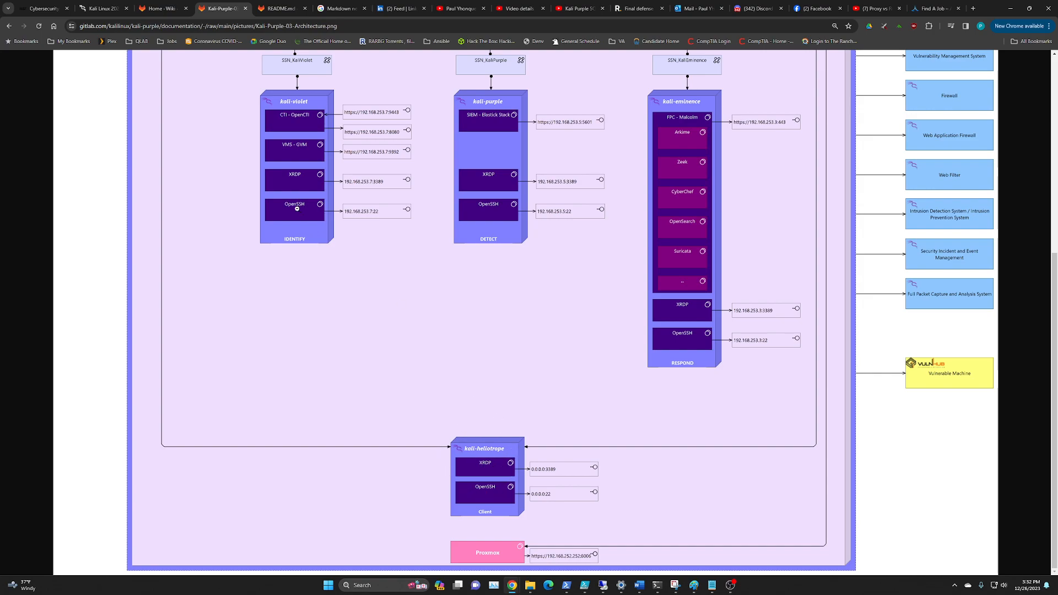
pyautogui.moveTo(568, 242)
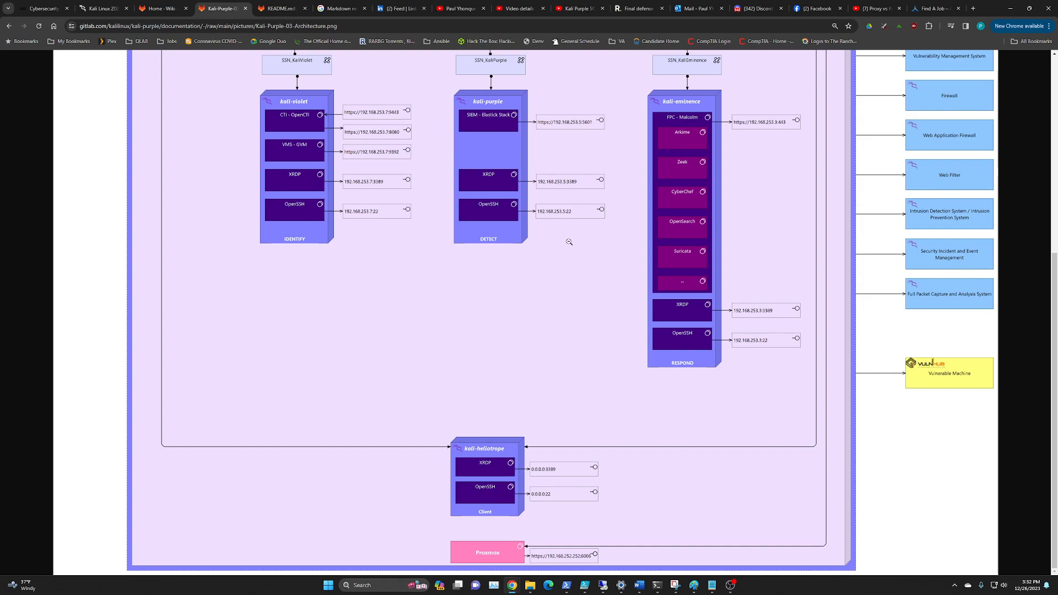
pyautogui.moveTo(484, 481)
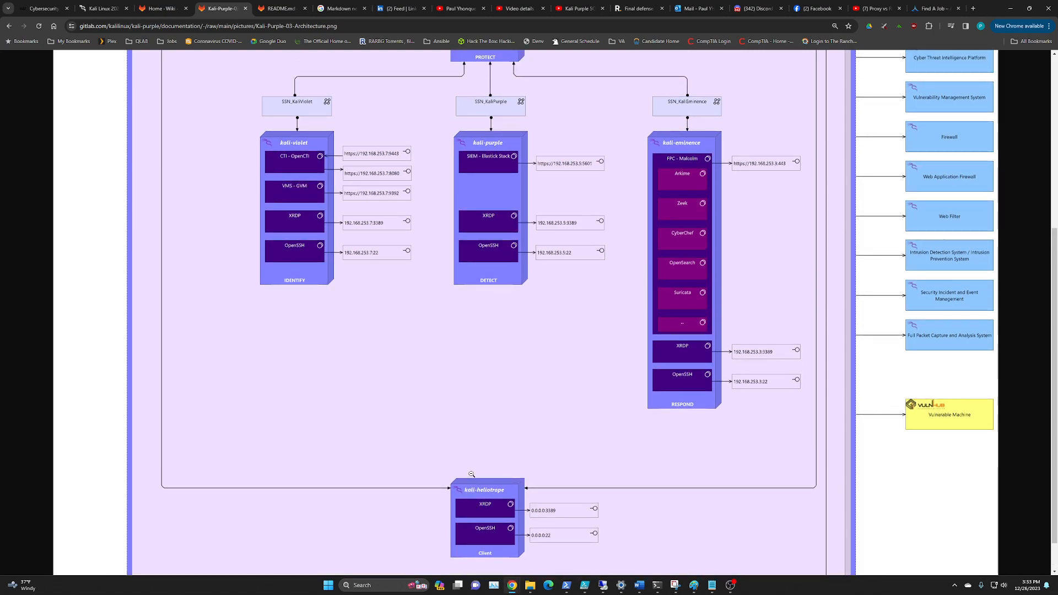
pyautogui.scroll(3)
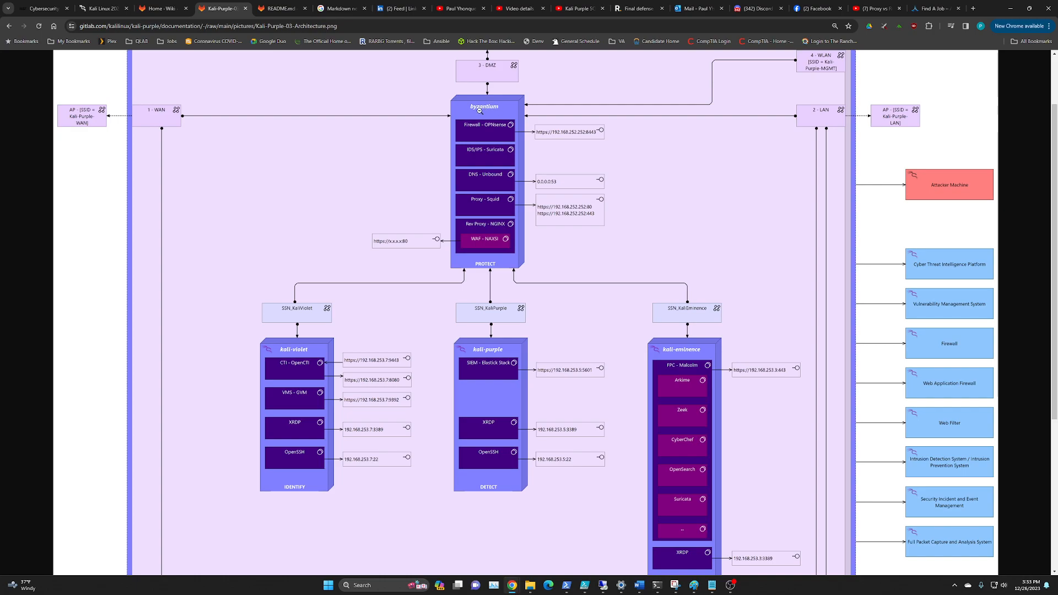
pyautogui.moveTo(502, 123)
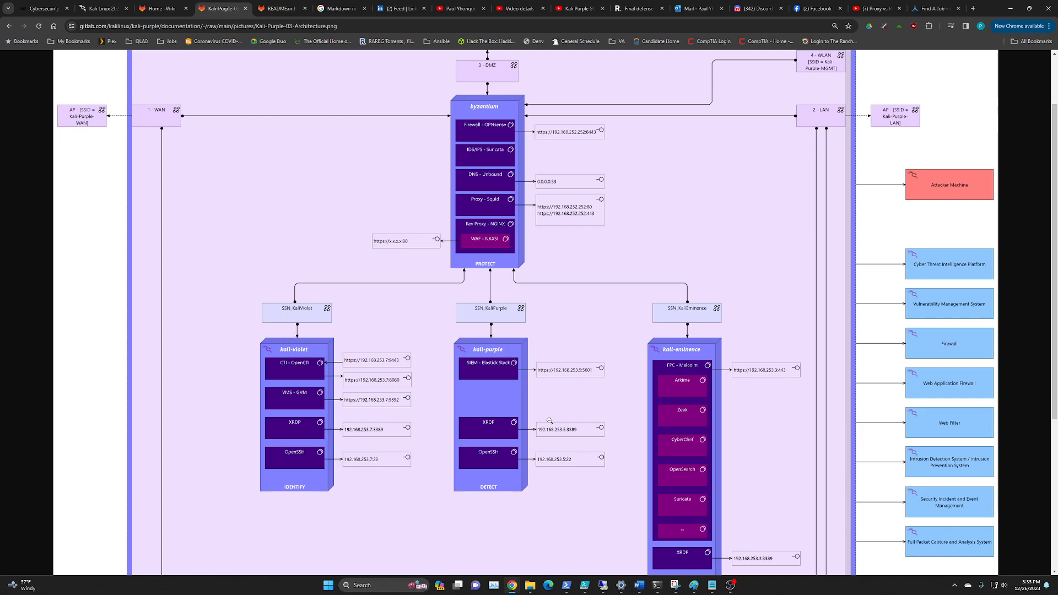
pyautogui.moveTo(435, 482)
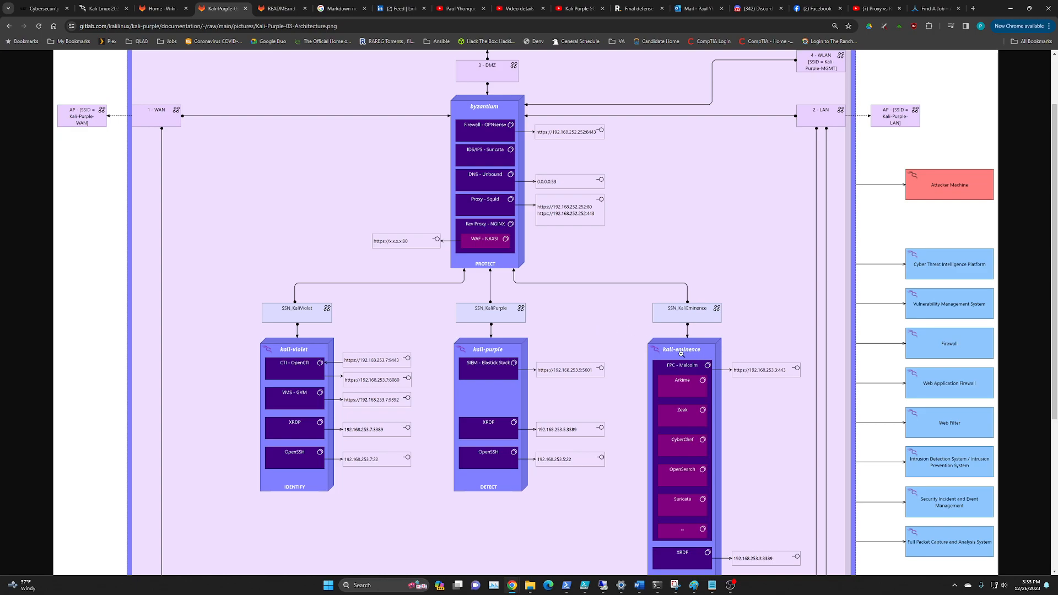
# - Scroll the diagram to byzantium PROTECT above the kali-violet, kali-purple and kali-eminence nodes
pyautogui.scroll(-3)
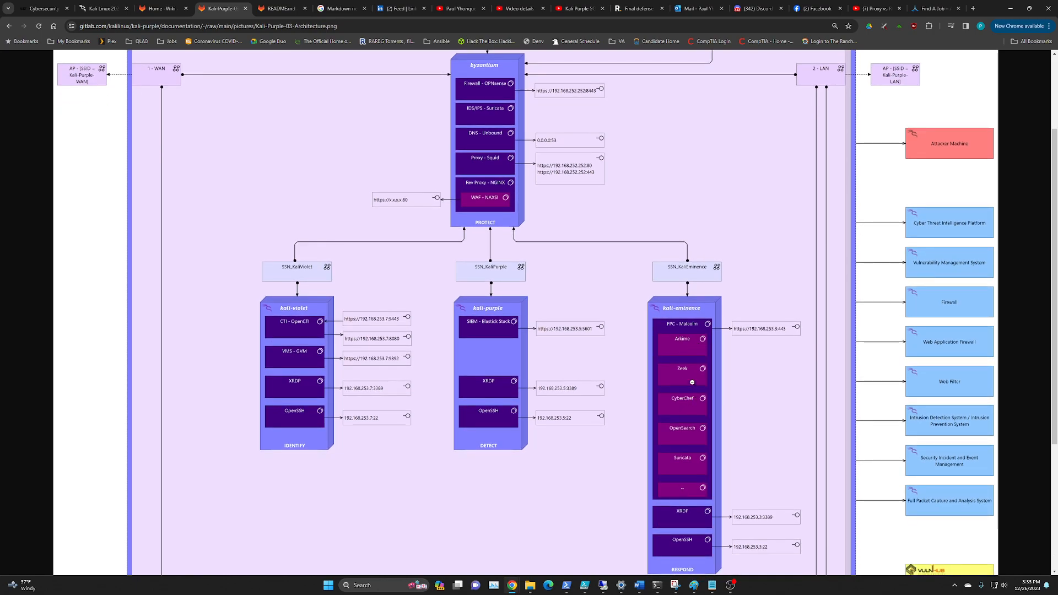
pyautogui.scroll(-3)
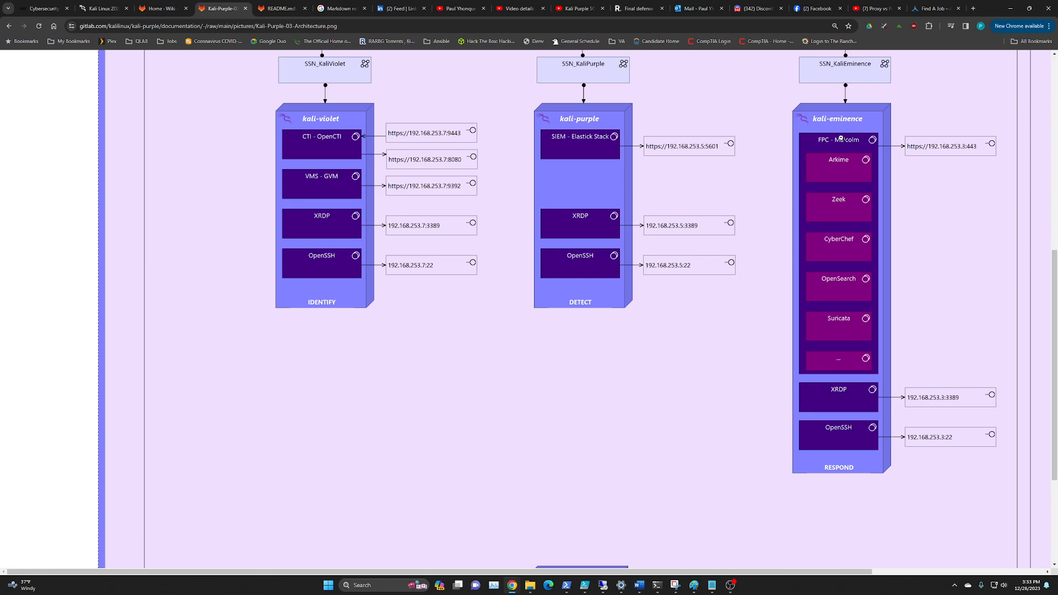
pyautogui.moveTo(860, 125)
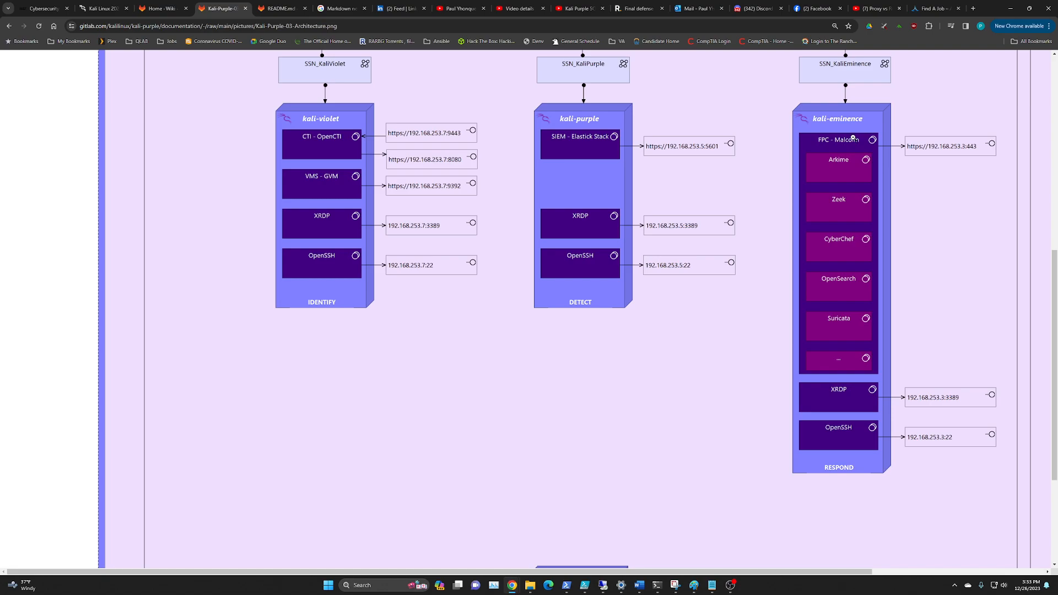
pyautogui.moveTo(857, 129)
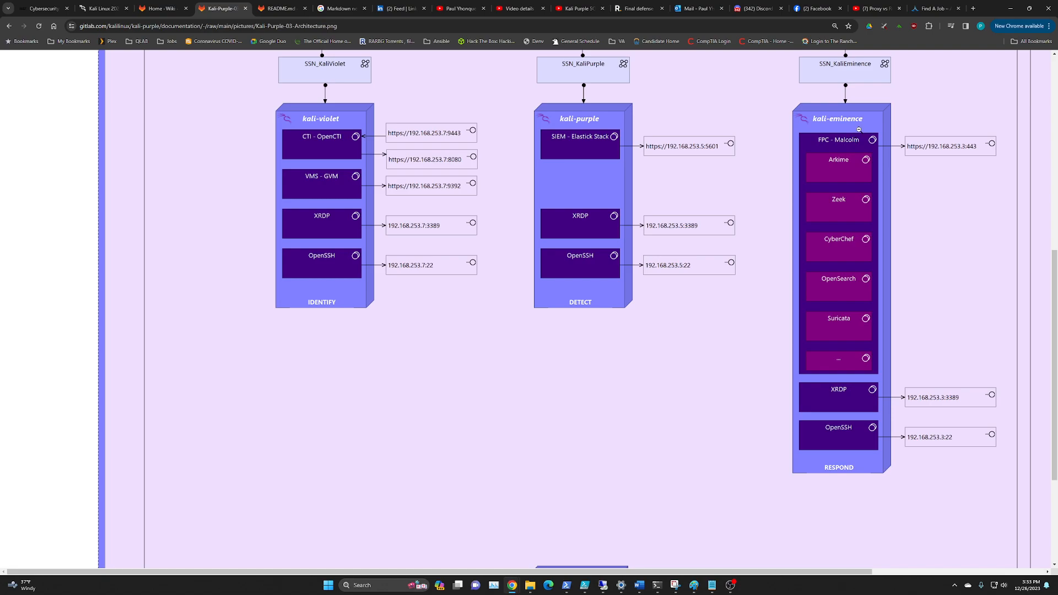
pyautogui.moveTo(850, 133)
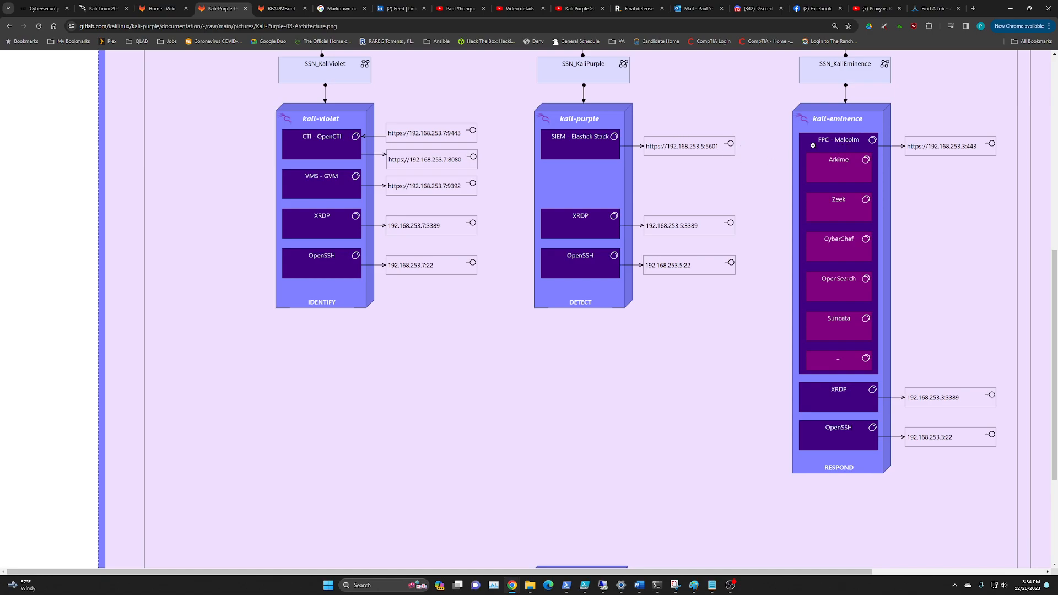
pyautogui.moveTo(715, 378)
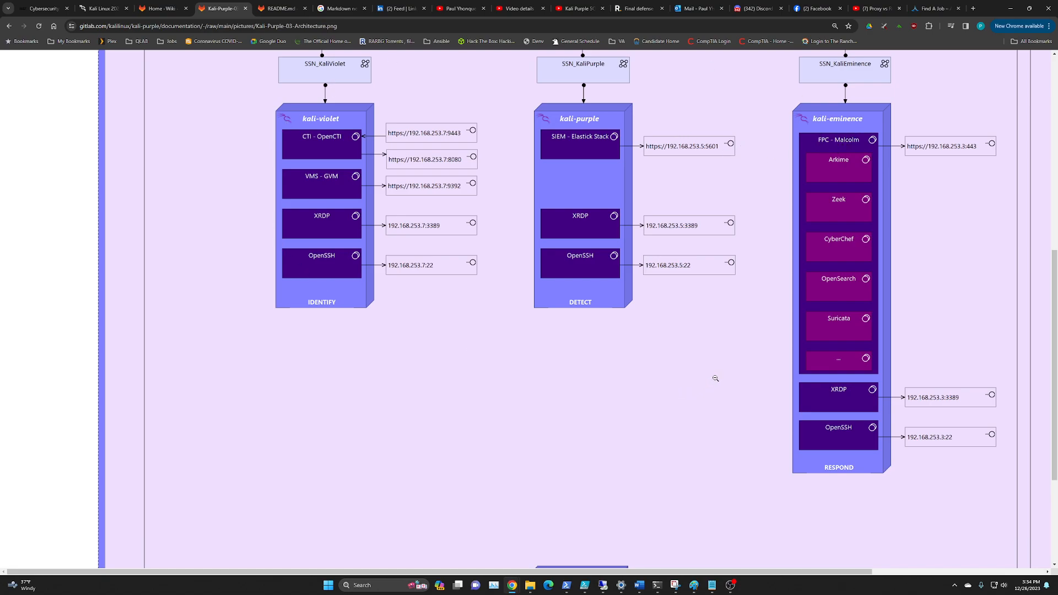
pyautogui.moveTo(731, 303)
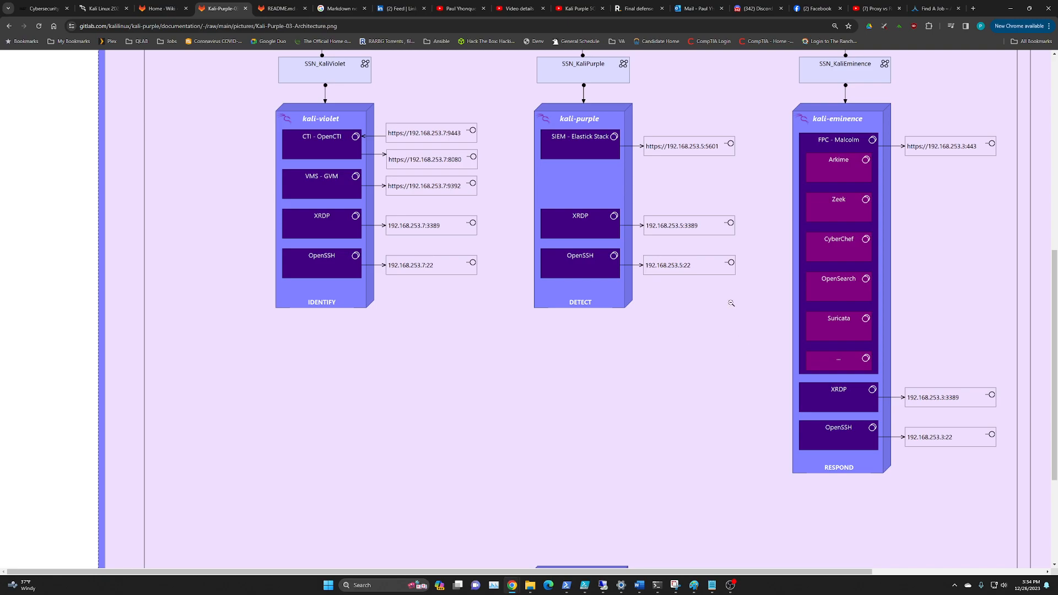
pyautogui.moveTo(870, 172)
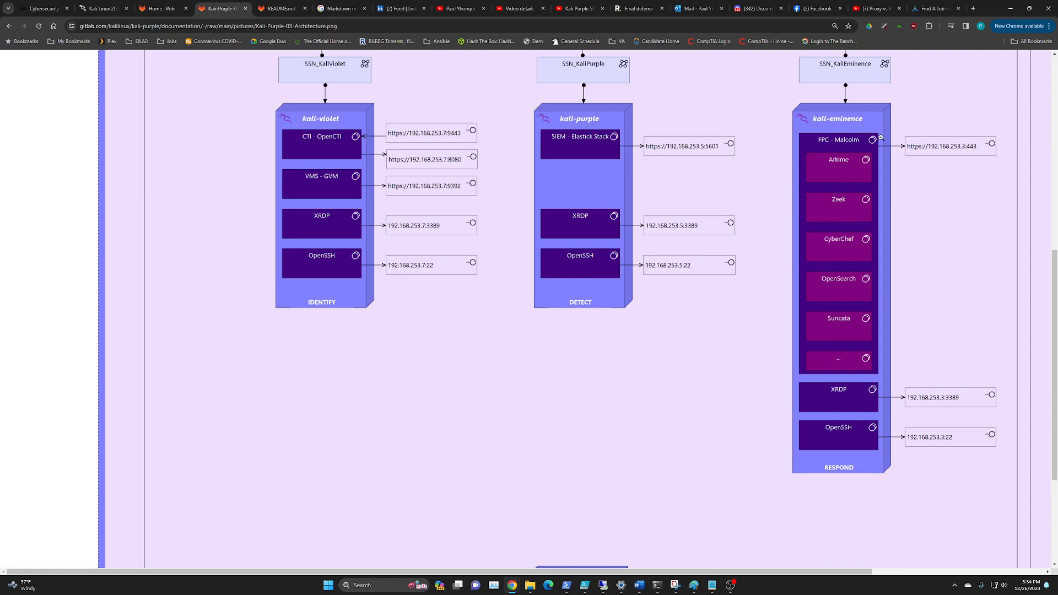
pyautogui.moveTo(794, 351)
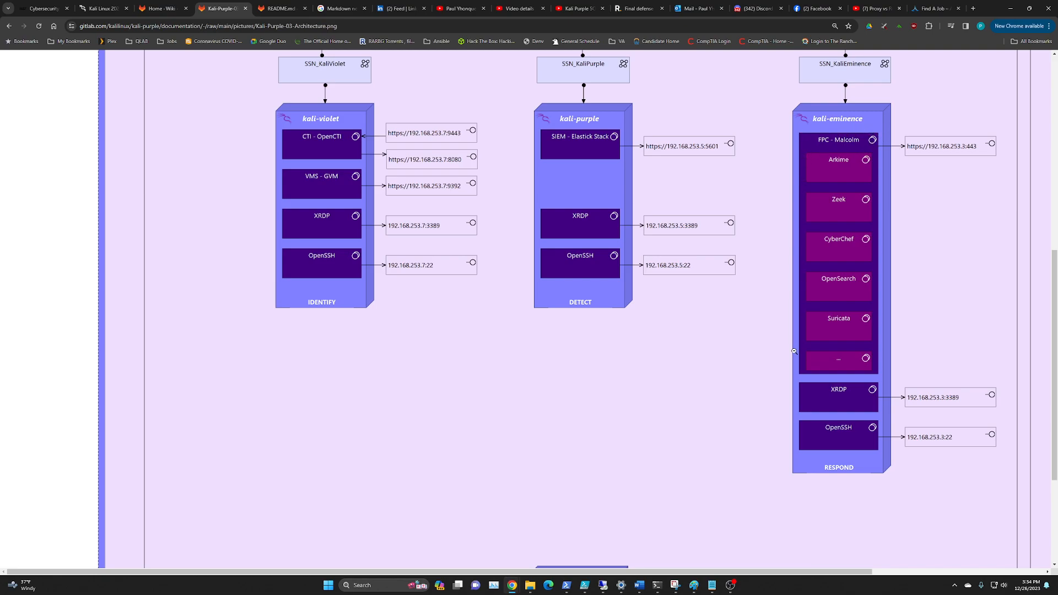
pyautogui.moveTo(878, 375)
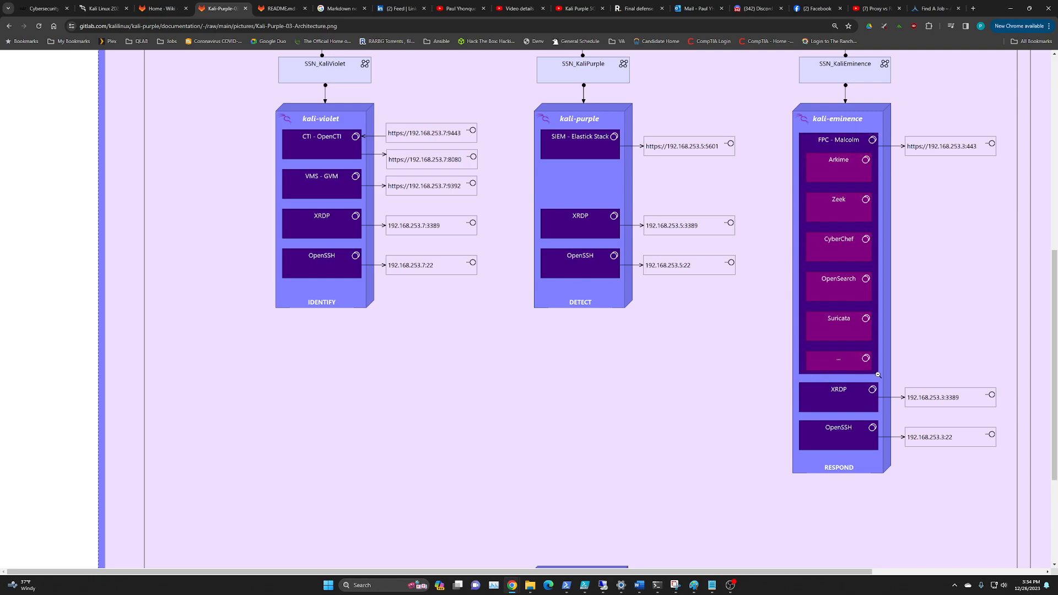
pyautogui.moveTo(847, 134)
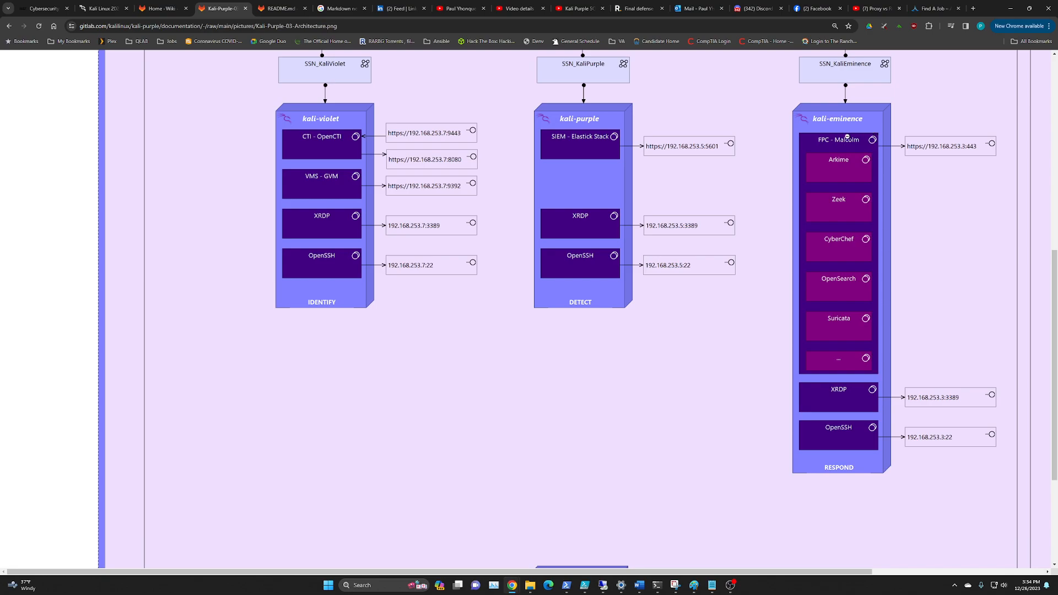
pyautogui.moveTo(844, 140)
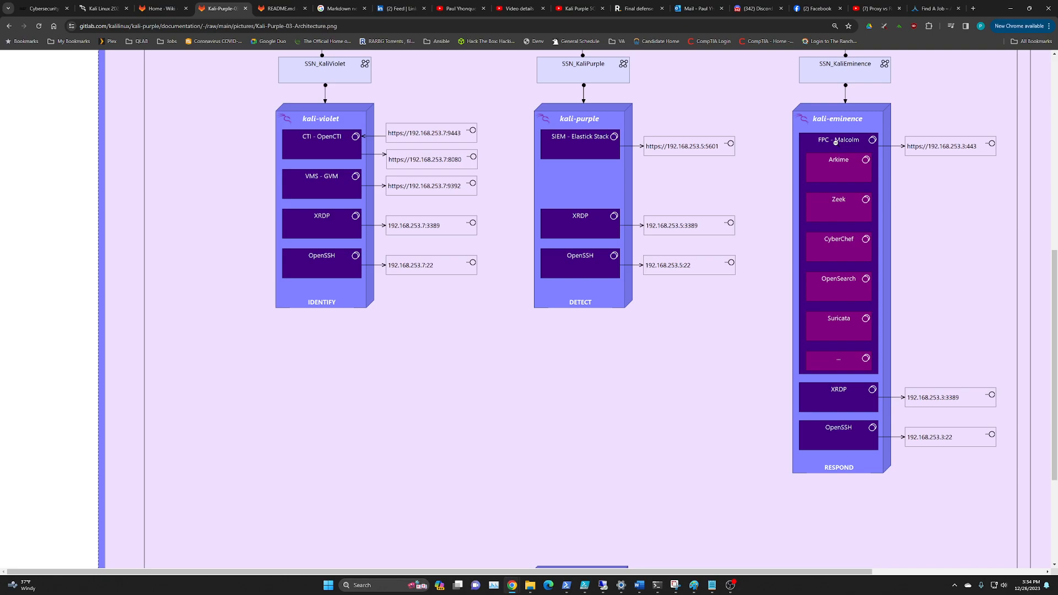
pyautogui.moveTo(839, 145)
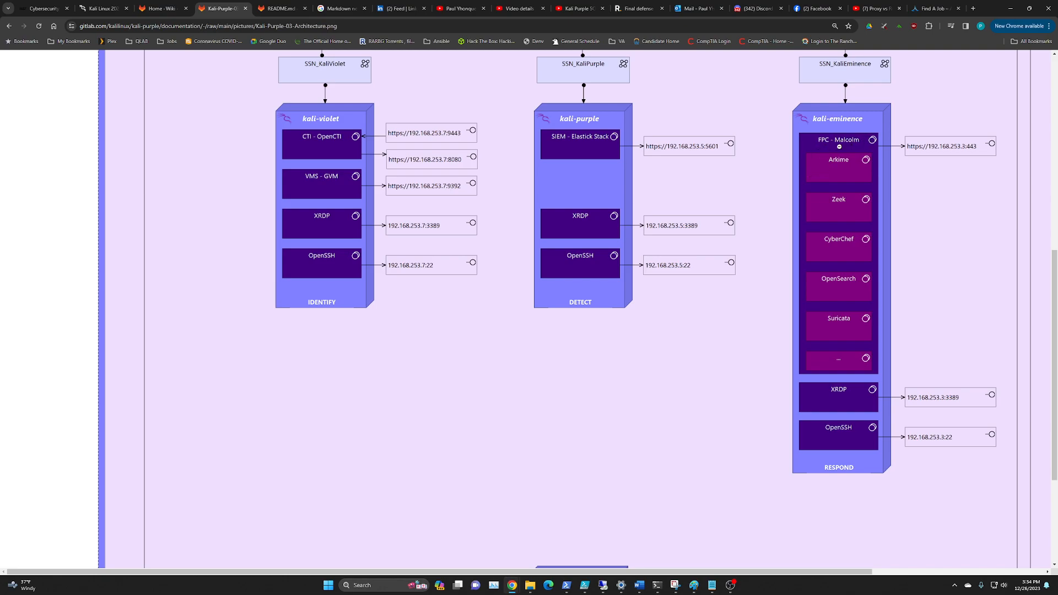
pyautogui.moveTo(844, 171)
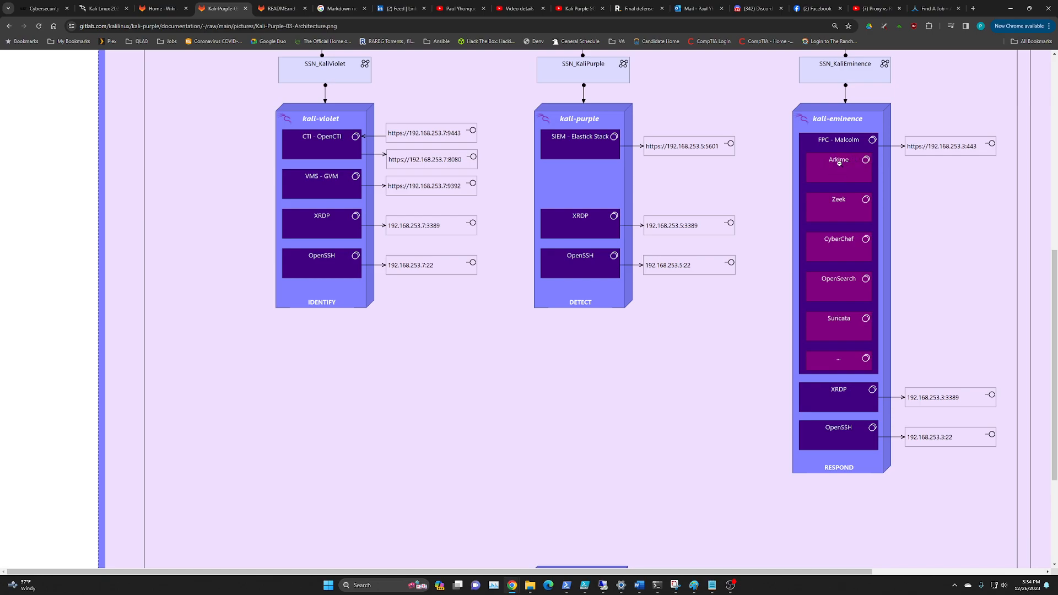
pyautogui.moveTo(835, 198)
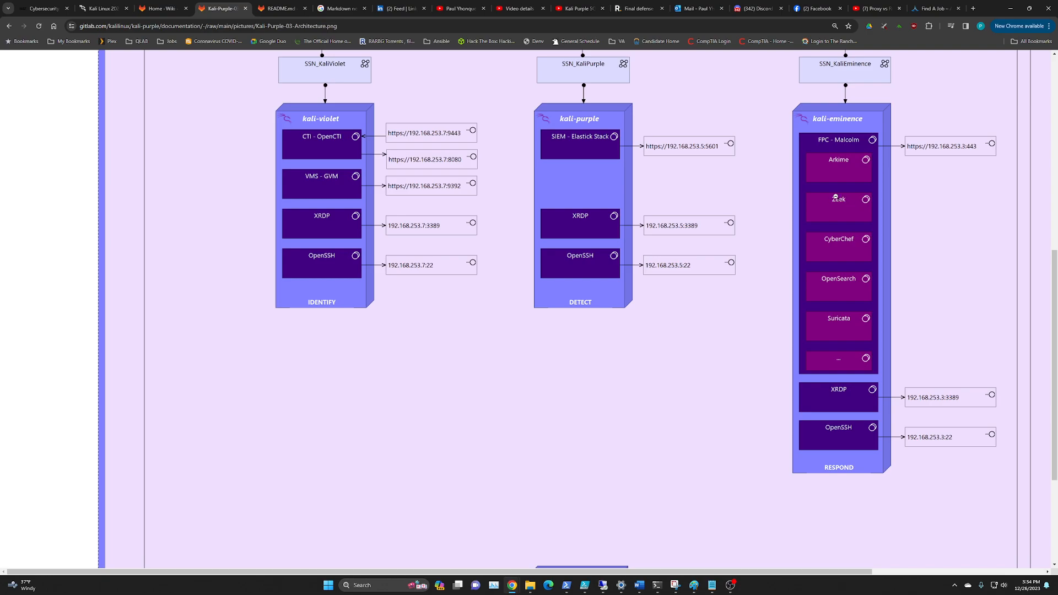
pyautogui.moveTo(828, 207)
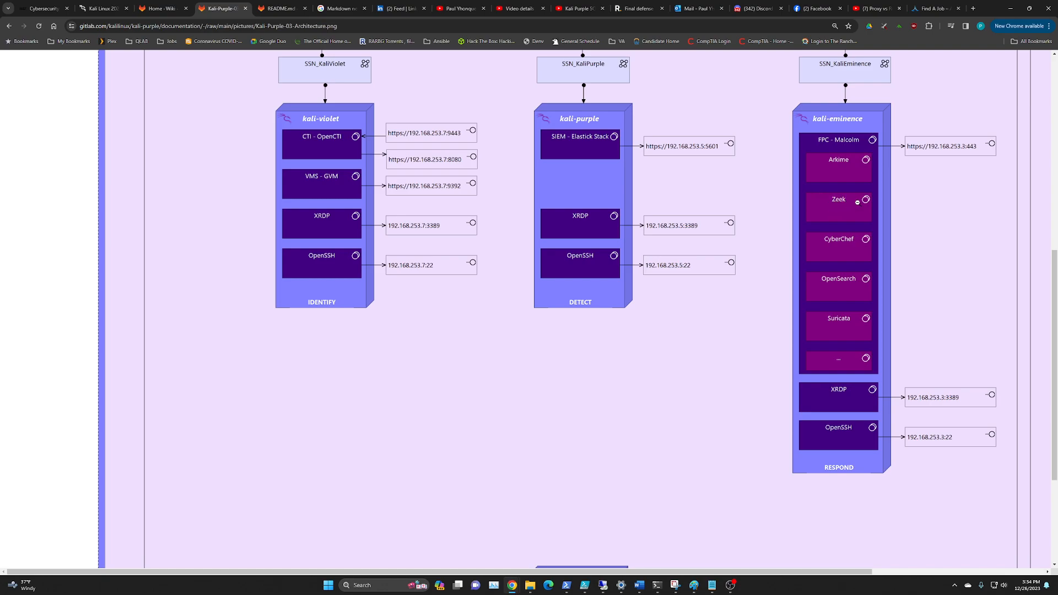
pyautogui.moveTo(842, 207)
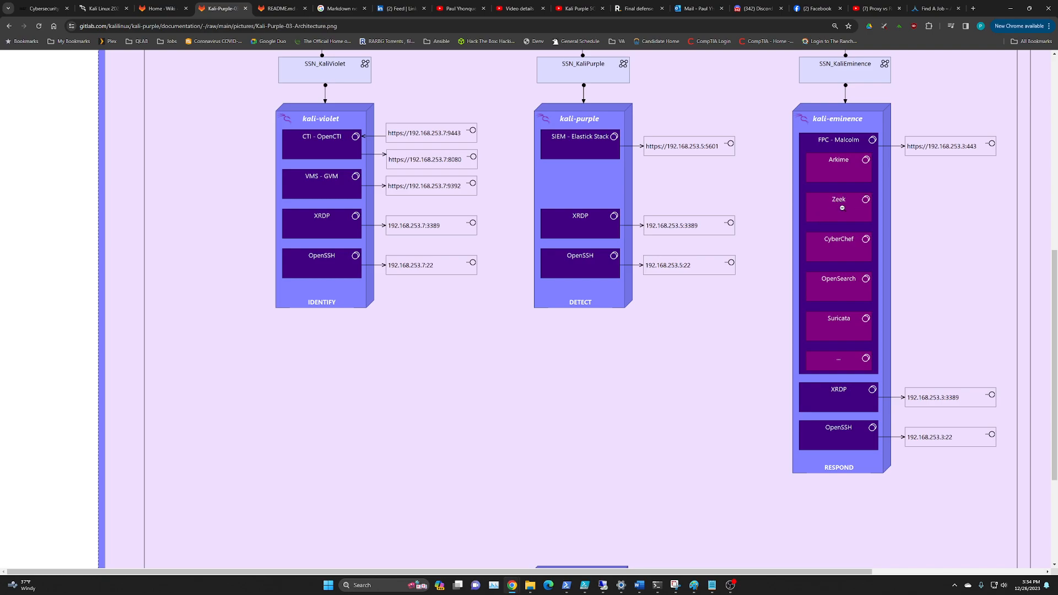
pyautogui.moveTo(822, 237)
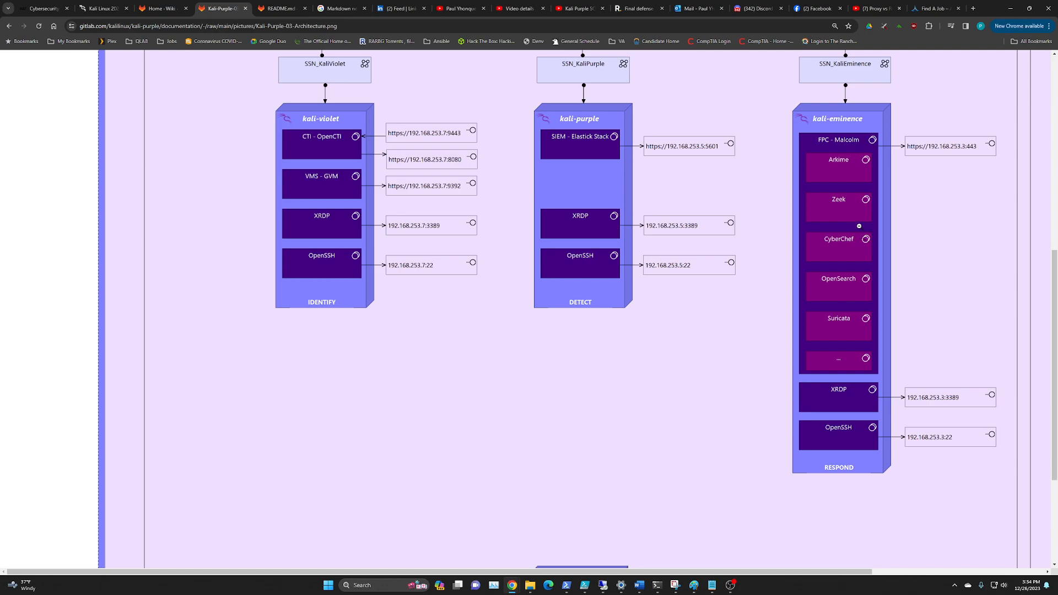
pyautogui.moveTo(866, 238)
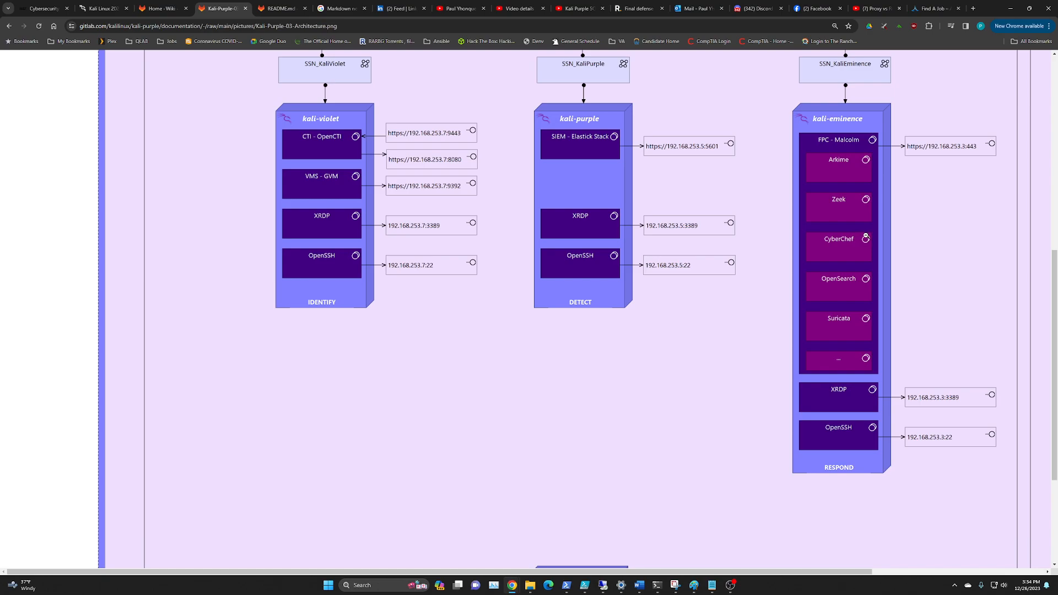
pyautogui.moveTo(847, 297)
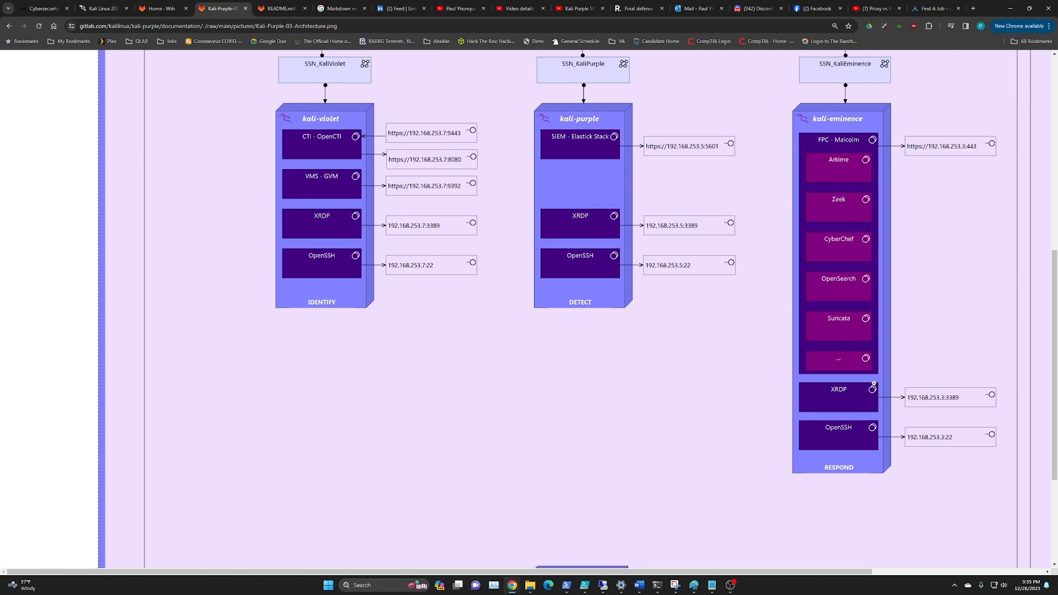
pyautogui.moveTo(850, 215)
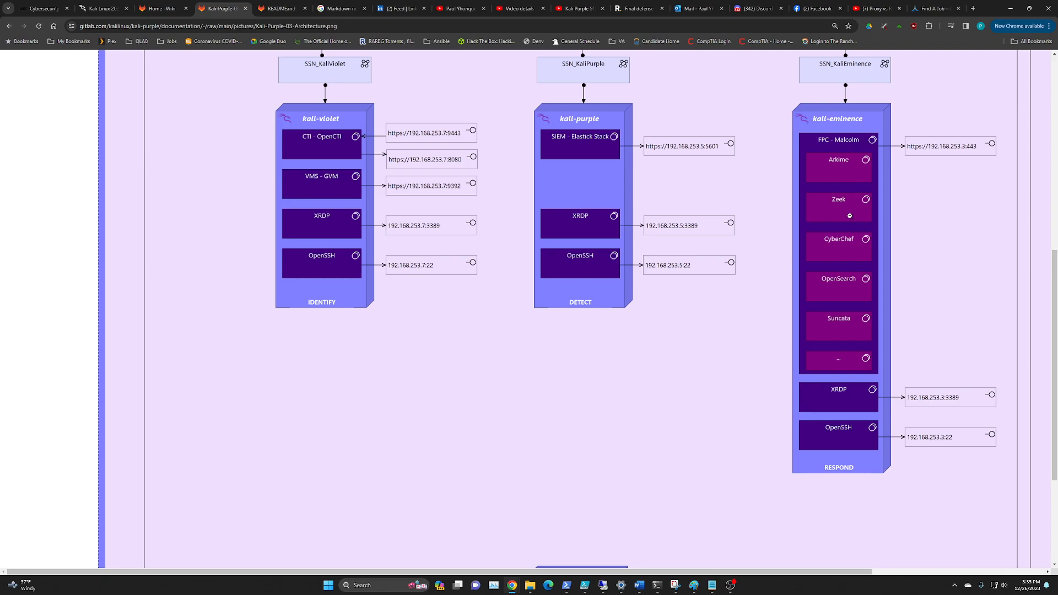
pyautogui.moveTo(846, 289)
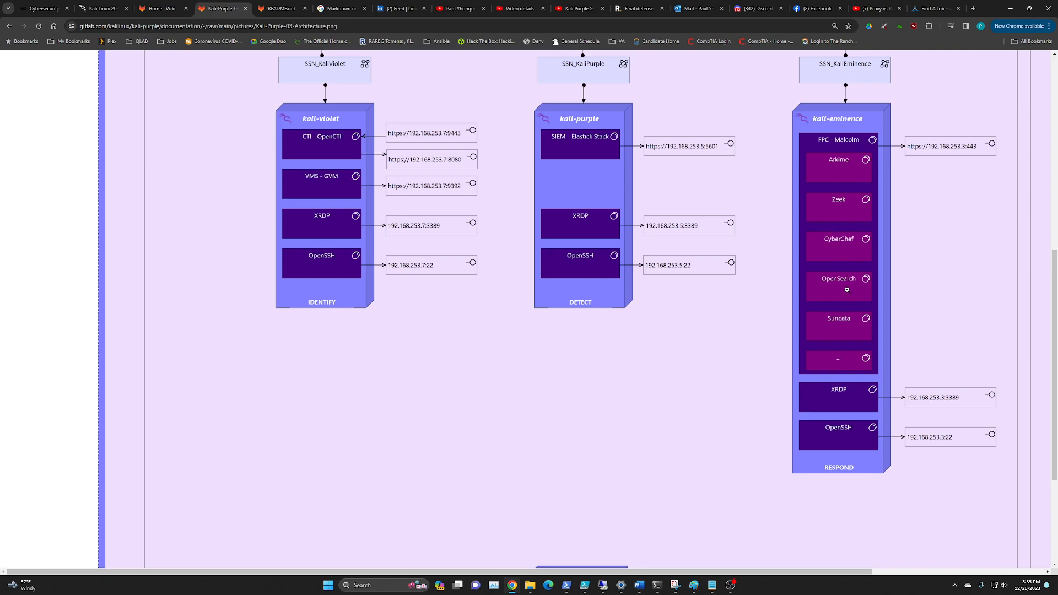
pyautogui.moveTo(599, 152)
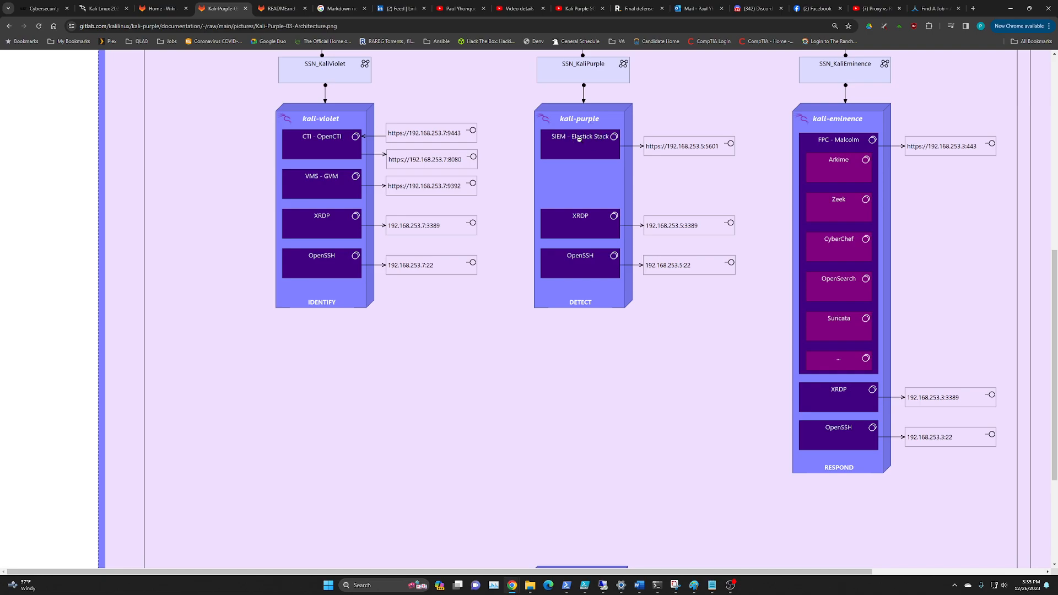
pyautogui.moveTo(815, 341)
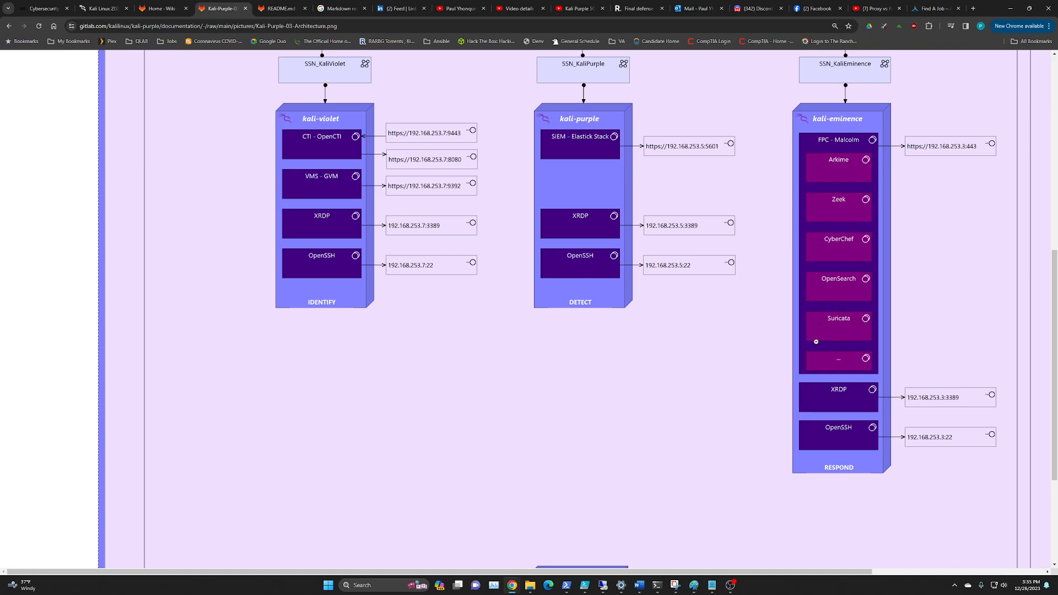
# - Scroll back up to byzantium PROTECT and its WAN, DMZ and LAN links
pyautogui.scroll(3)
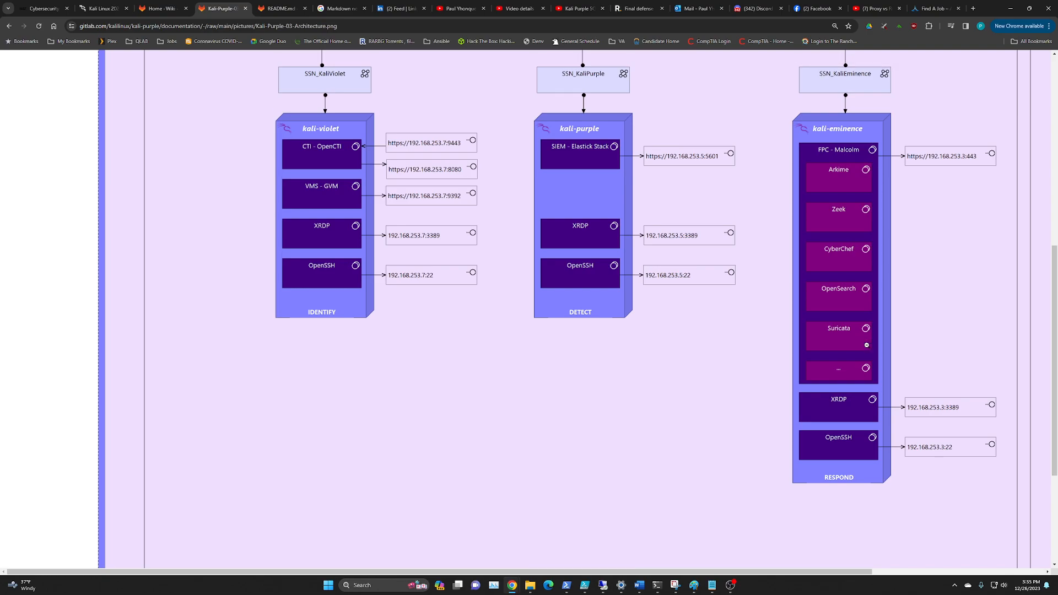
pyautogui.scroll(3)
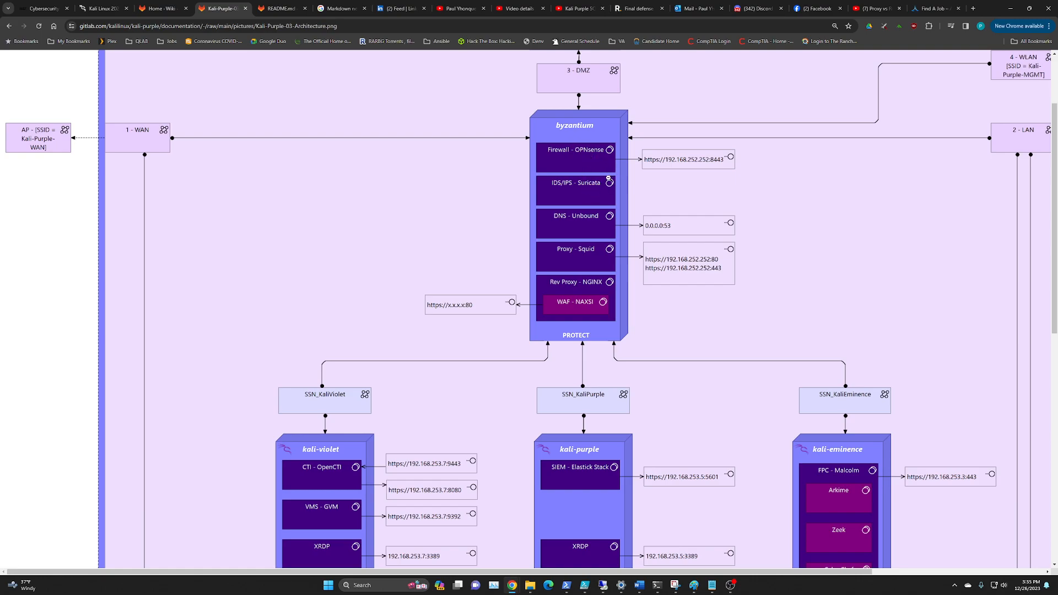
pyautogui.moveTo(571, 228)
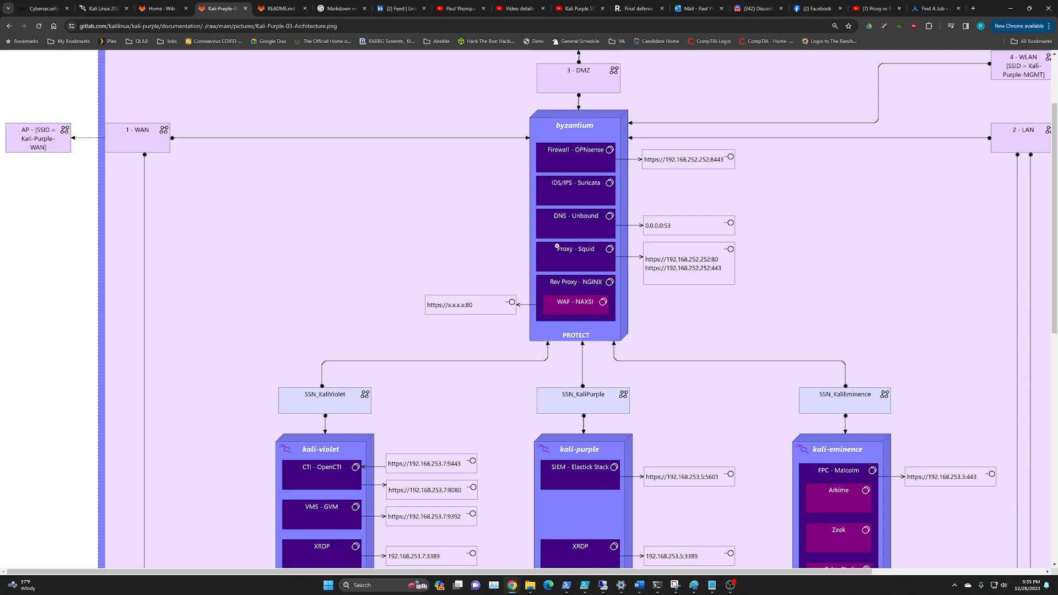
pyautogui.moveTo(603, 284)
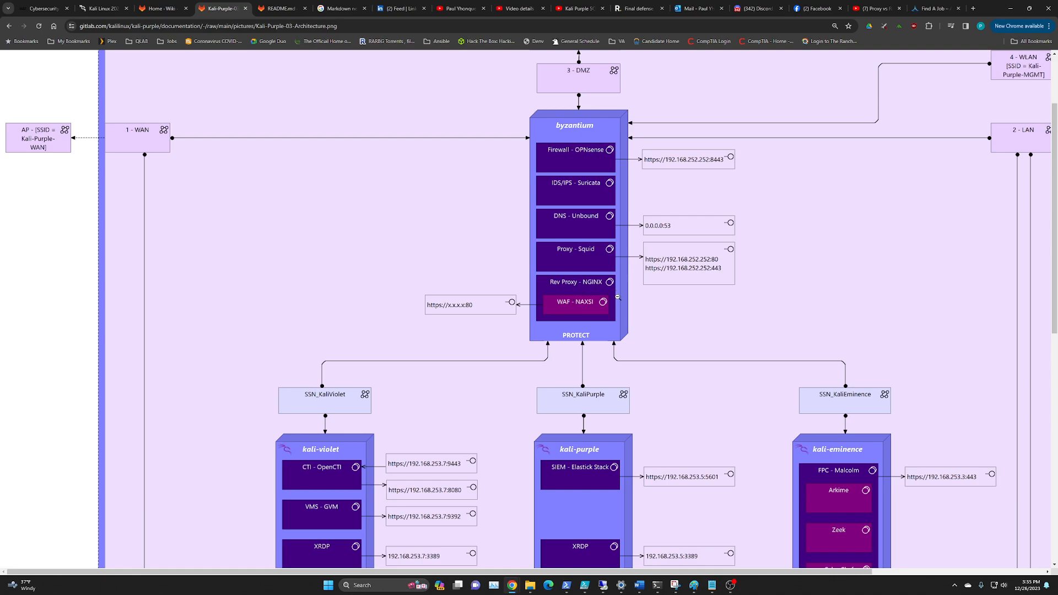
pyautogui.scroll(-3)
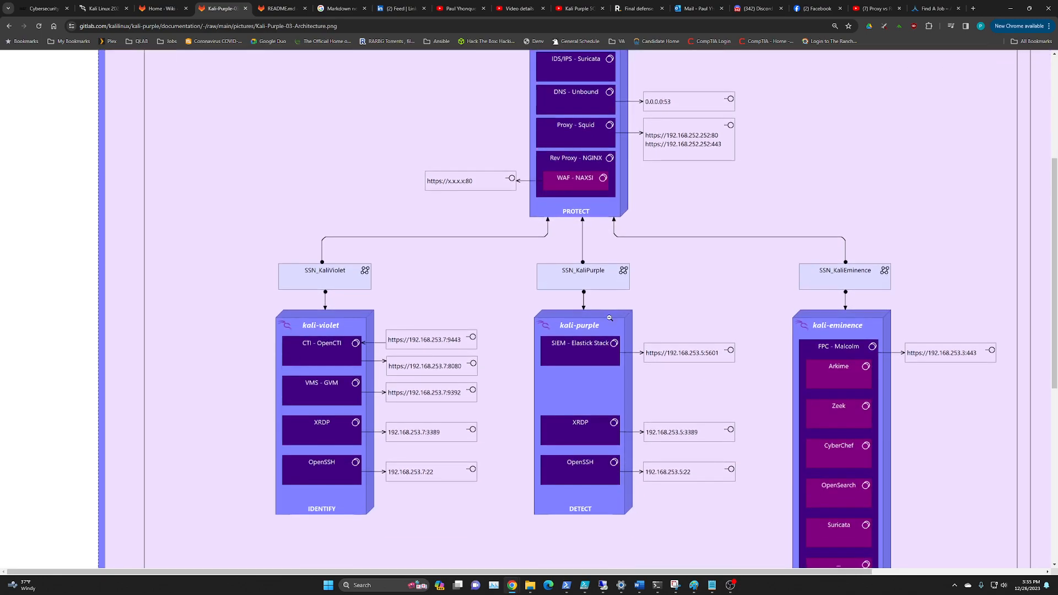
pyautogui.scroll(3)
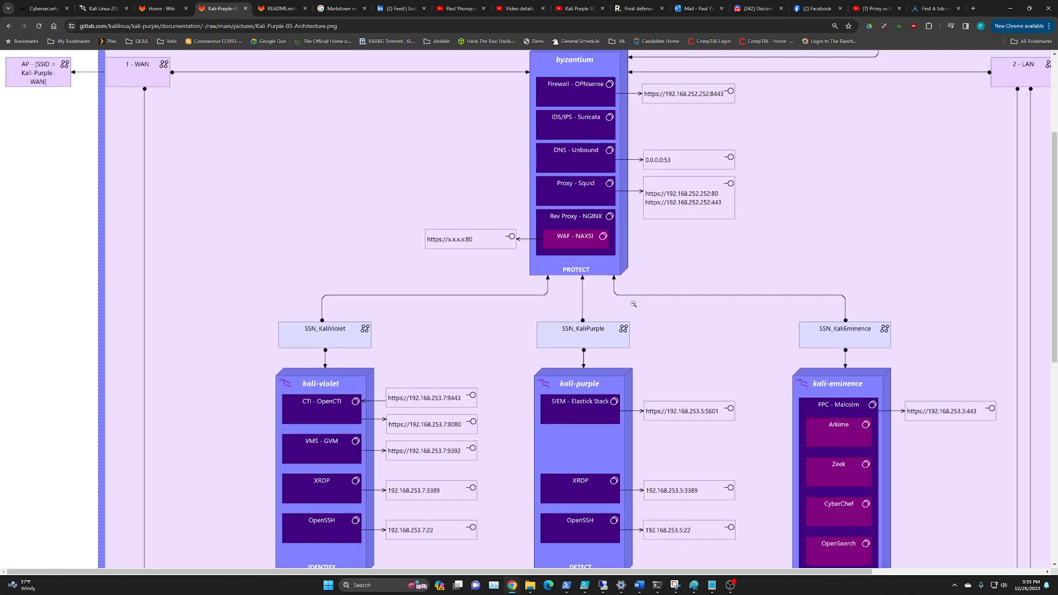
pyautogui.scroll(-3)
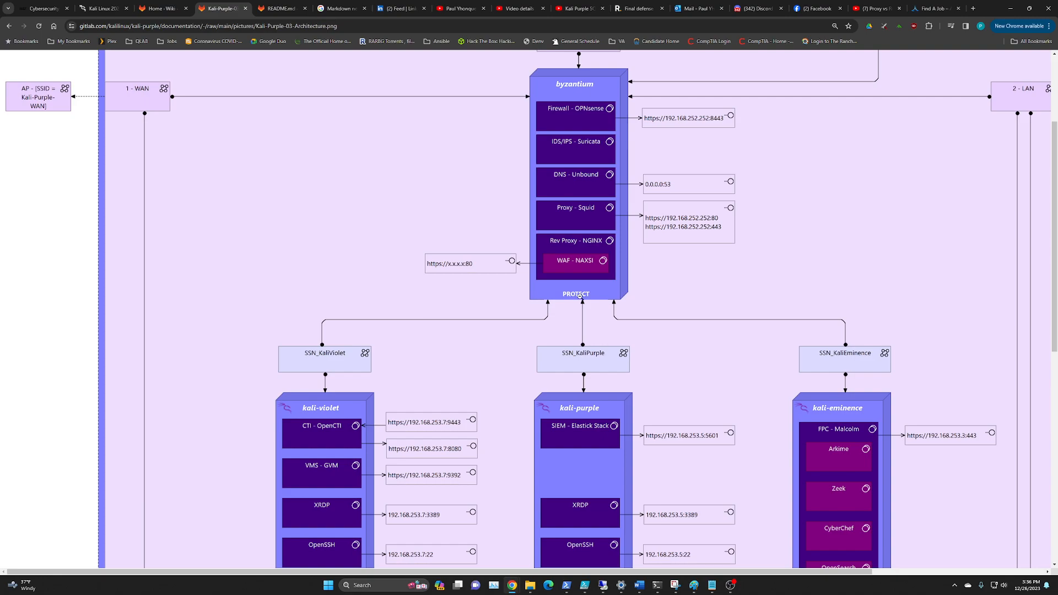
pyautogui.scroll(-3)
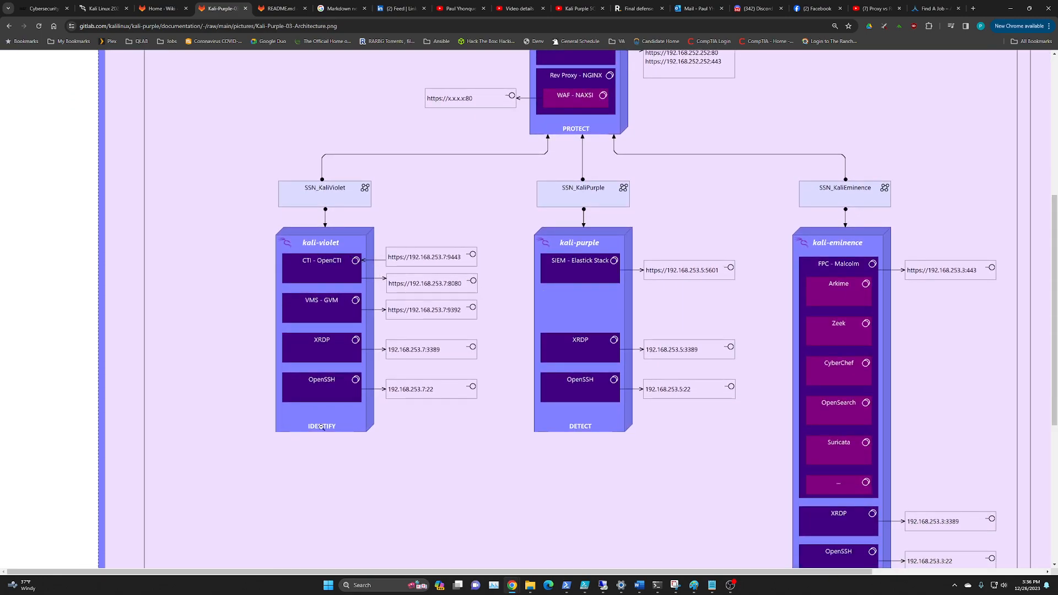
pyautogui.moveTo(572, 418)
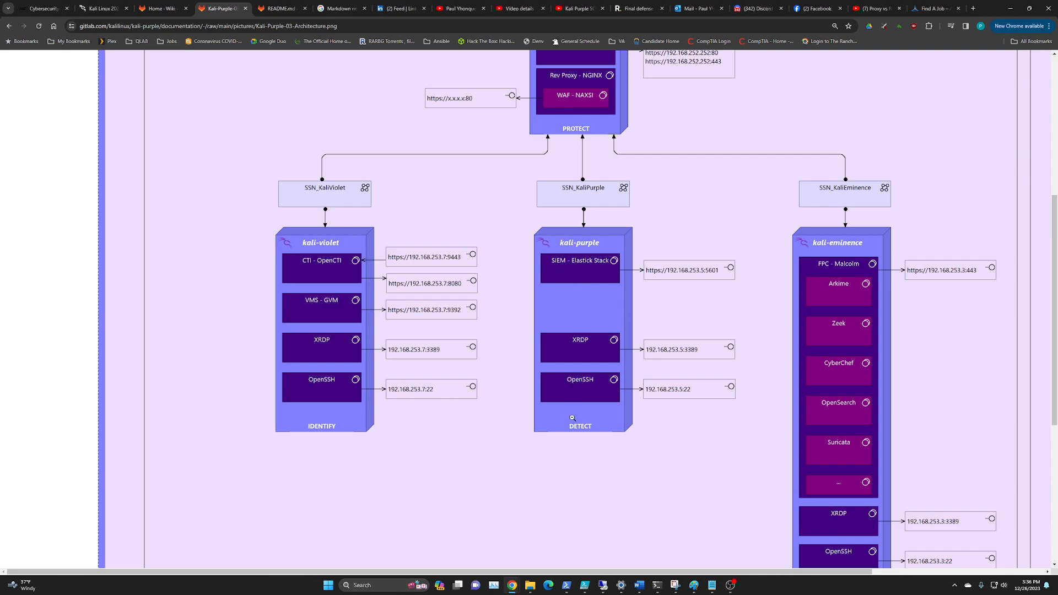
pyautogui.moveTo(839, 252)
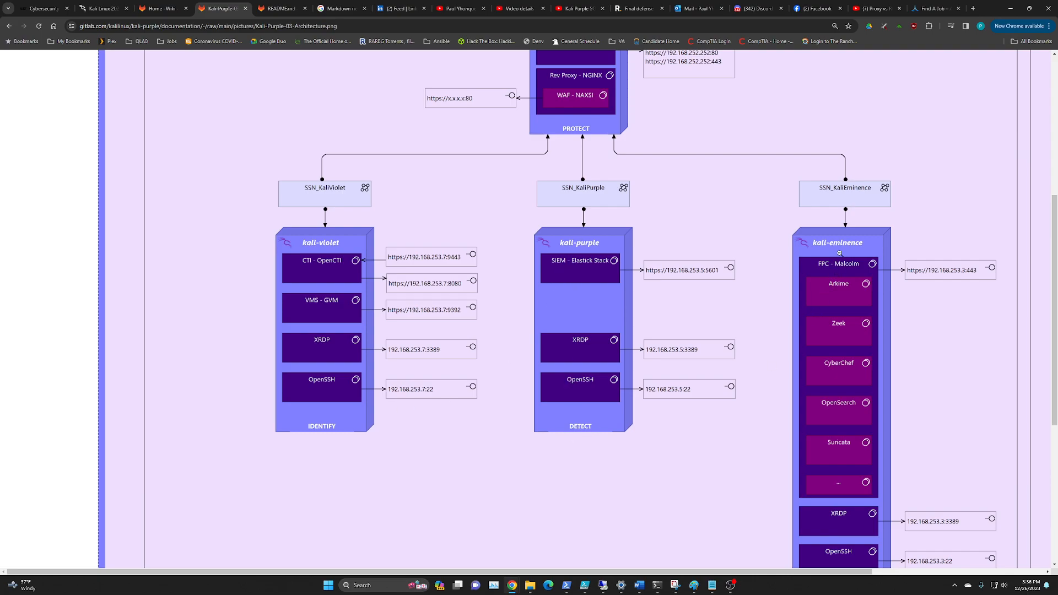
pyautogui.scroll(-3)
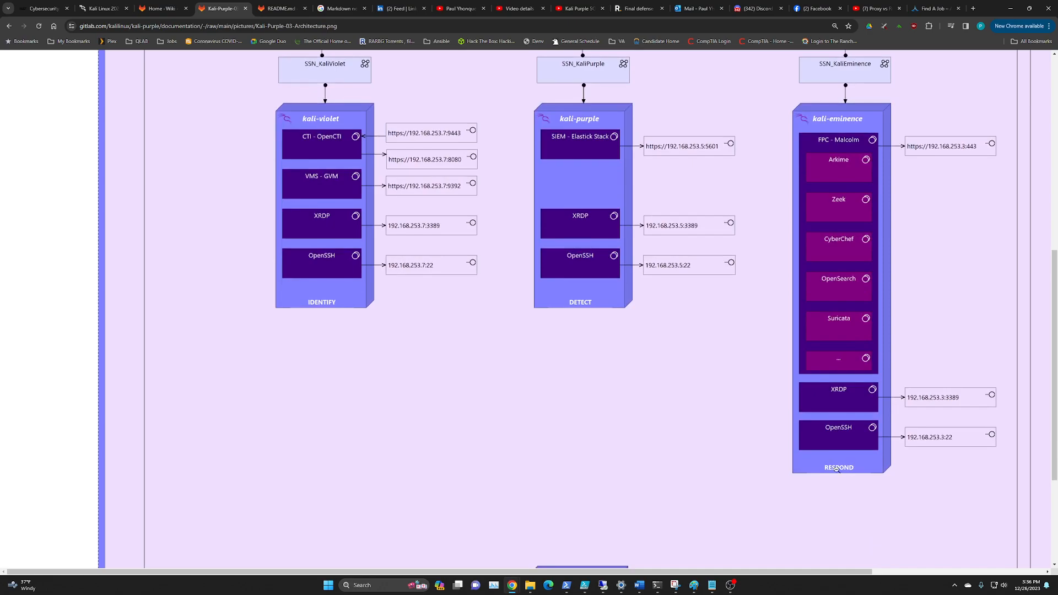
pyautogui.moveTo(842, 451)
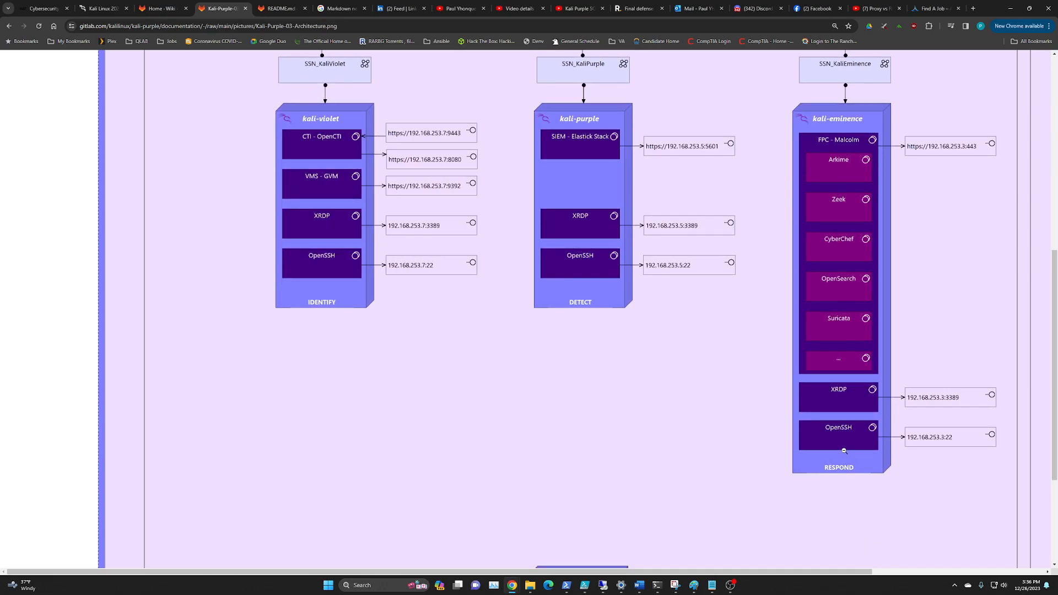
pyautogui.moveTo(841, 439)
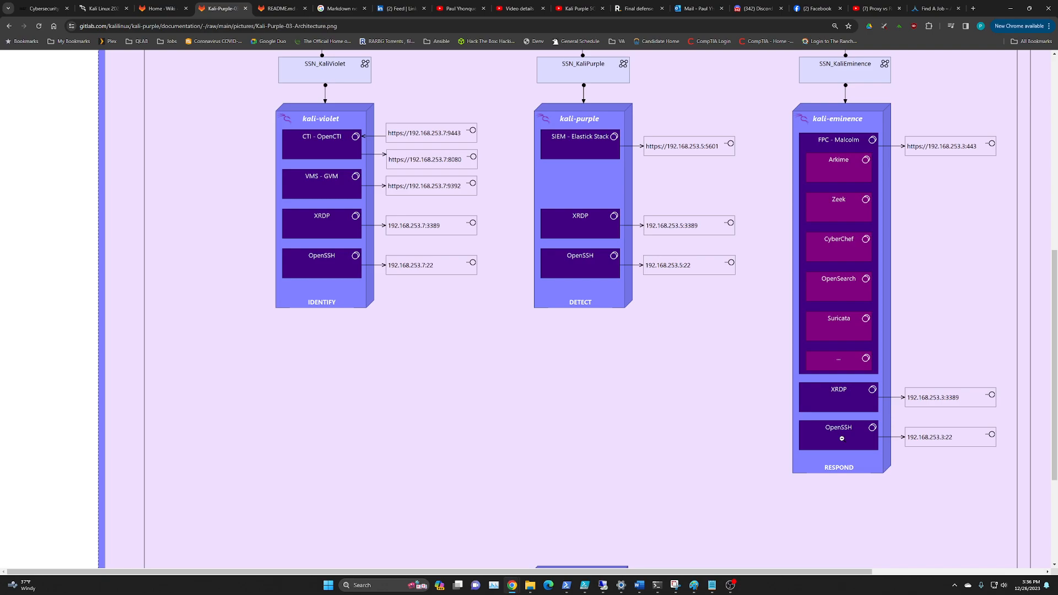
pyautogui.scroll(3)
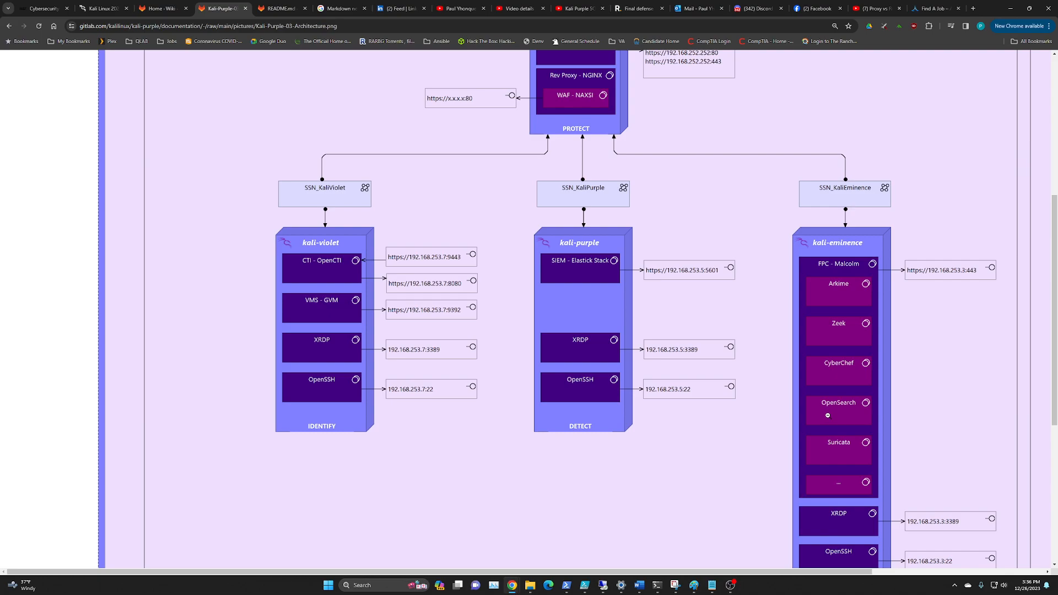
pyautogui.scroll(3)
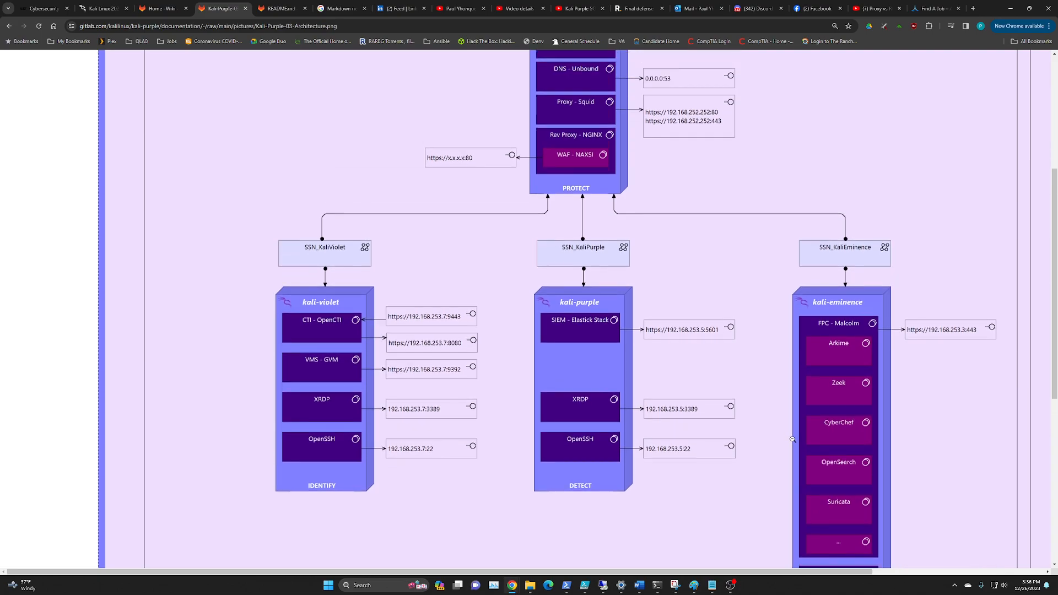
pyautogui.scroll(3)
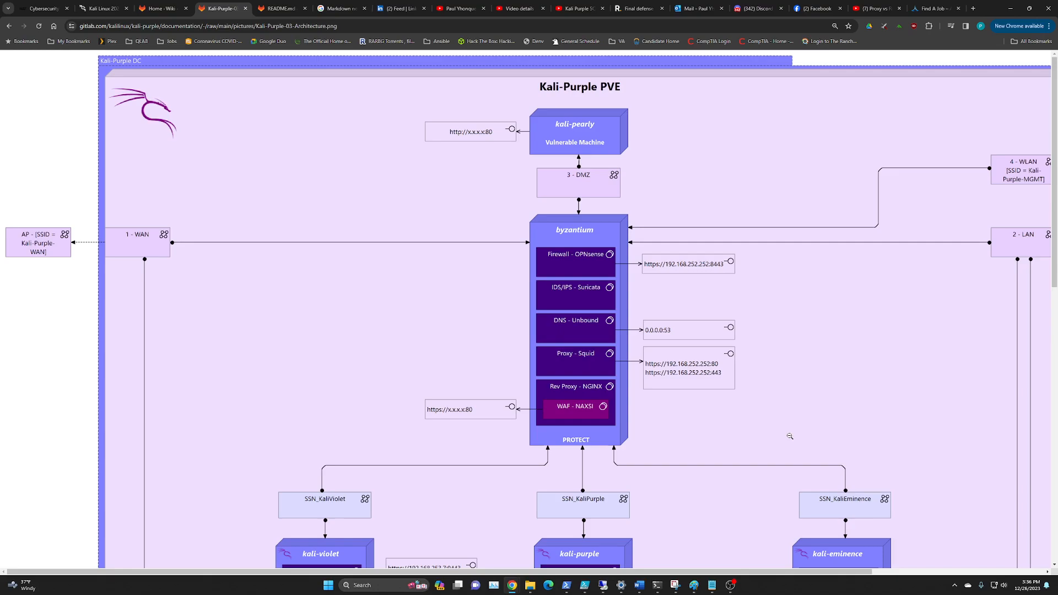
pyautogui.moveTo(783, 433)
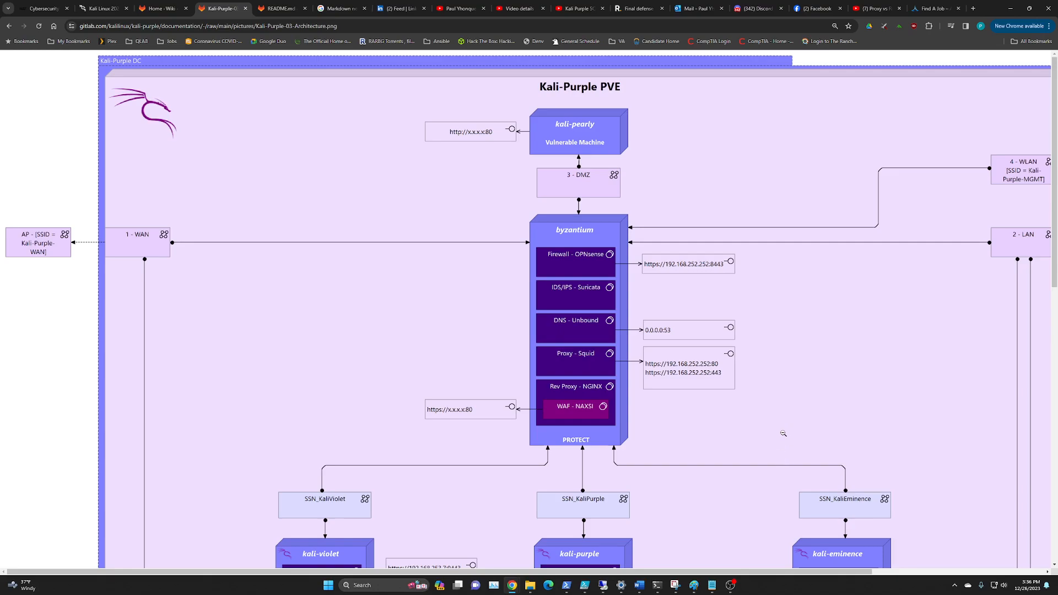
pyautogui.scroll(-3)
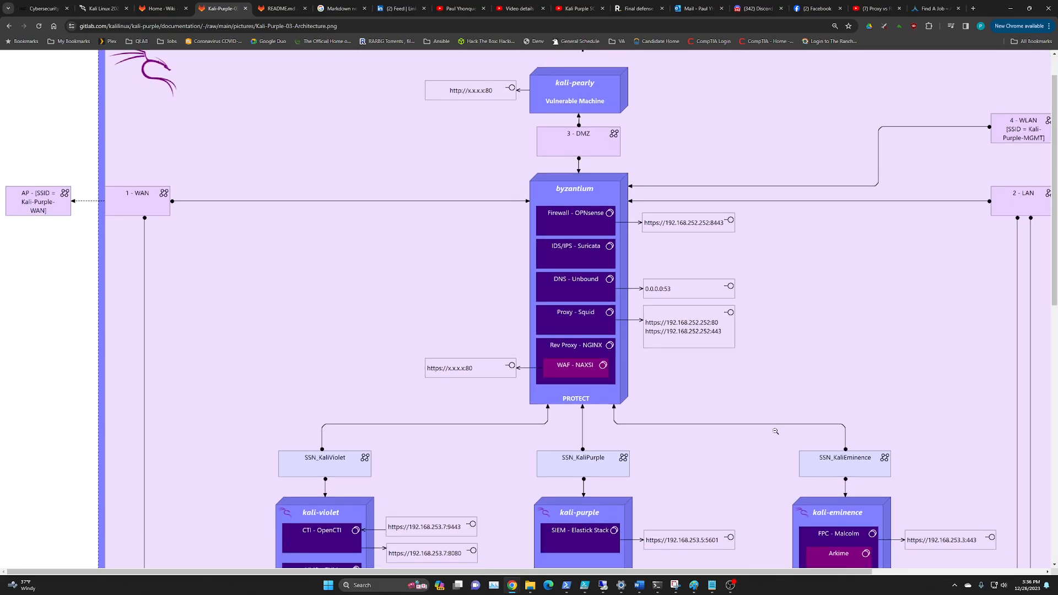
pyautogui.moveTo(778, 426)
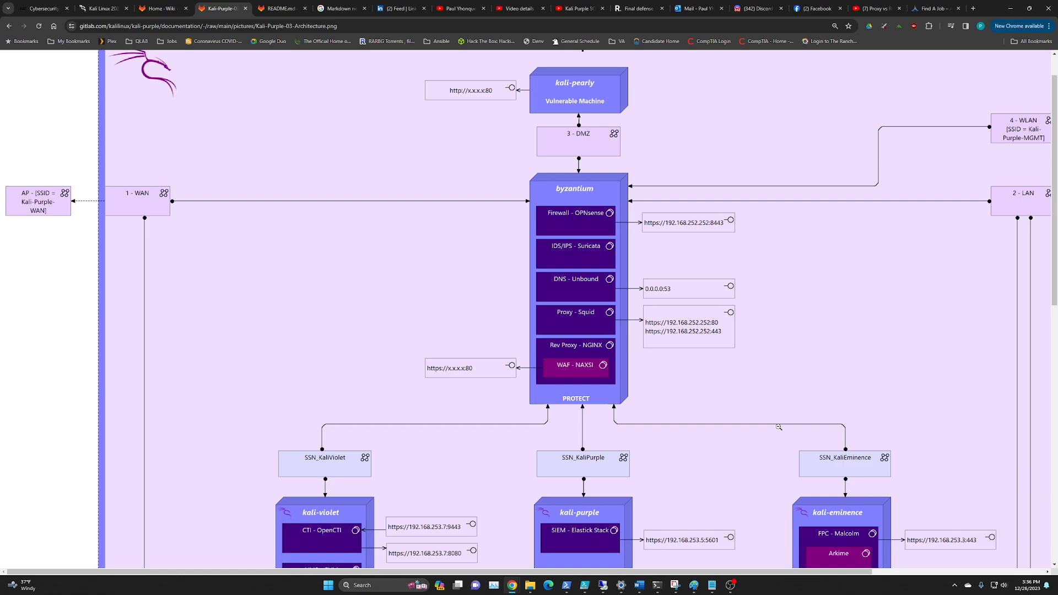
pyautogui.scroll(3)
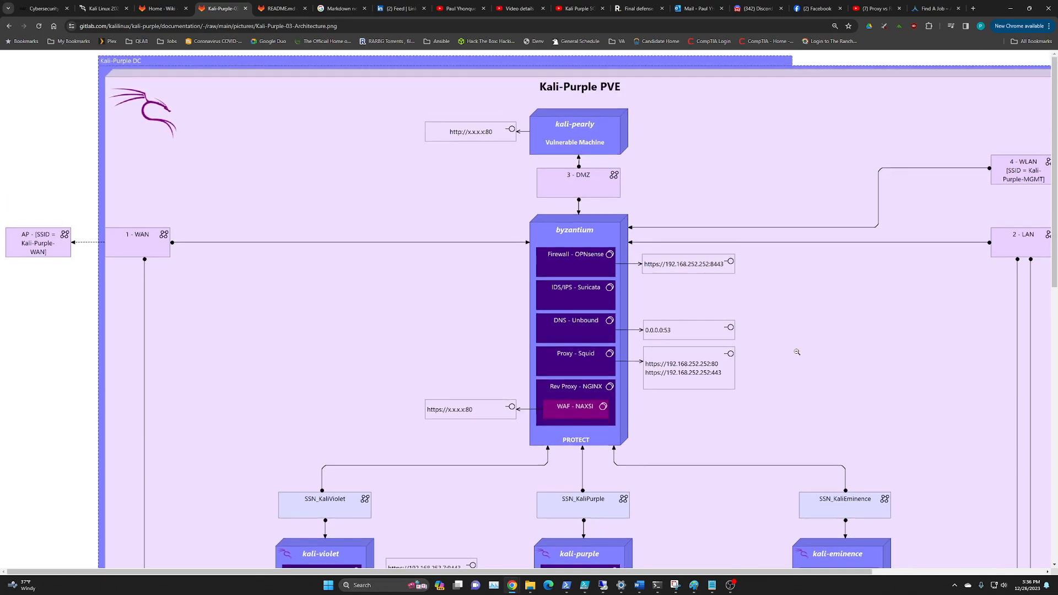
pyautogui.moveTo(796, 348)
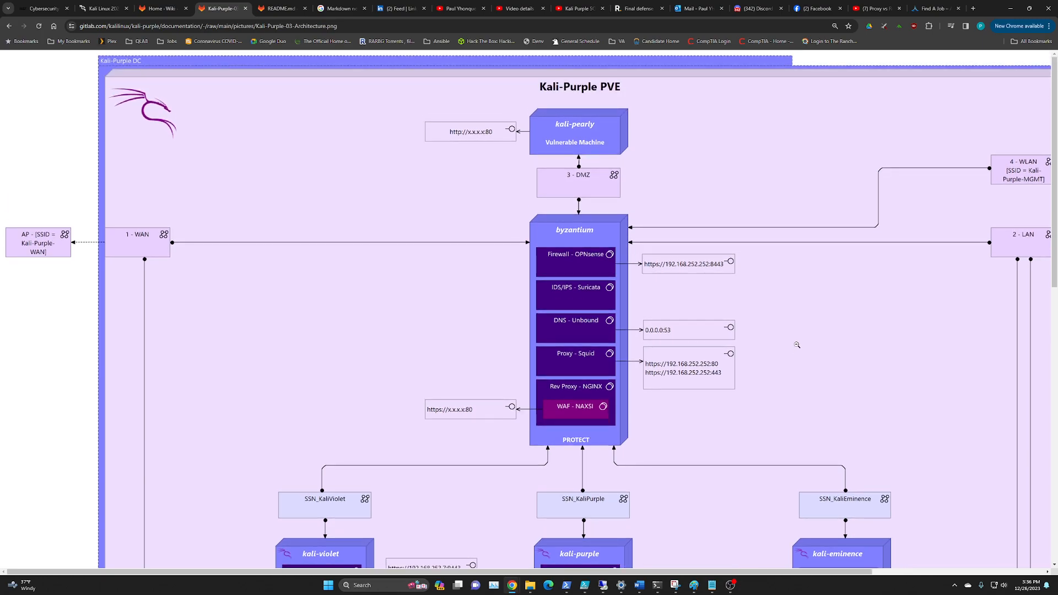
pyautogui.moveTo(268, 79)
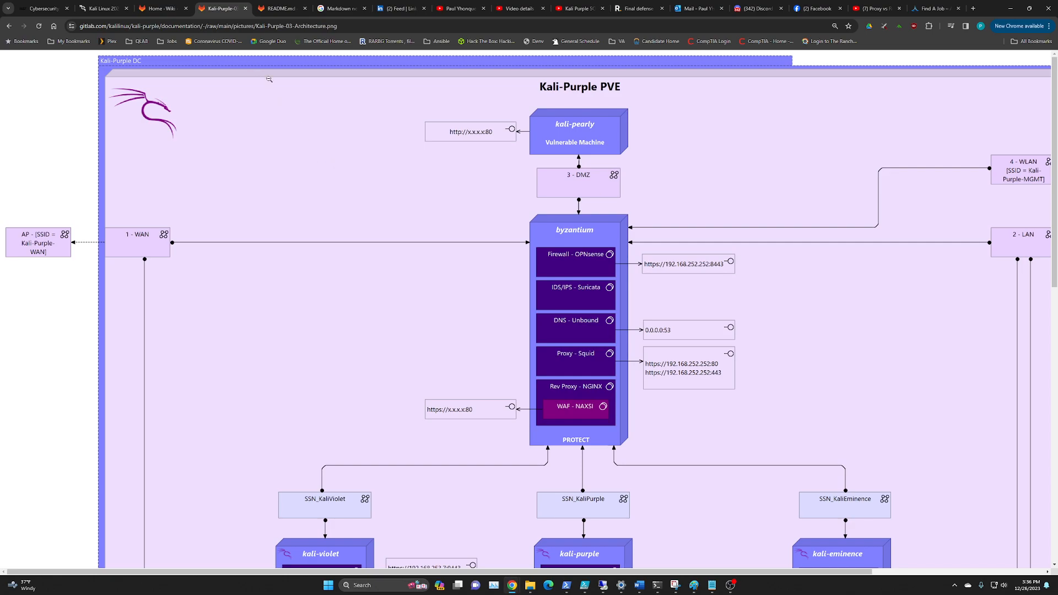
pyautogui.moveTo(487, 193)
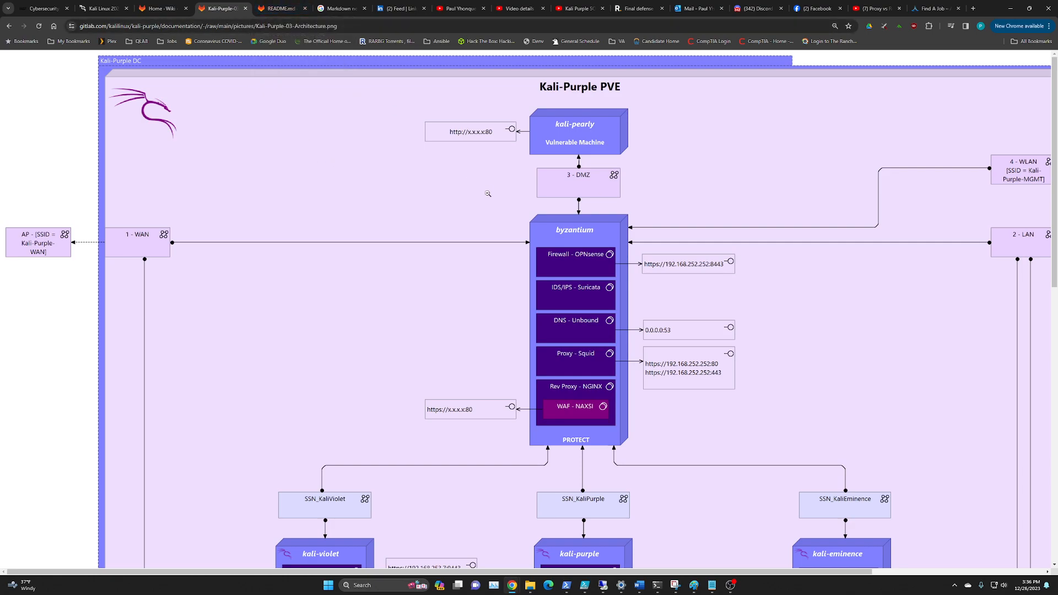
pyautogui.moveTo(723, 338)
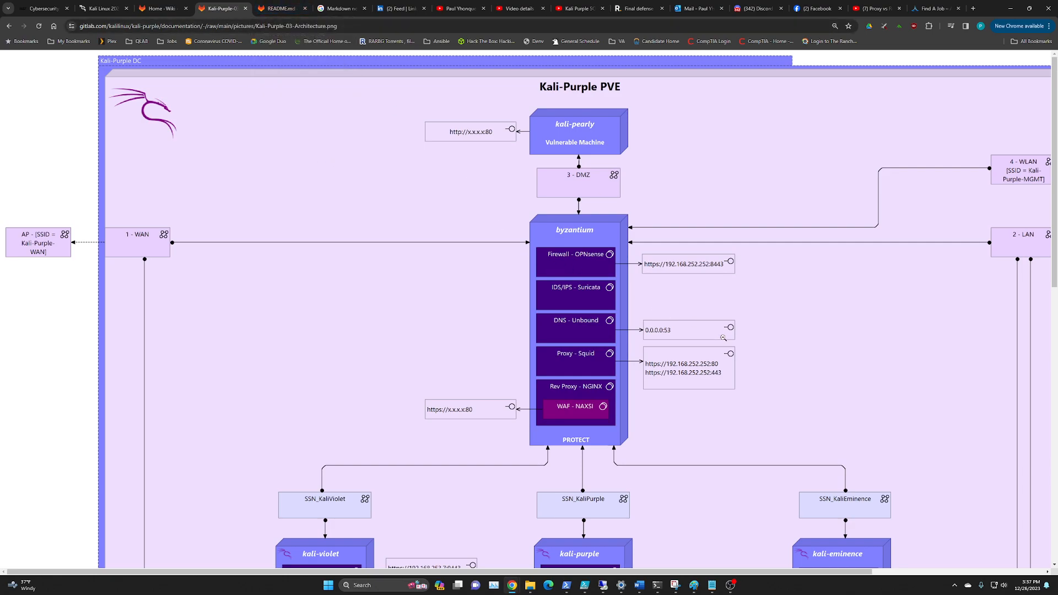
pyautogui.moveTo(707, 324)
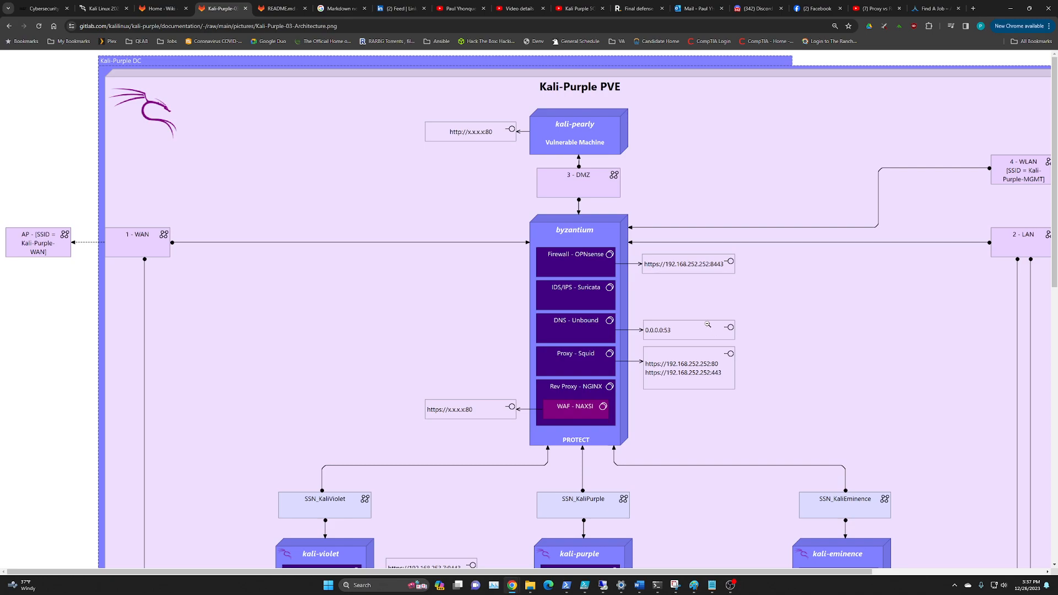
pyautogui.moveTo(765, 328)
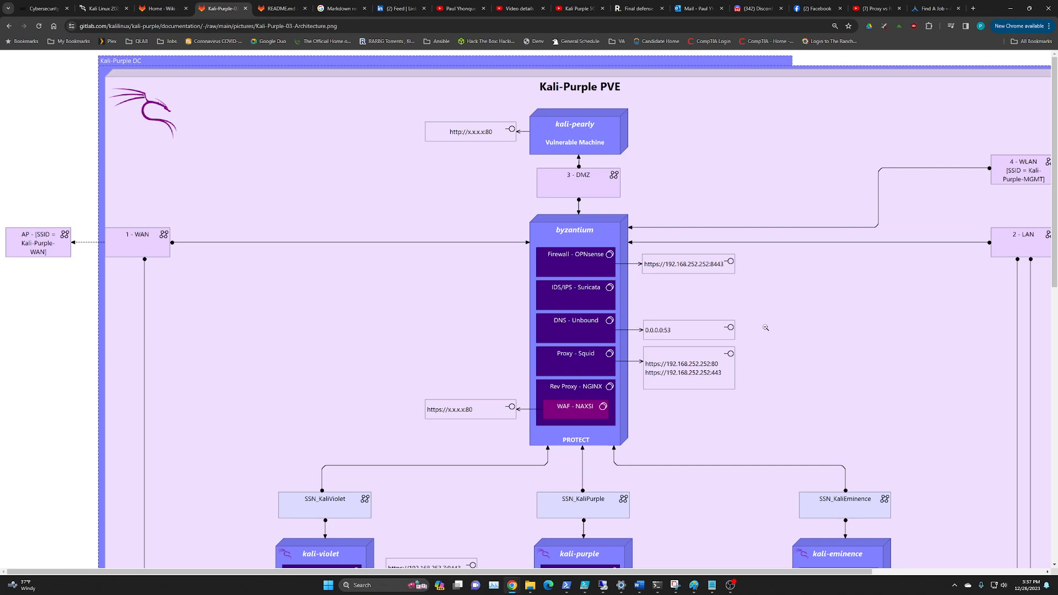
pyautogui.scroll(-3)
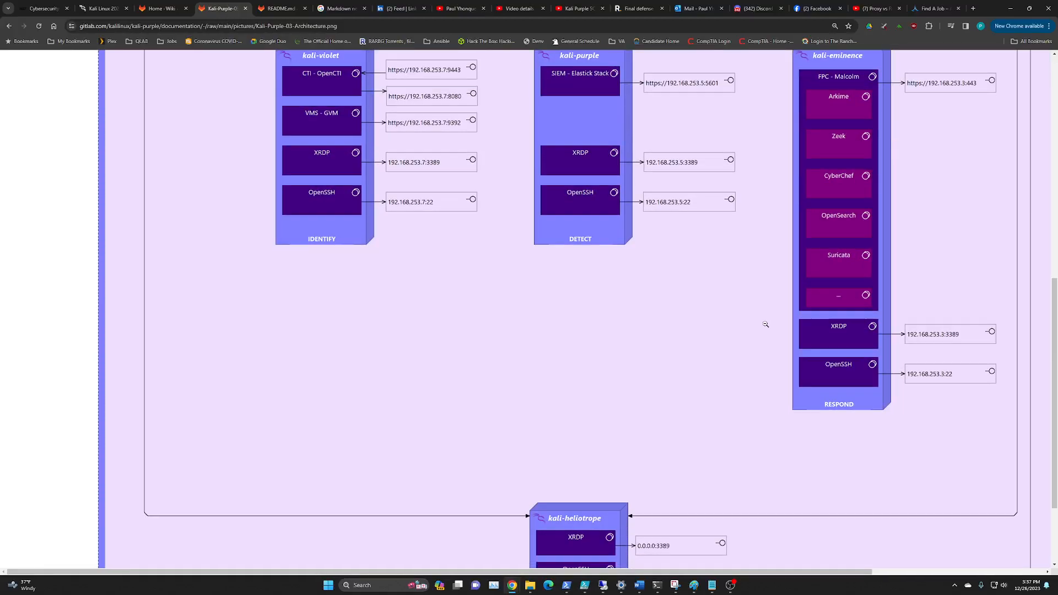
pyautogui.scroll(-3)
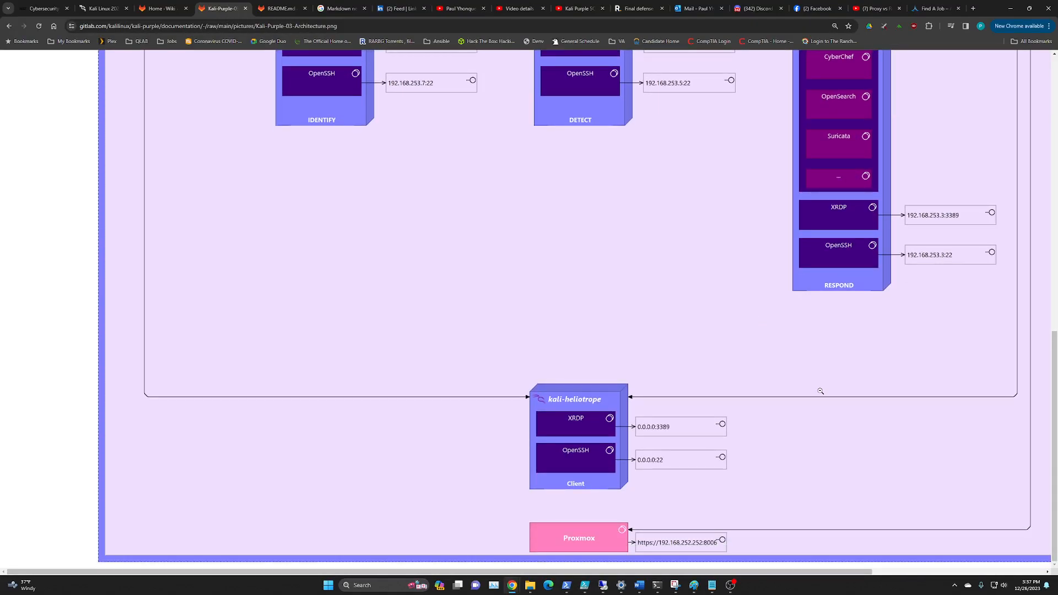
pyautogui.moveTo(522, 514)
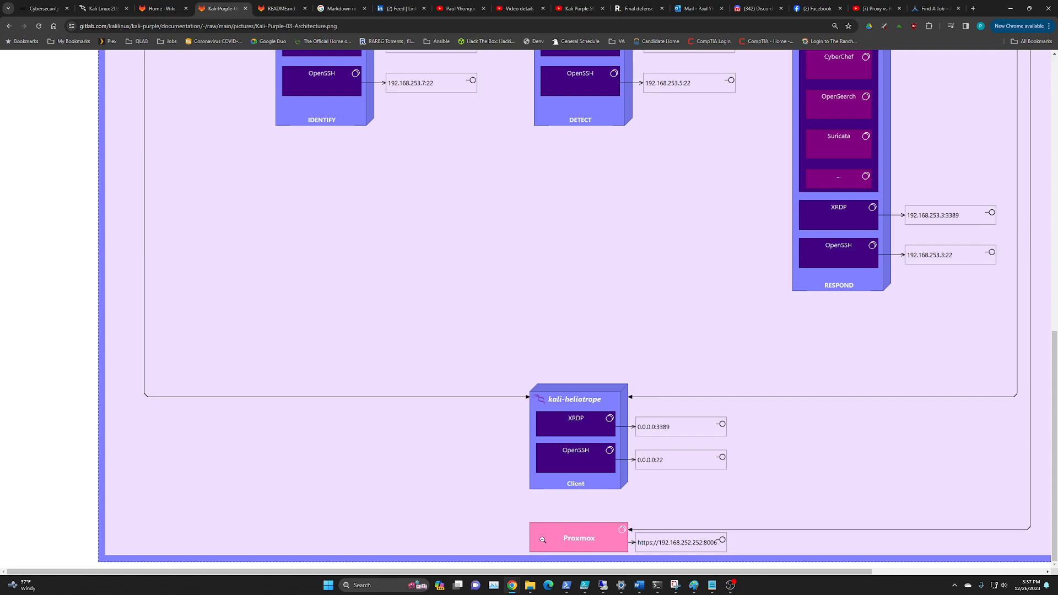
pyautogui.moveTo(529, 505)
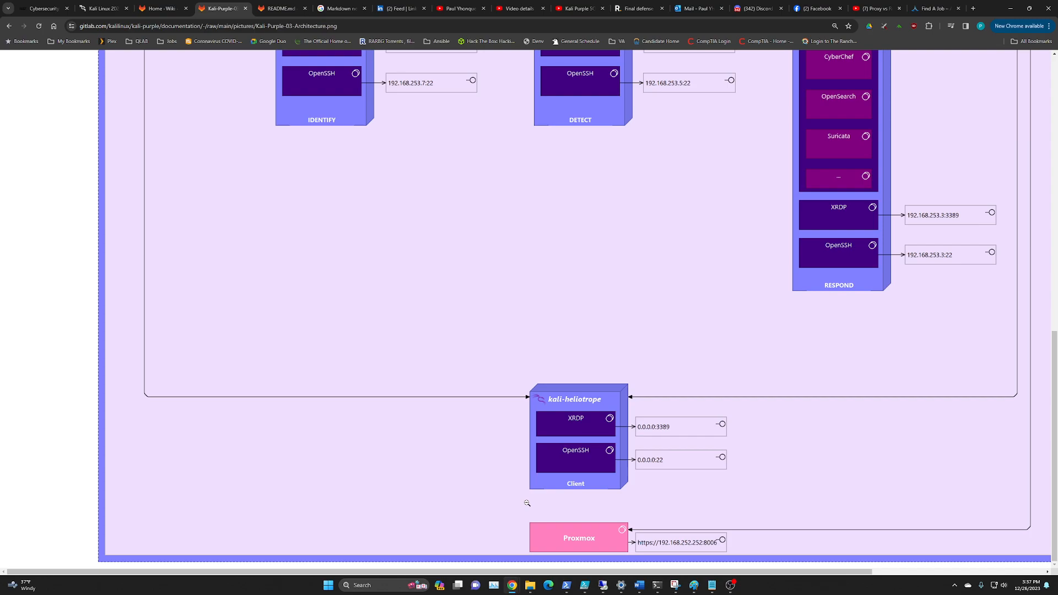
pyautogui.moveTo(664, 406)
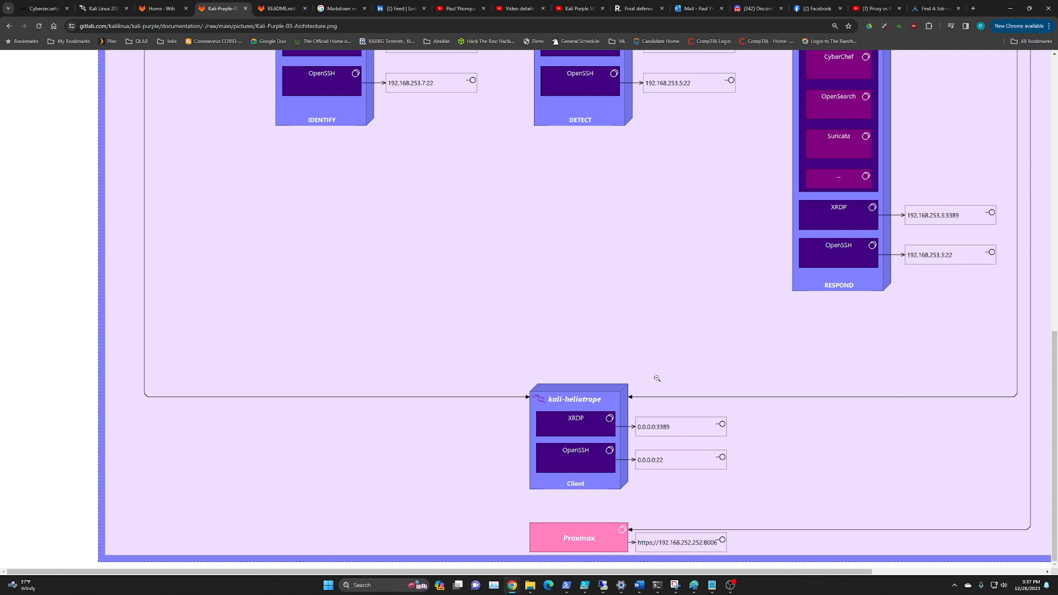
pyautogui.scroll(3)
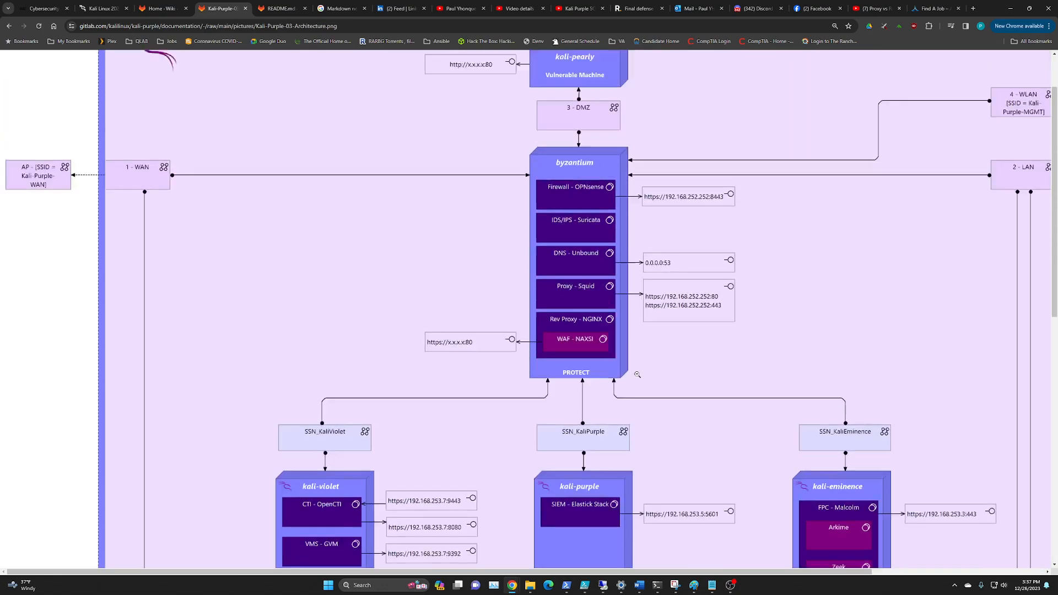